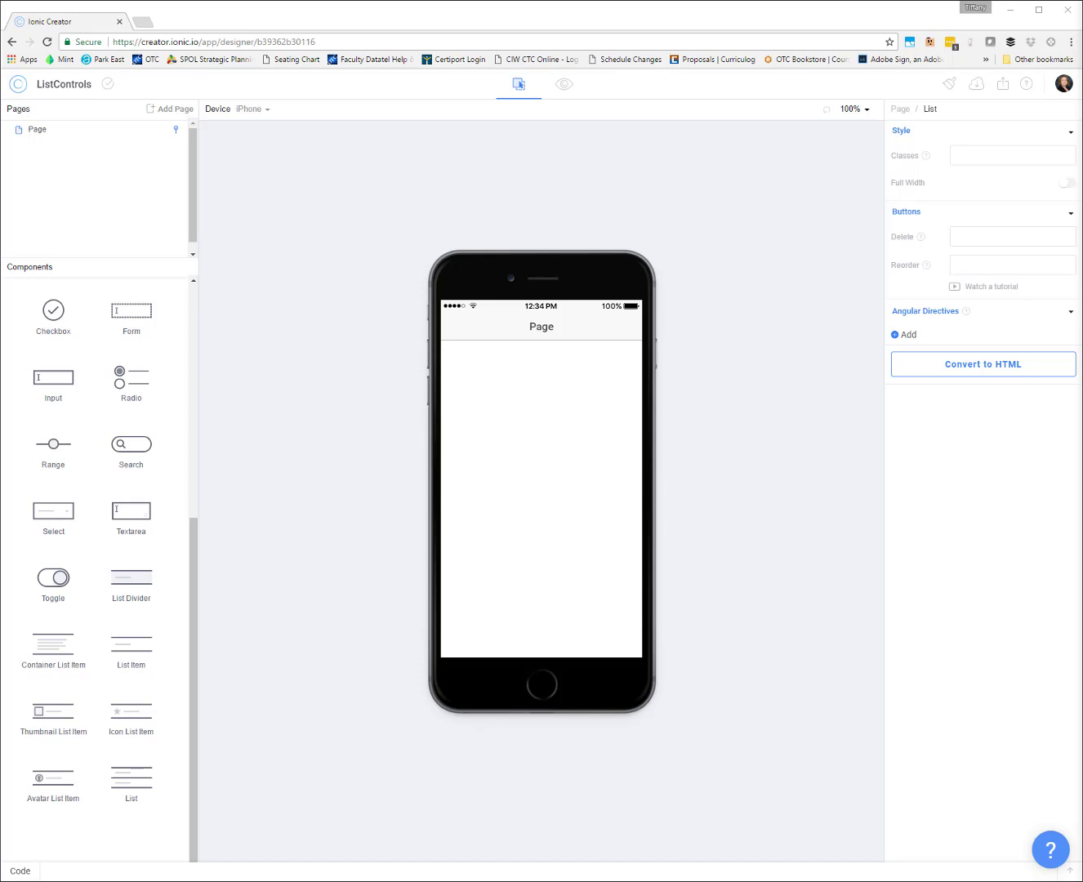
{"action": "mouse_move", "coordinate": [762, 410]}
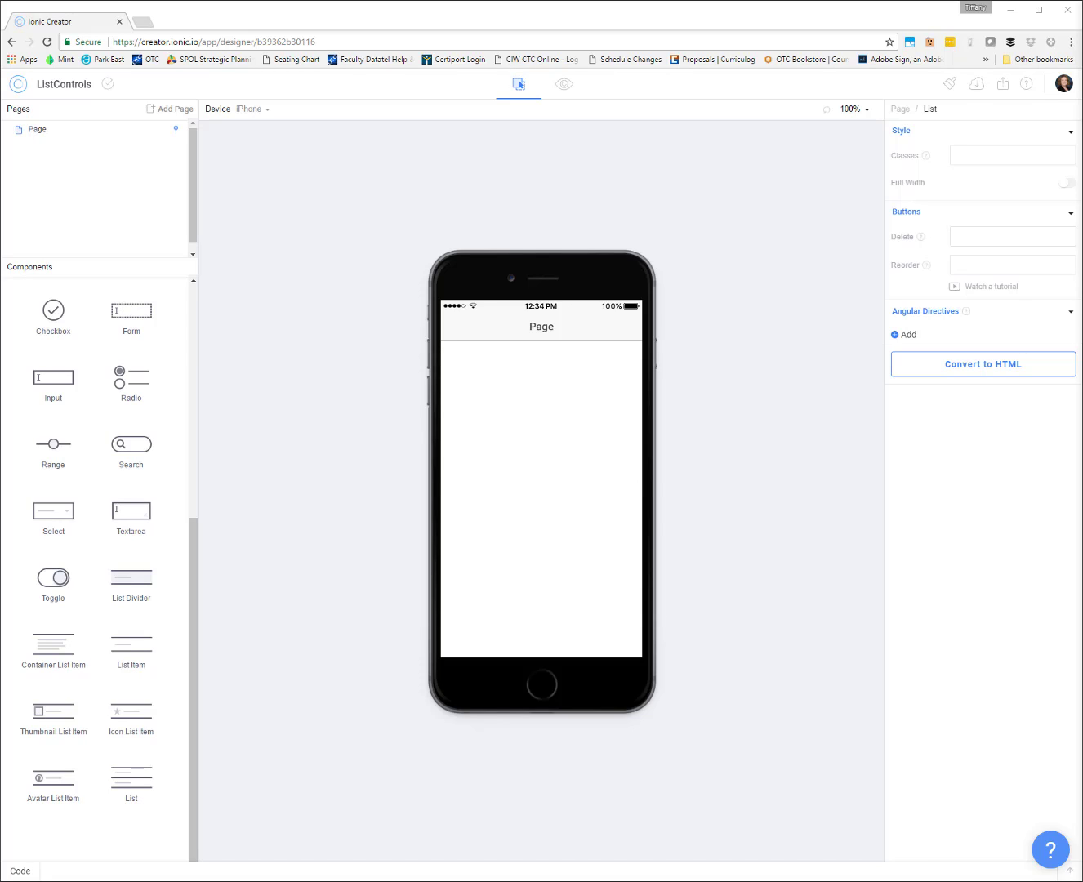
{"action": "mouse_move", "coordinate": [829, 570]}
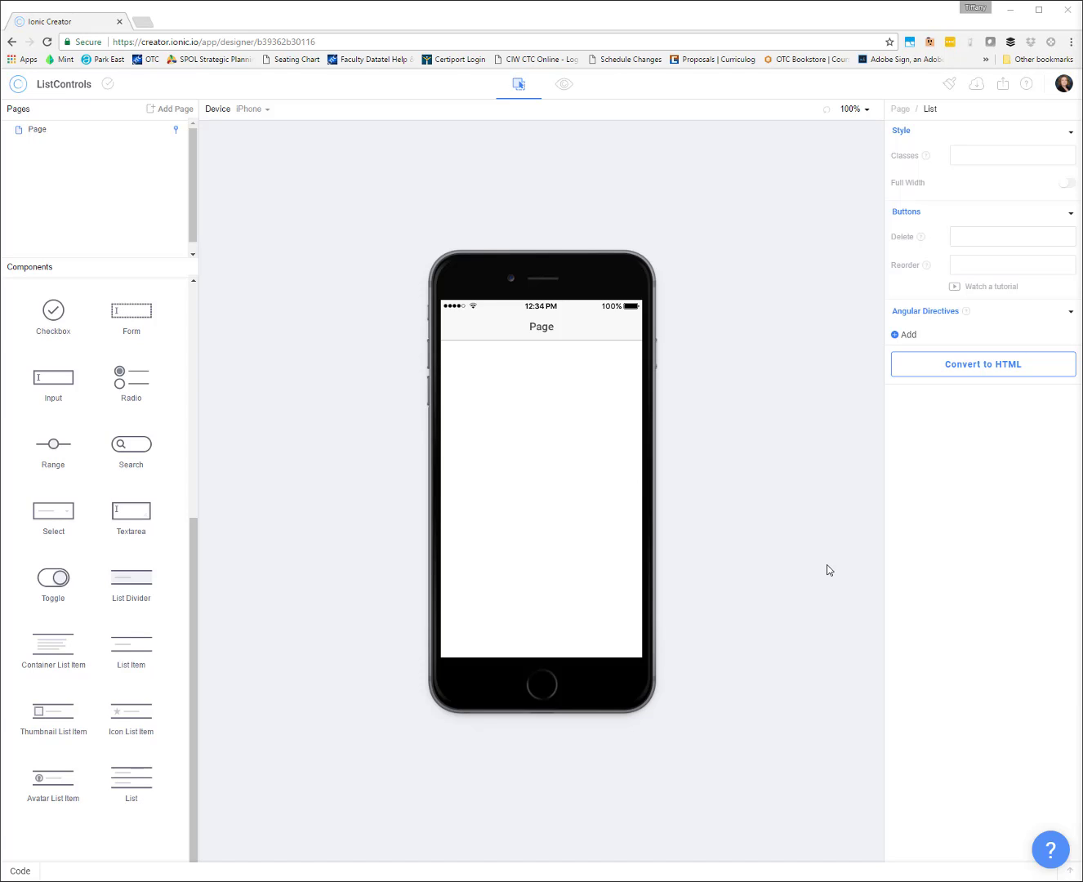
{"action": "mouse_move", "coordinate": [231, 648]}
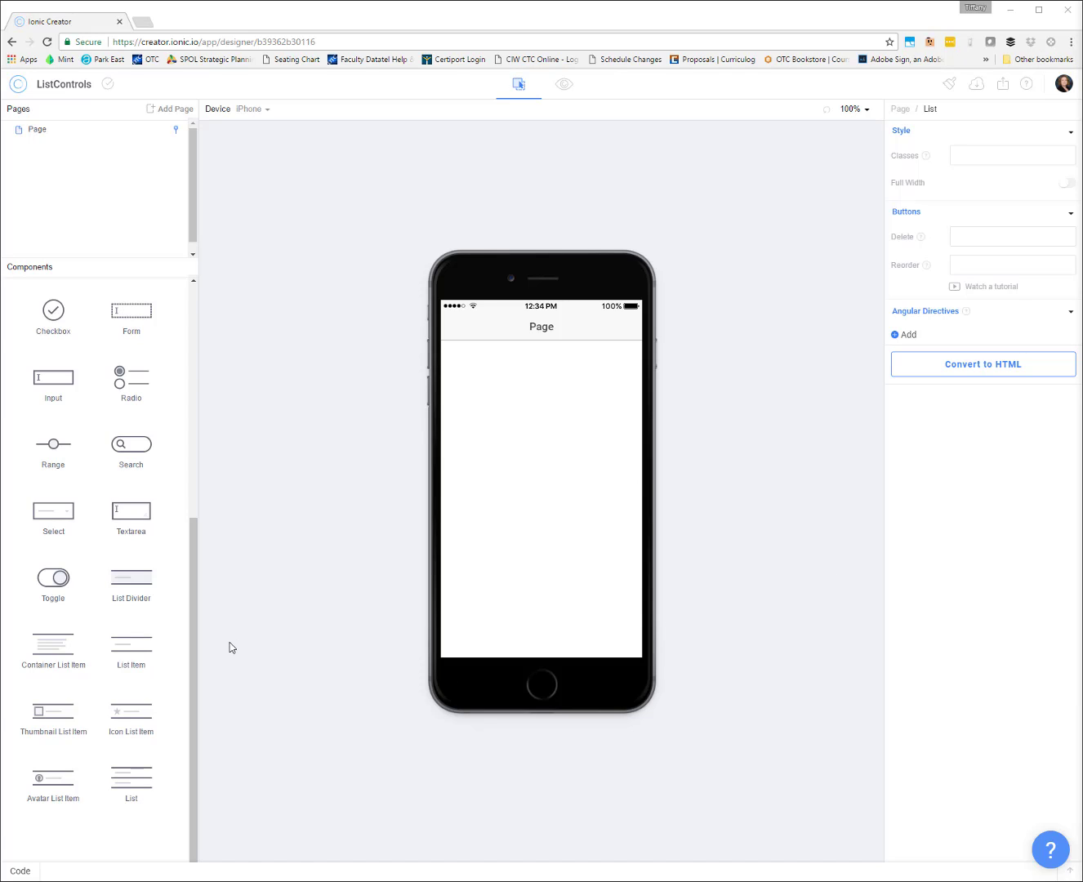
{"action": "mouse_move", "coordinate": [131, 650]}
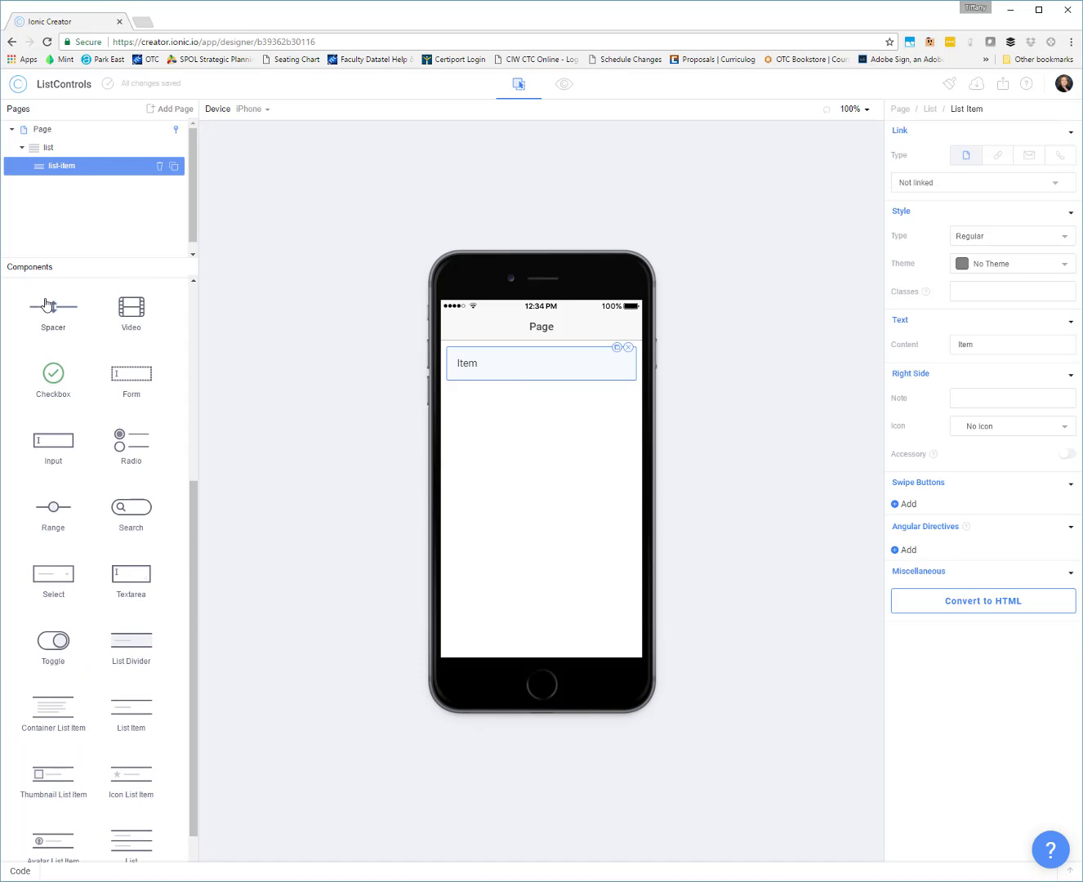
Add spacers and thumbnail, icon and avatar list items below the first list.
{"action": "left_click_drag", "start_coordinate": [53, 310], "coordinate": [541, 392]}
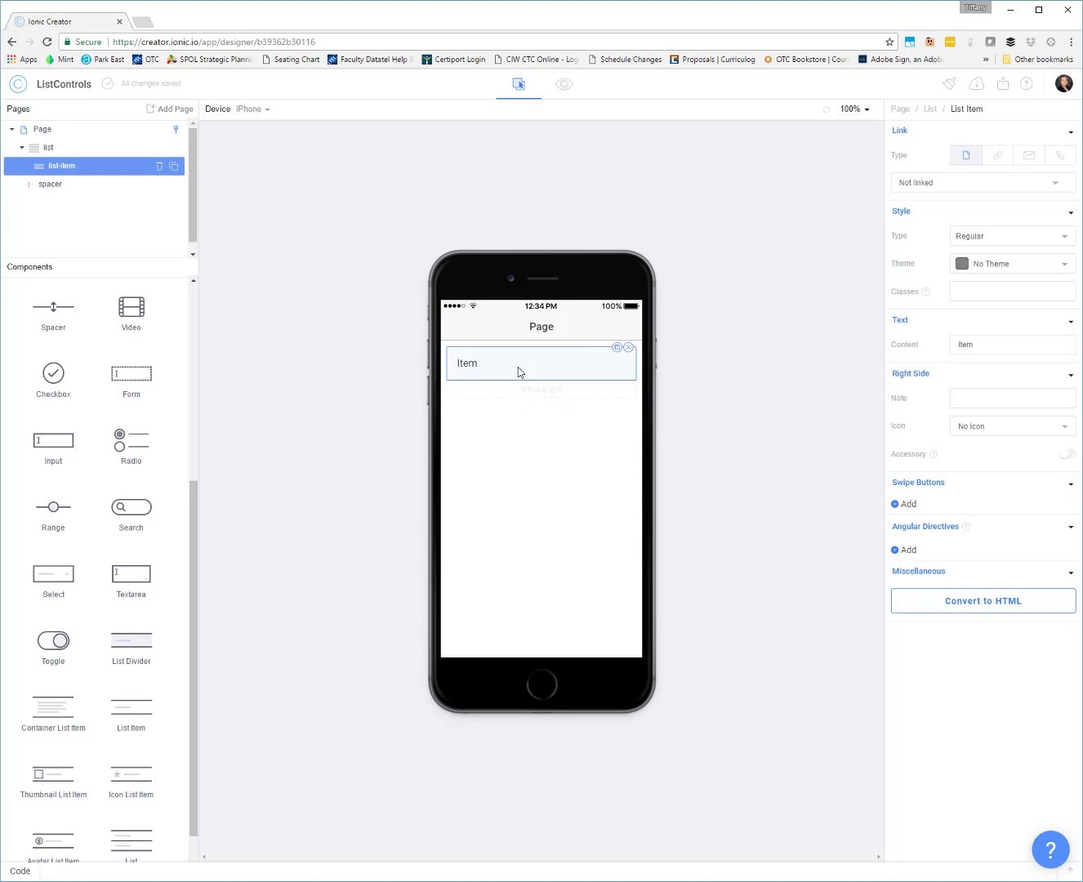
{"action": "mouse_move", "coordinate": [392, 412]}
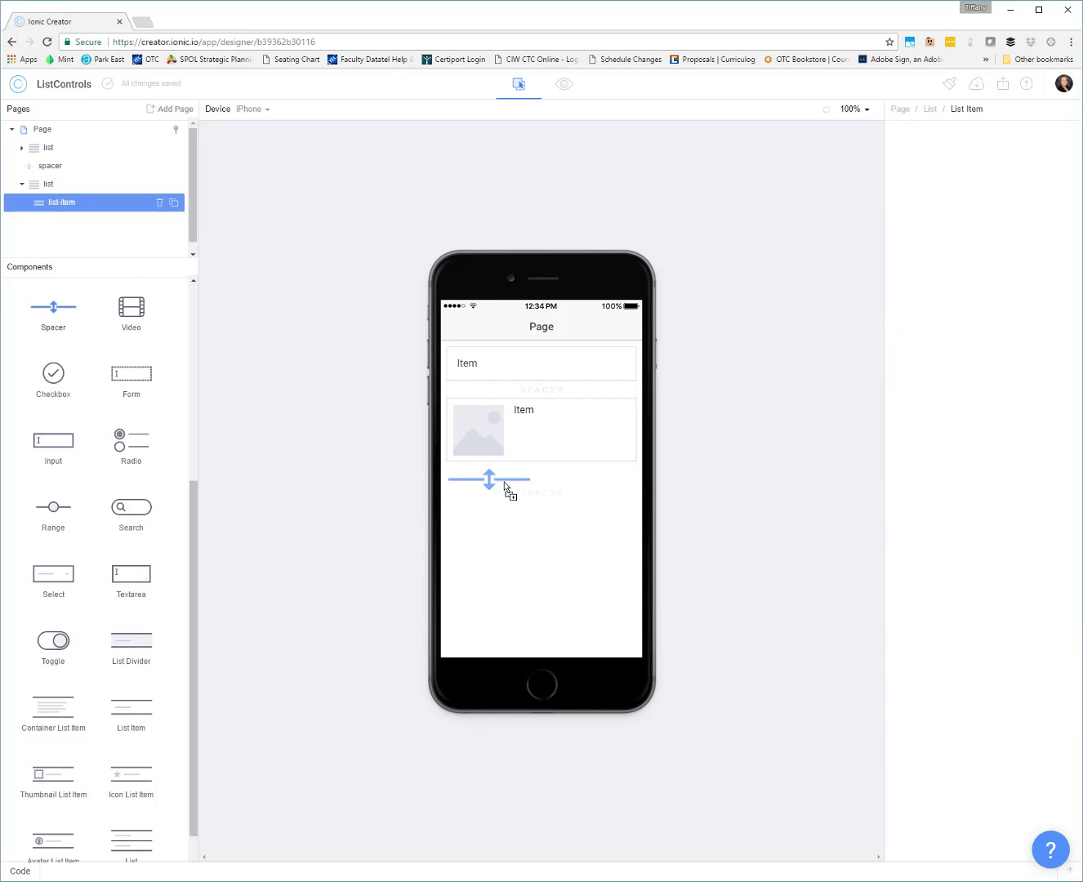
{"action": "left_click", "coordinate": [489, 479]}
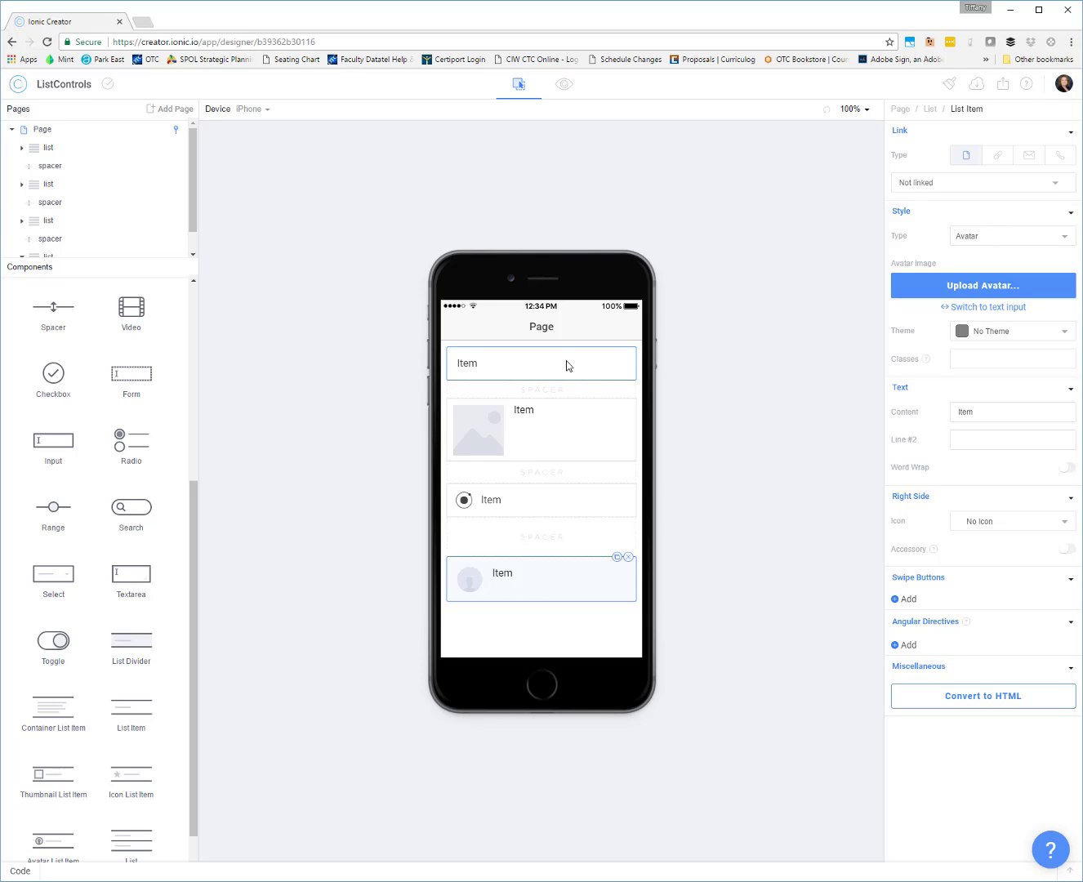
{"action": "mouse_move", "coordinate": [564, 444]}
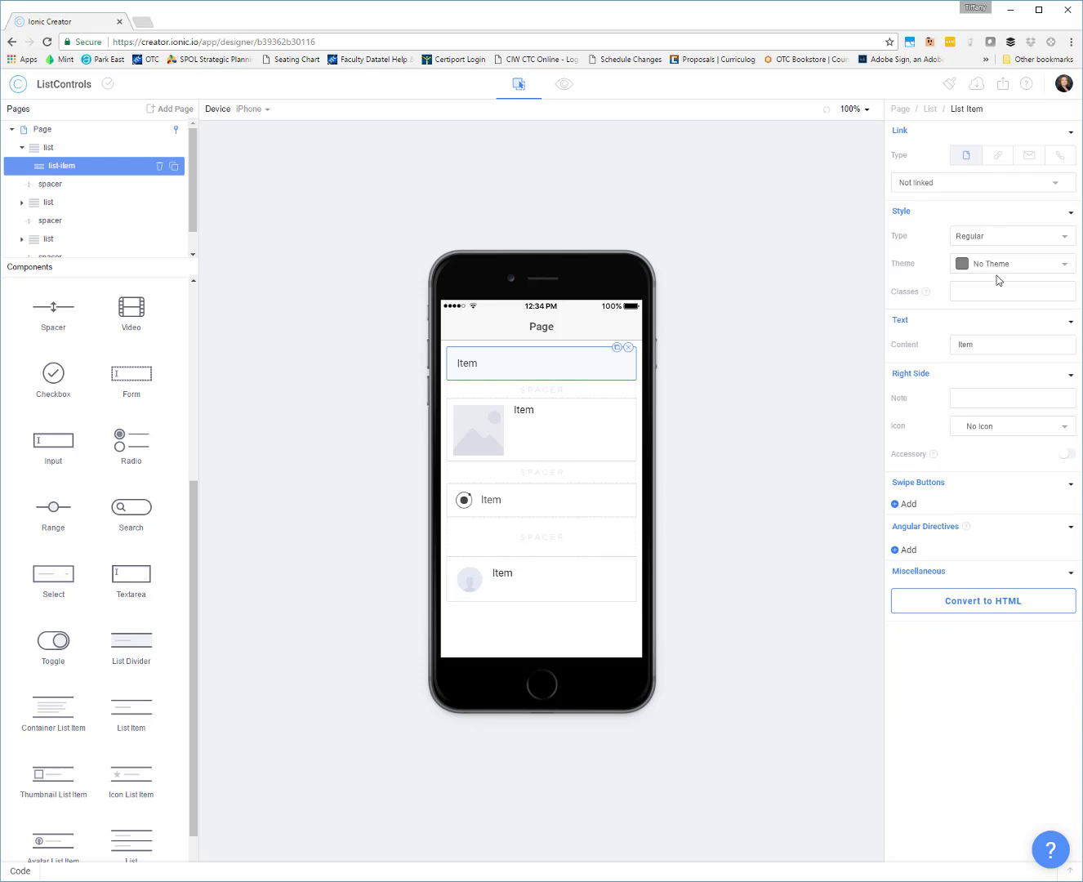
Browse the first item's Theme and Type options, then change its text to 'List Item'.
{"action": "left_click", "coordinate": [1011, 263]}
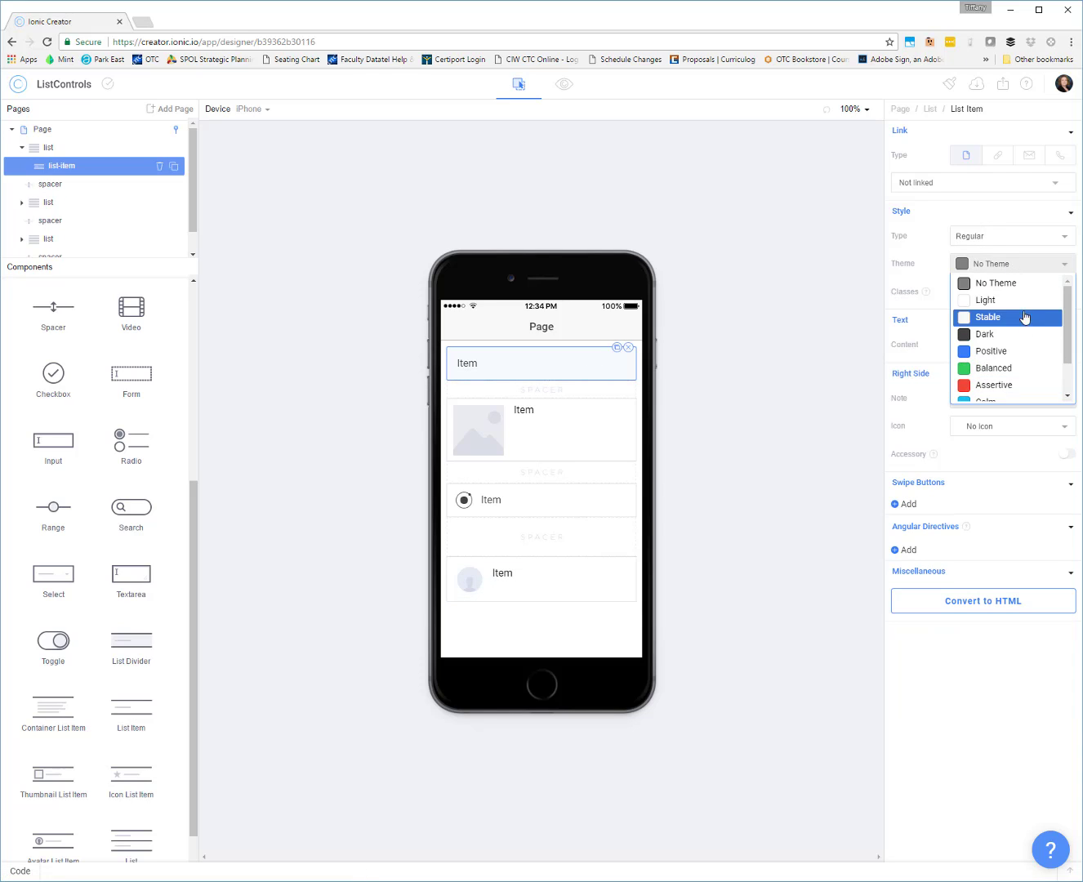
{"action": "left_click", "coordinate": [1011, 236]}
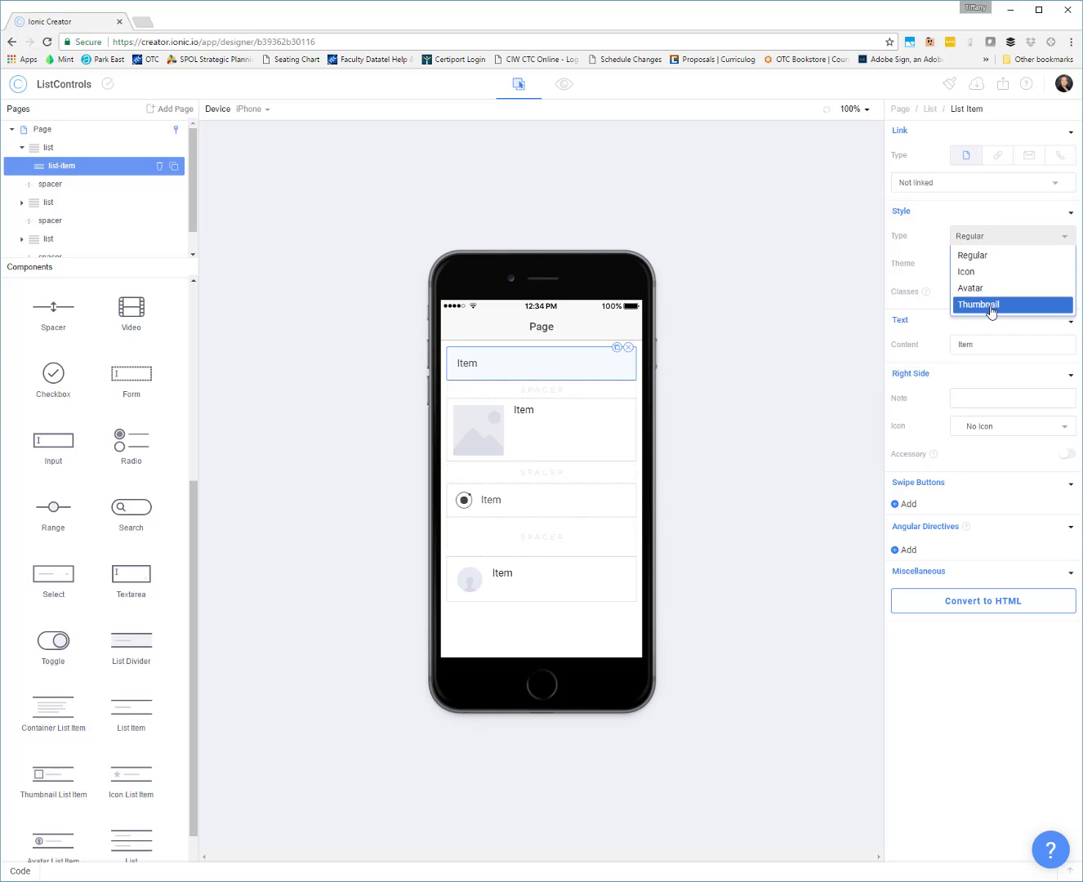
{"action": "mouse_move", "coordinate": [984, 287]}
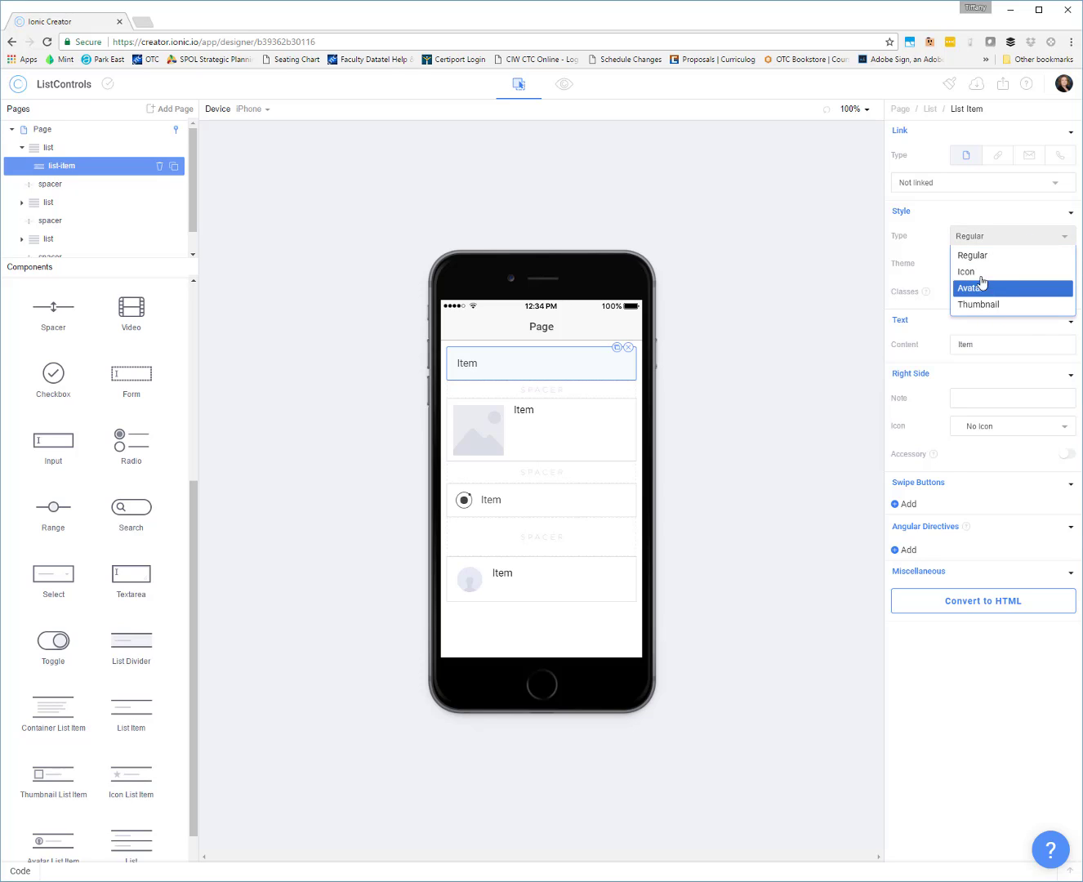
{"action": "mouse_move", "coordinate": [998, 305]}
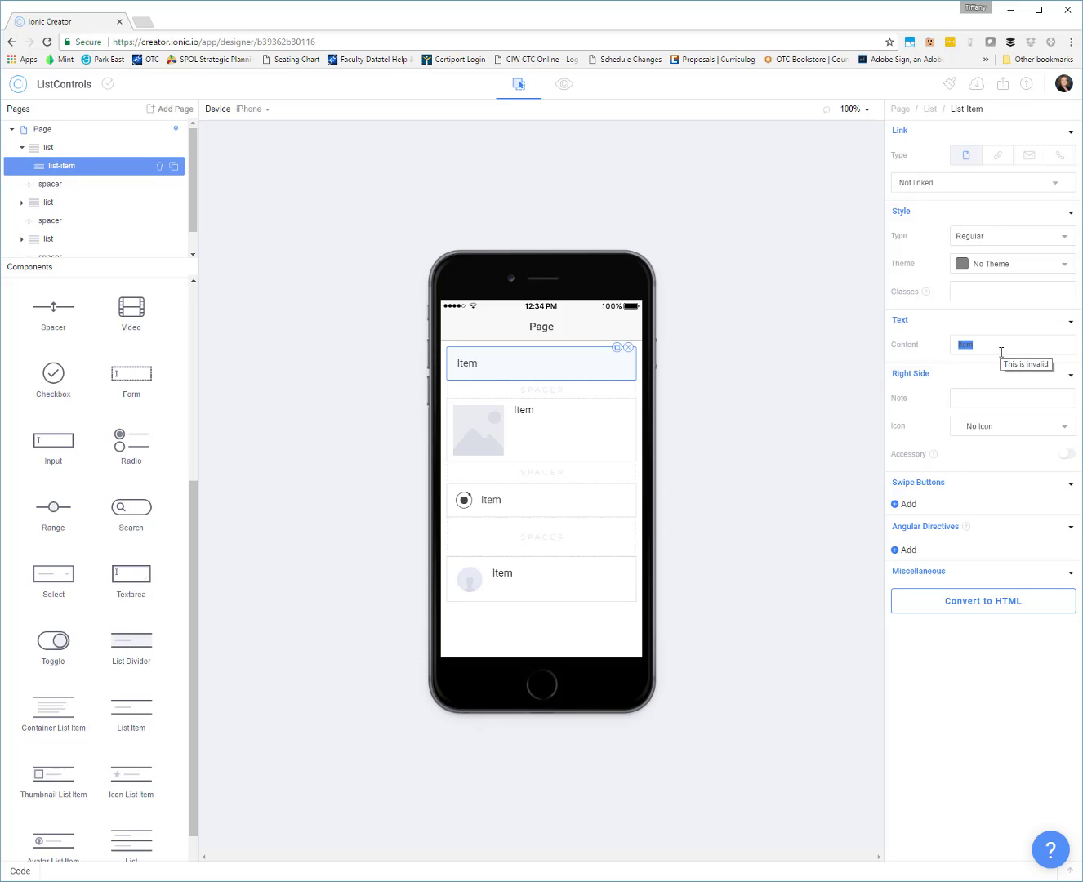
{"action": "type", "text": "List Item"}
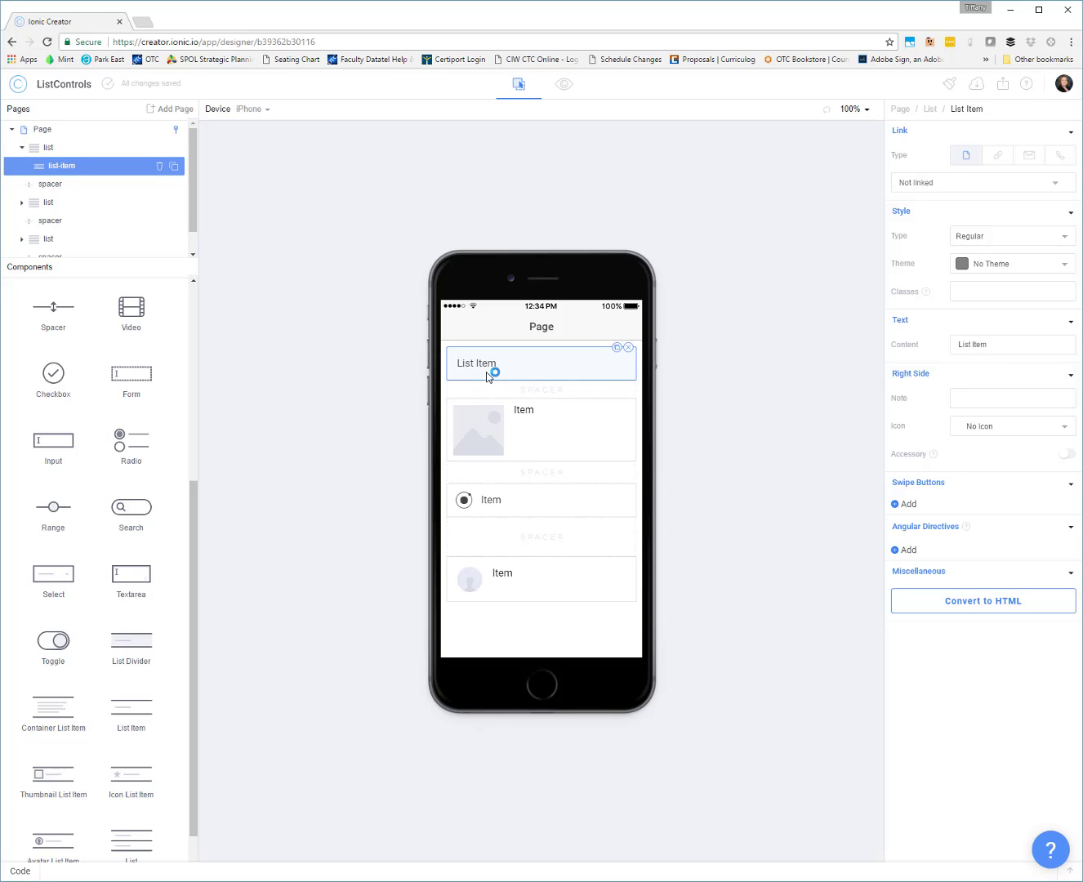
{"action": "left_click", "coordinate": [1012, 425]}
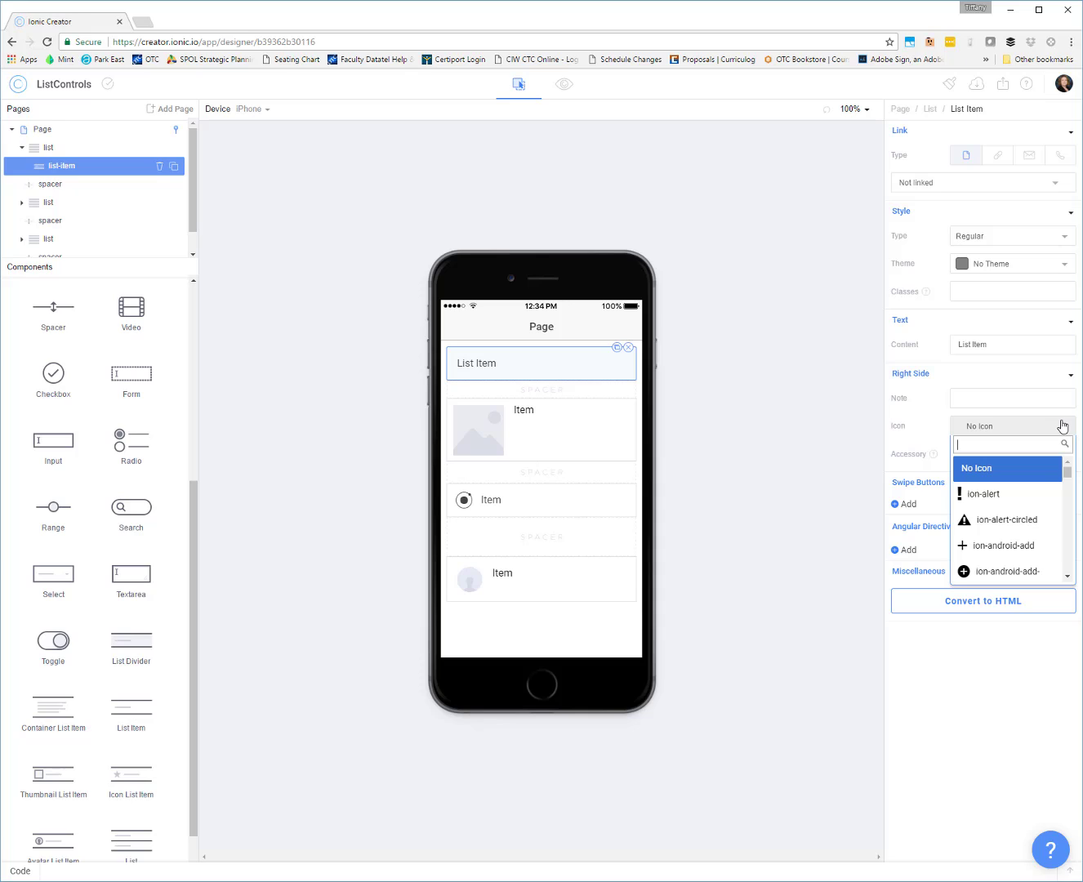
{"action": "mouse_move", "coordinate": [1008, 519]}
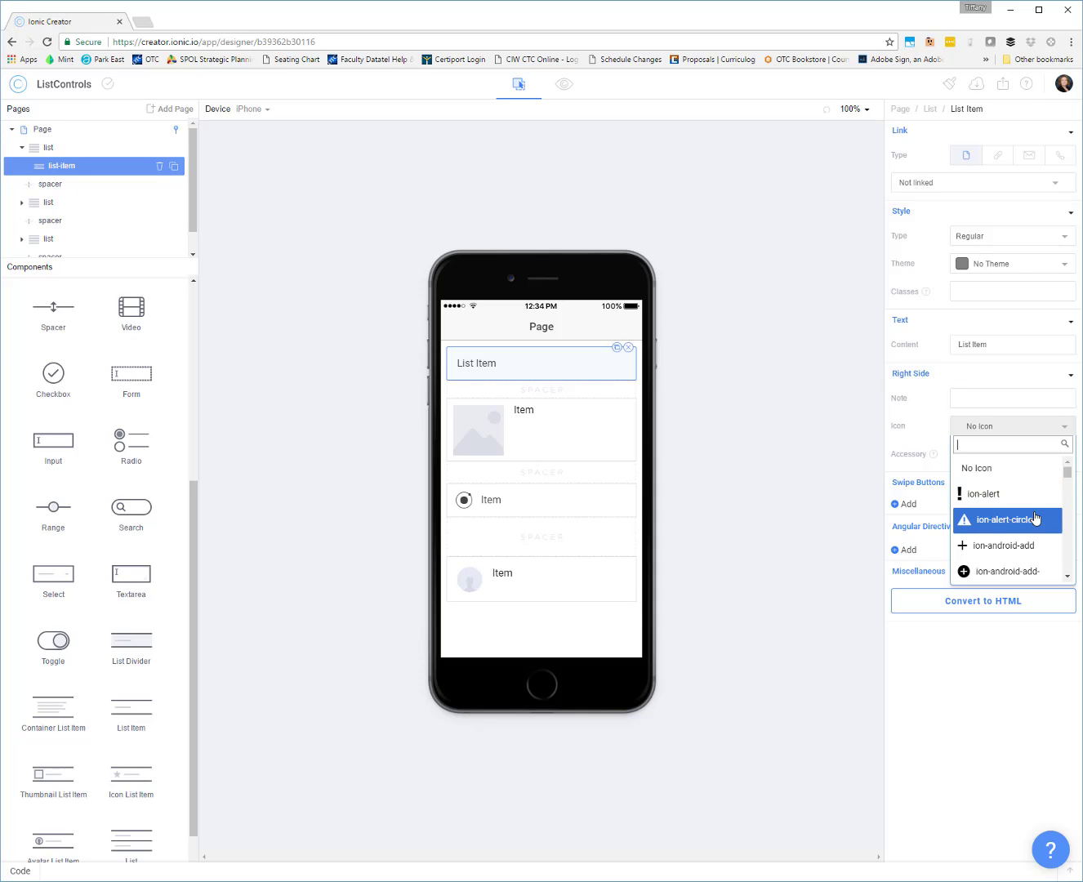
{"action": "left_click", "coordinate": [1001, 519]}
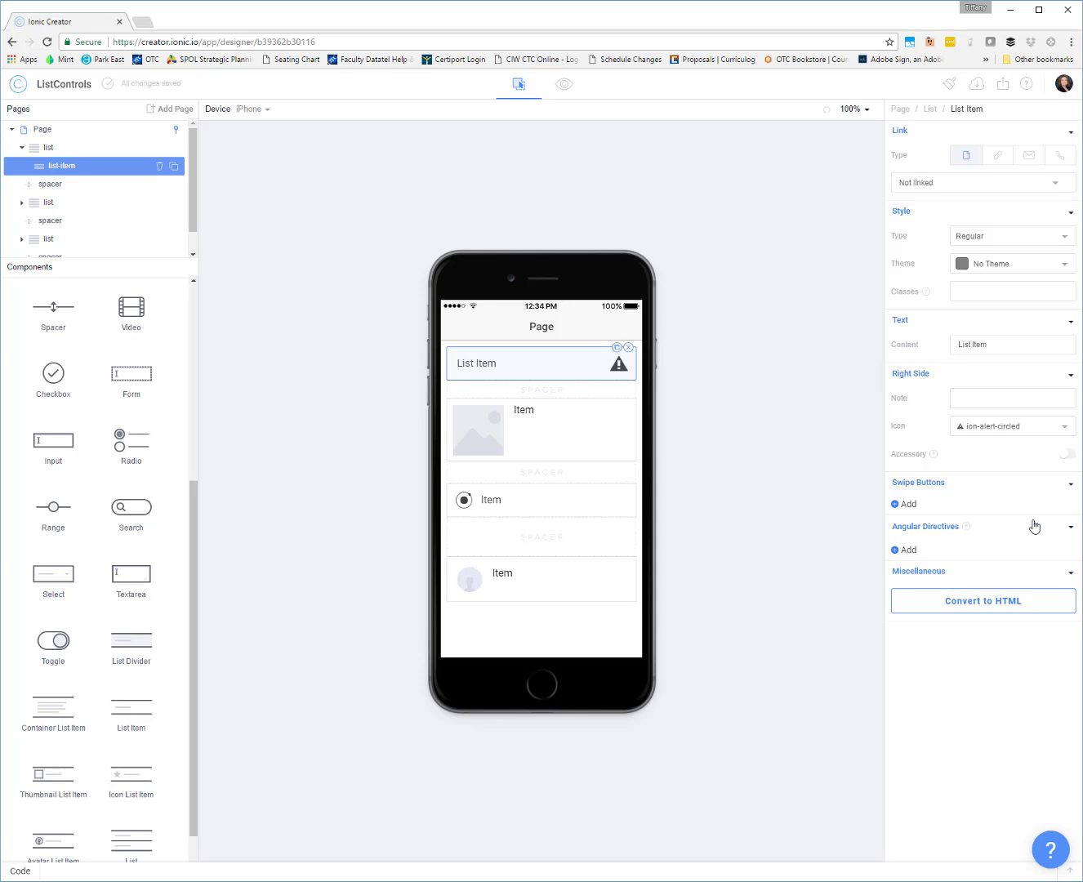
{"action": "mouse_move", "coordinate": [744, 425]}
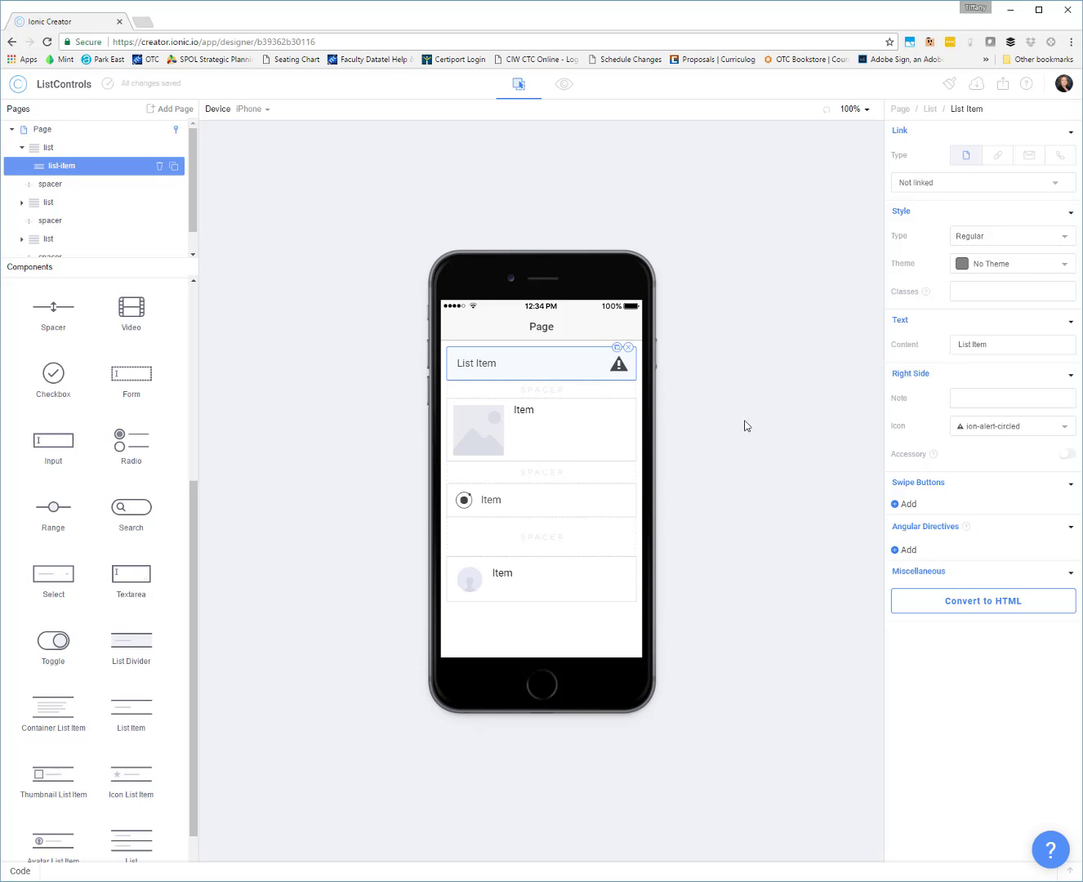
{"action": "left_click", "coordinate": [1011, 425]}
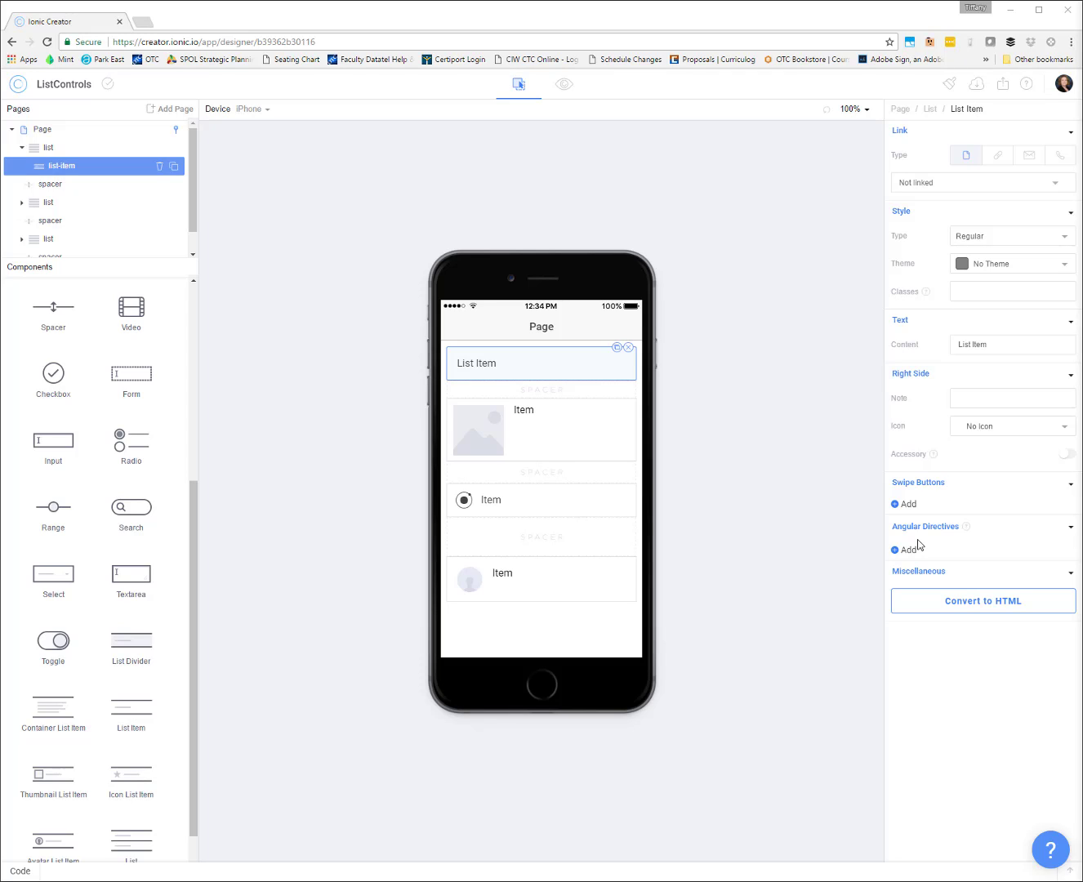
{"action": "mouse_move", "coordinate": [511, 362]}
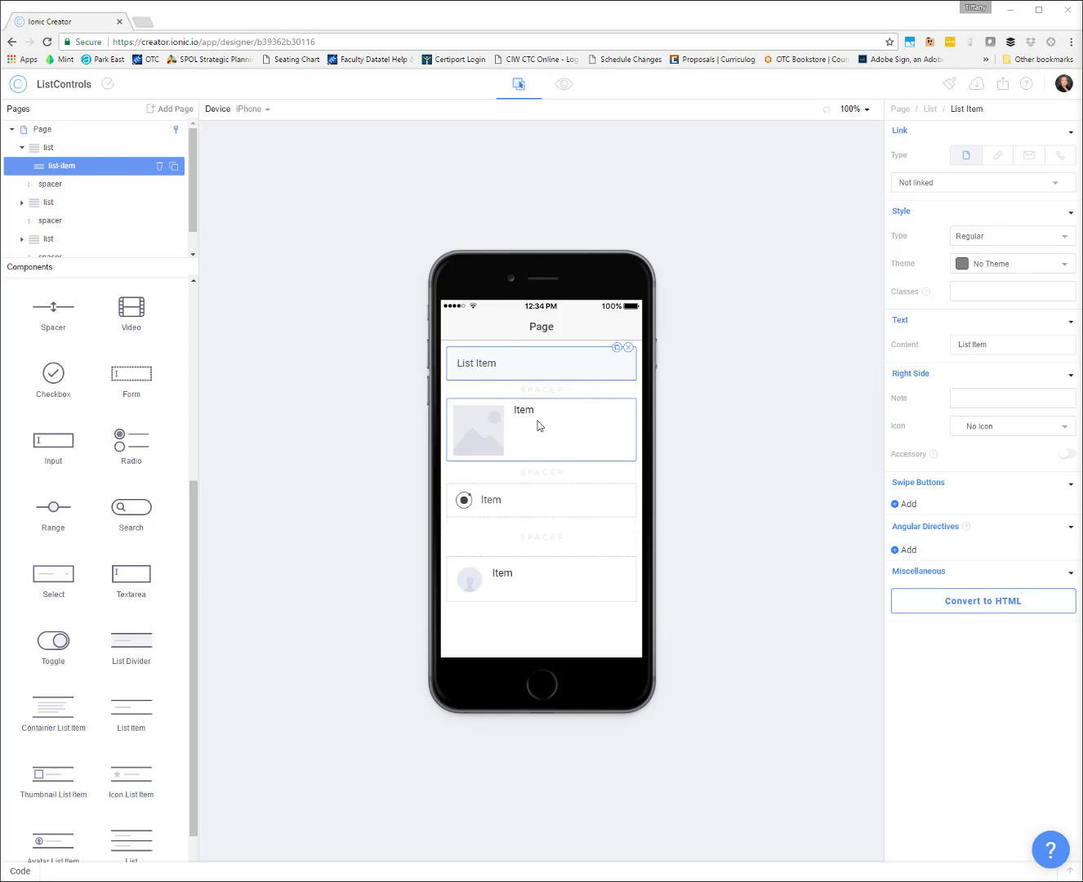
Upload pusheen.jpg as the thumbnail image and set the item's text to 'Pusheen'.
{"action": "left_click", "coordinate": [541, 429]}
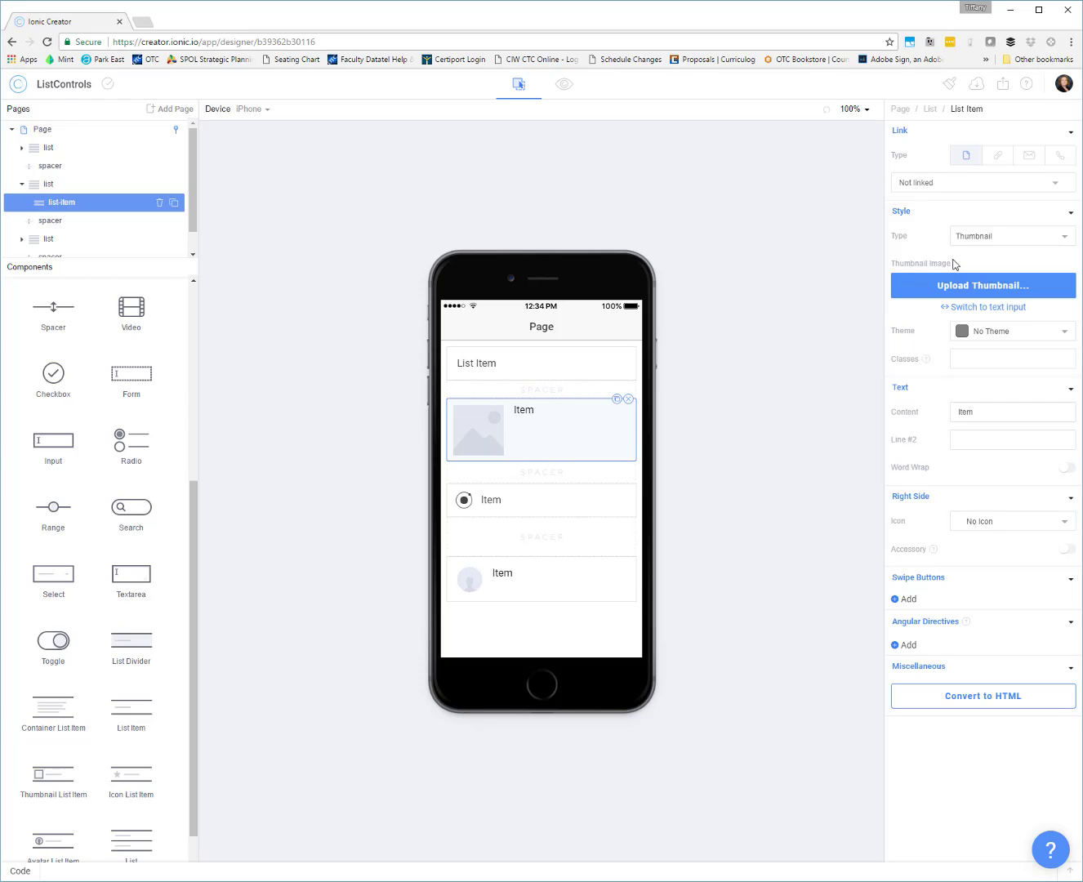
{"action": "left_click", "coordinate": [983, 286]}
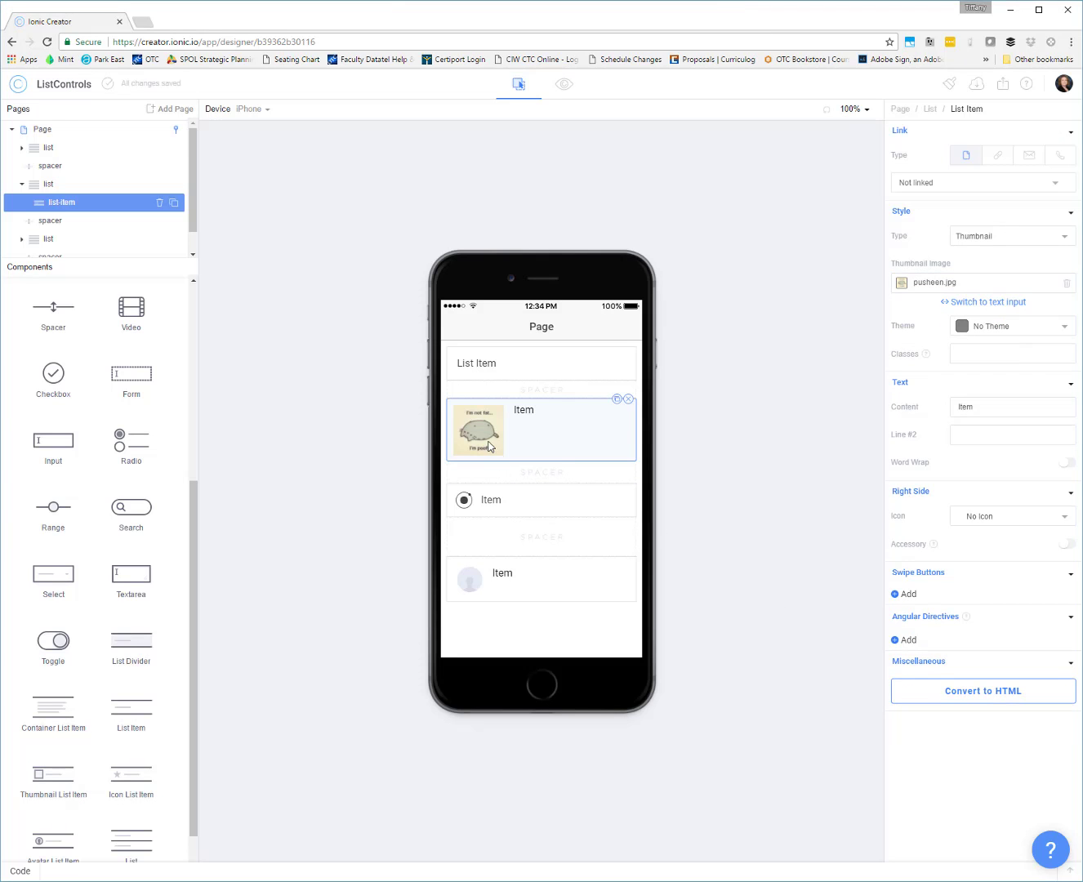
{"action": "left_click", "coordinate": [1013, 407]}
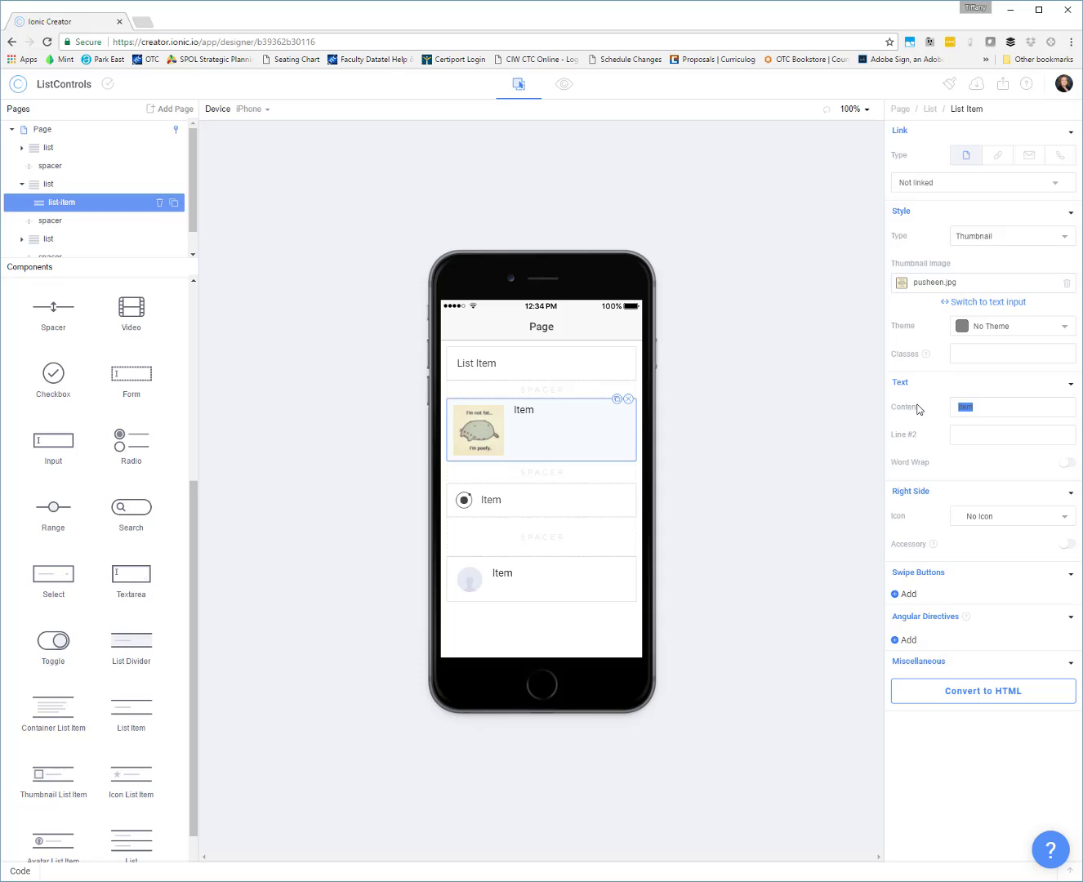
{"action": "type", "text": "Pusheen"}
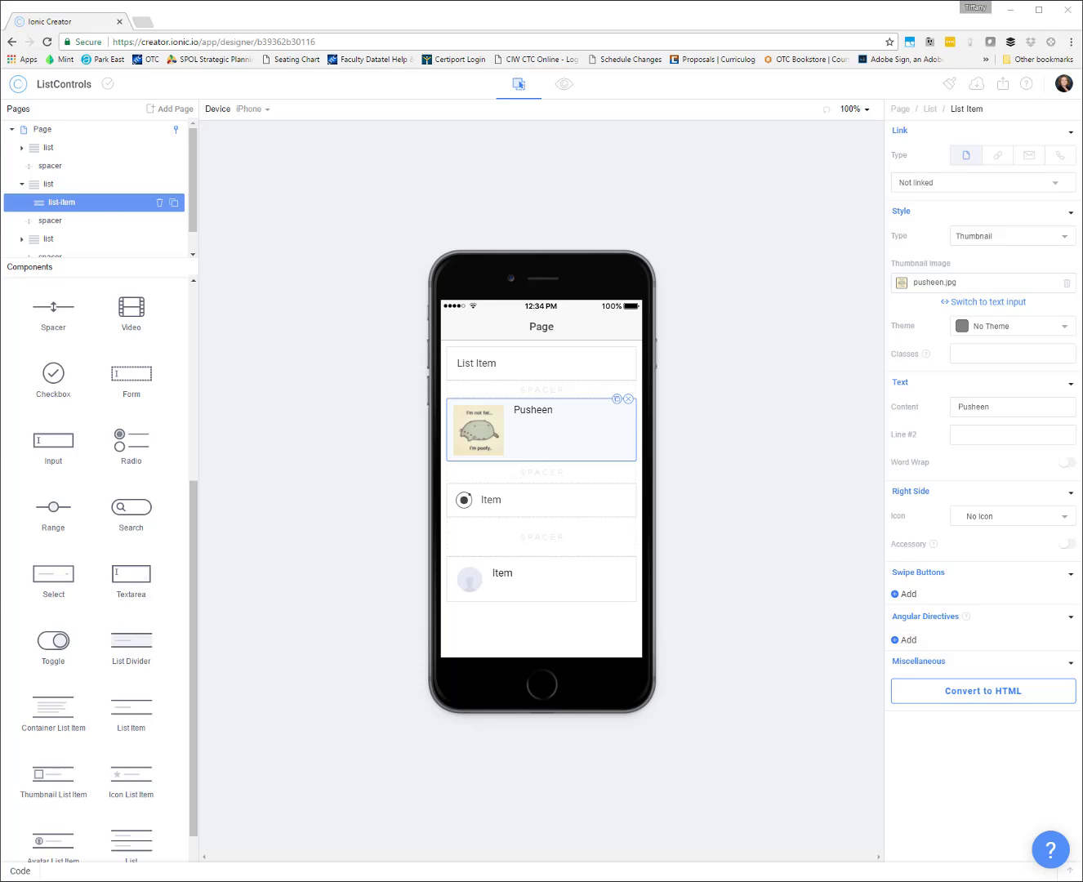
{"action": "mouse_move", "coordinate": [936, 347]}
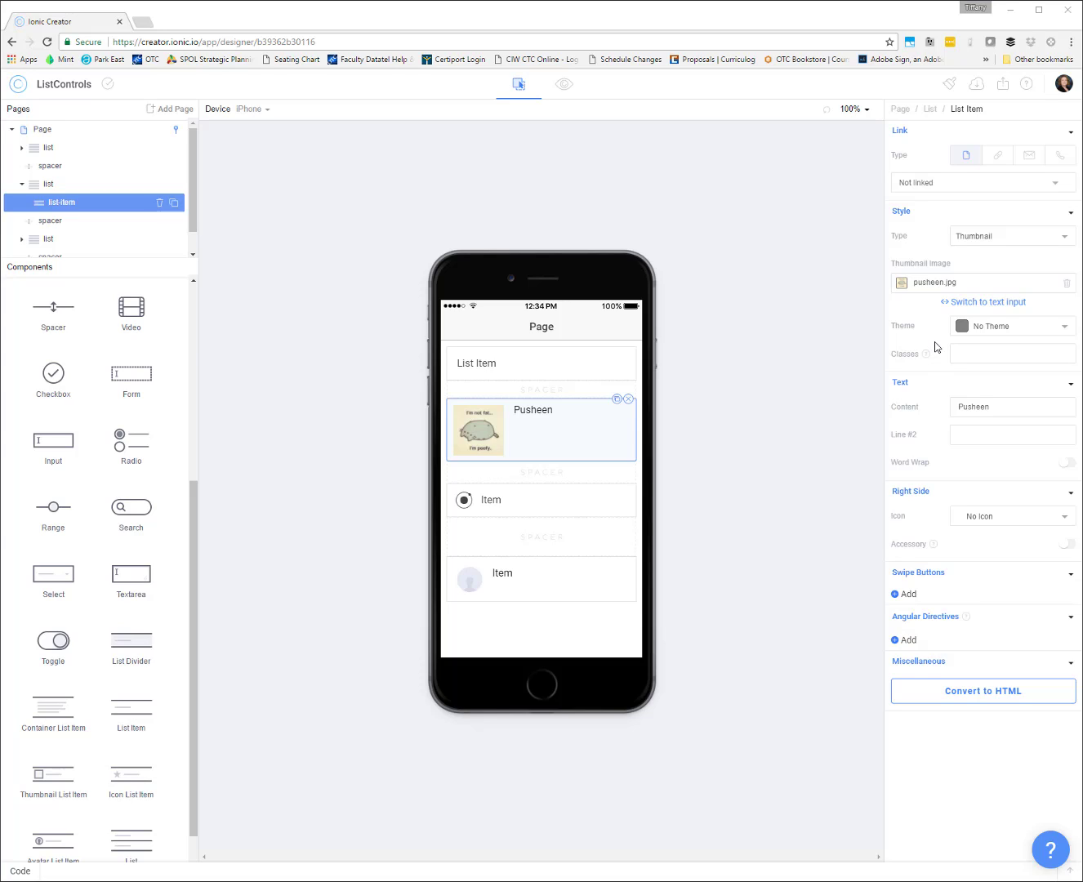
Set the Pusheen item's right-side icon to No Icon.
{"action": "left_click", "coordinate": [1012, 515]}
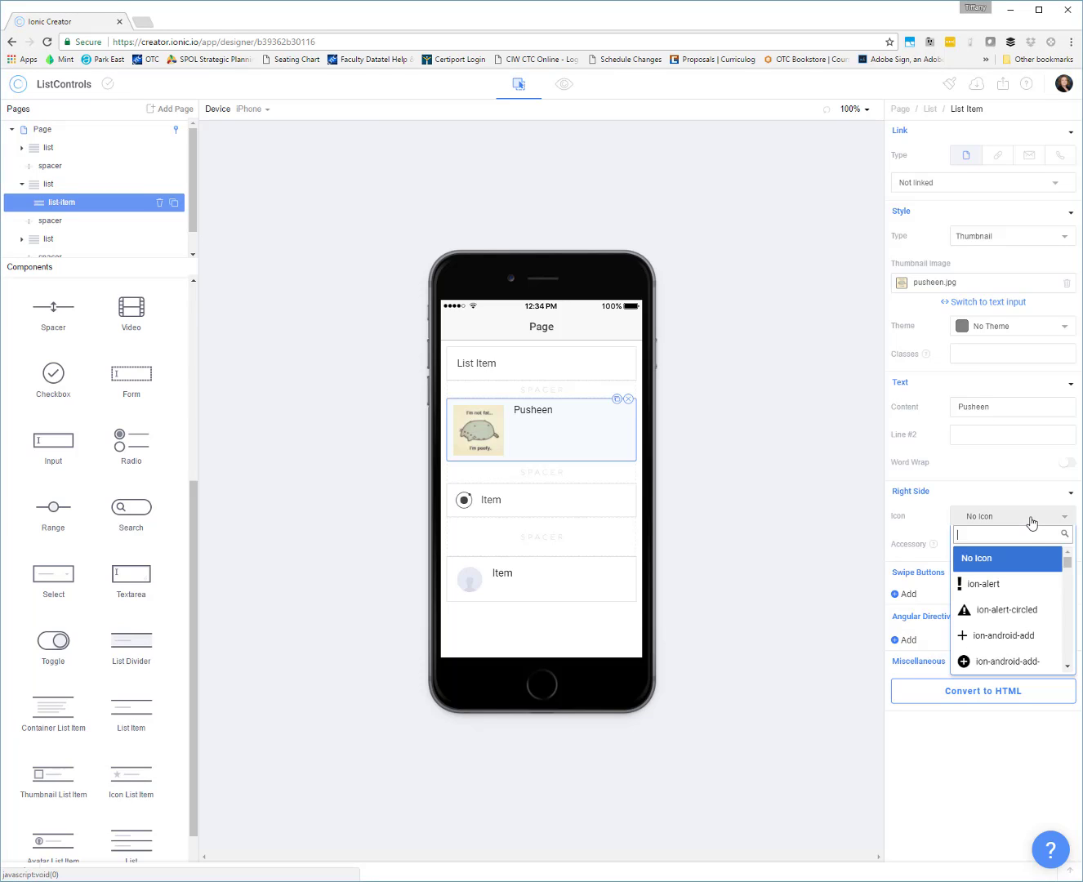
{"action": "left_click", "coordinate": [984, 584]}
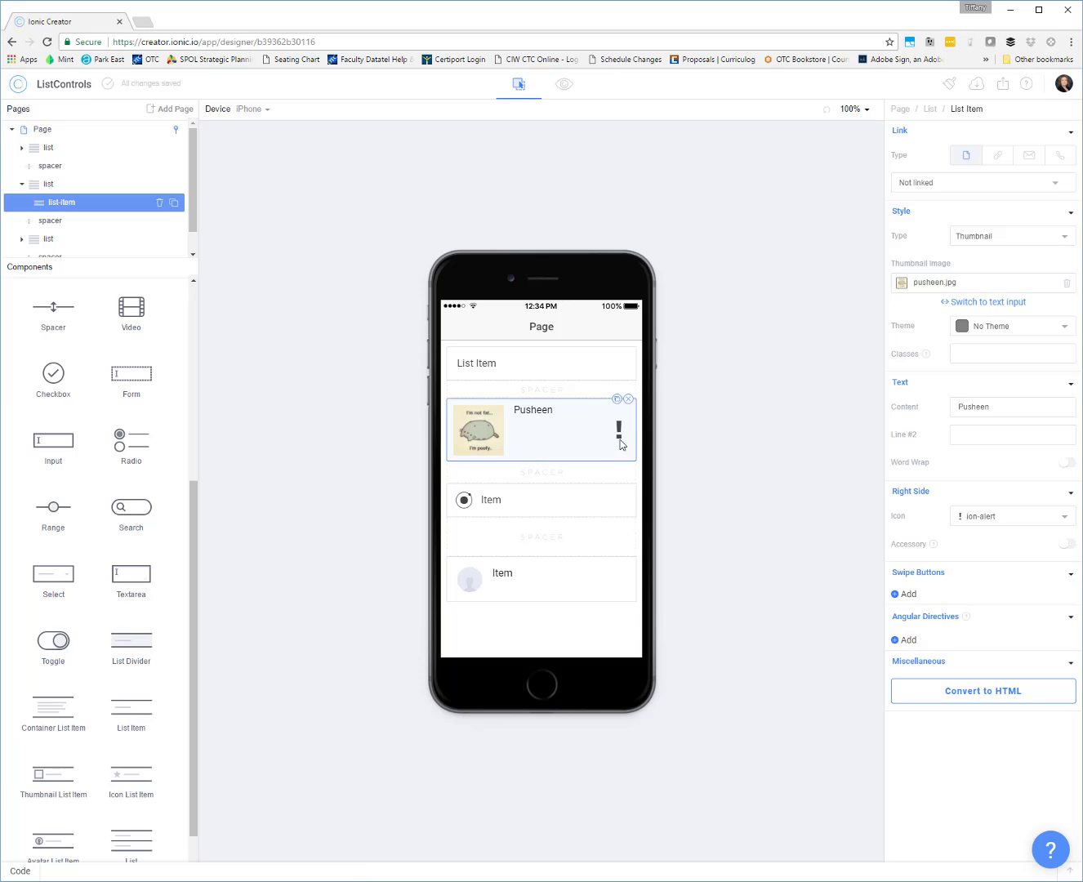
{"action": "left_click", "coordinate": [1011, 515]}
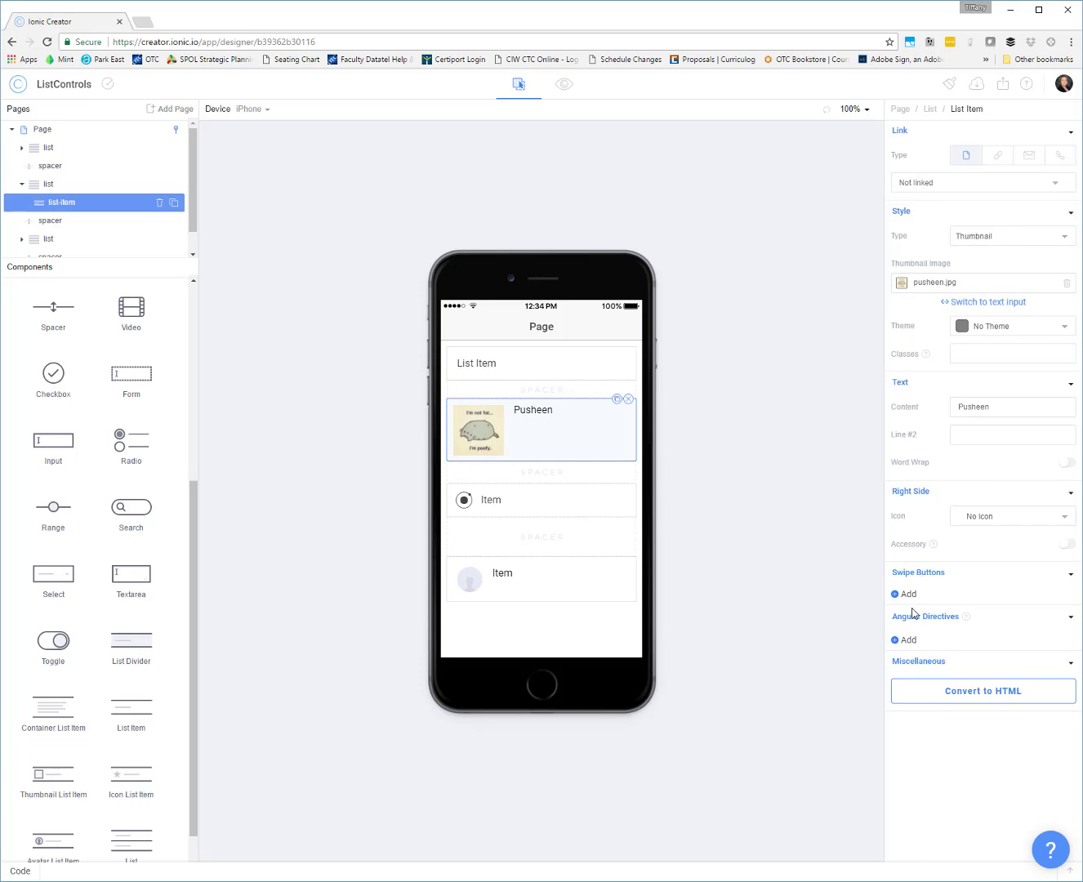
Add an 'Add' swipe button coloured Balanced to the Pusheen item.
{"action": "left_click", "coordinate": [904, 594]}
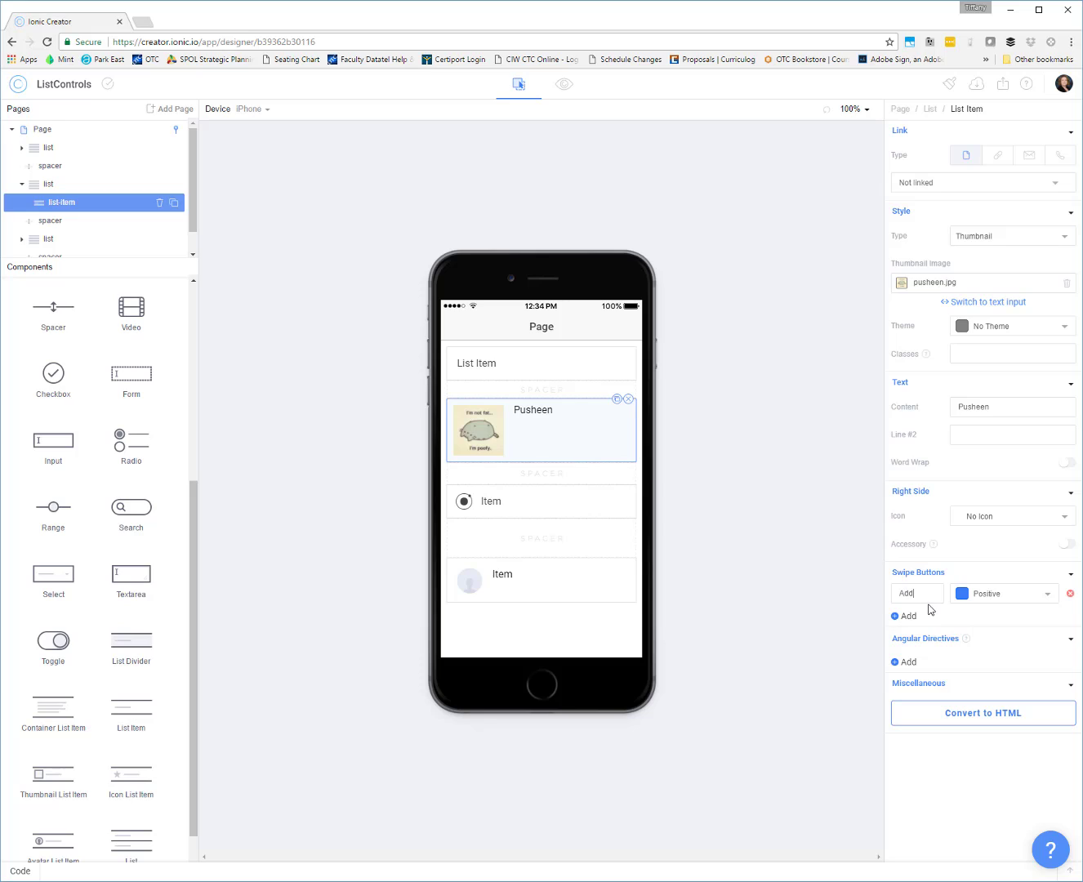
{"action": "left_click", "coordinate": [1003, 594]}
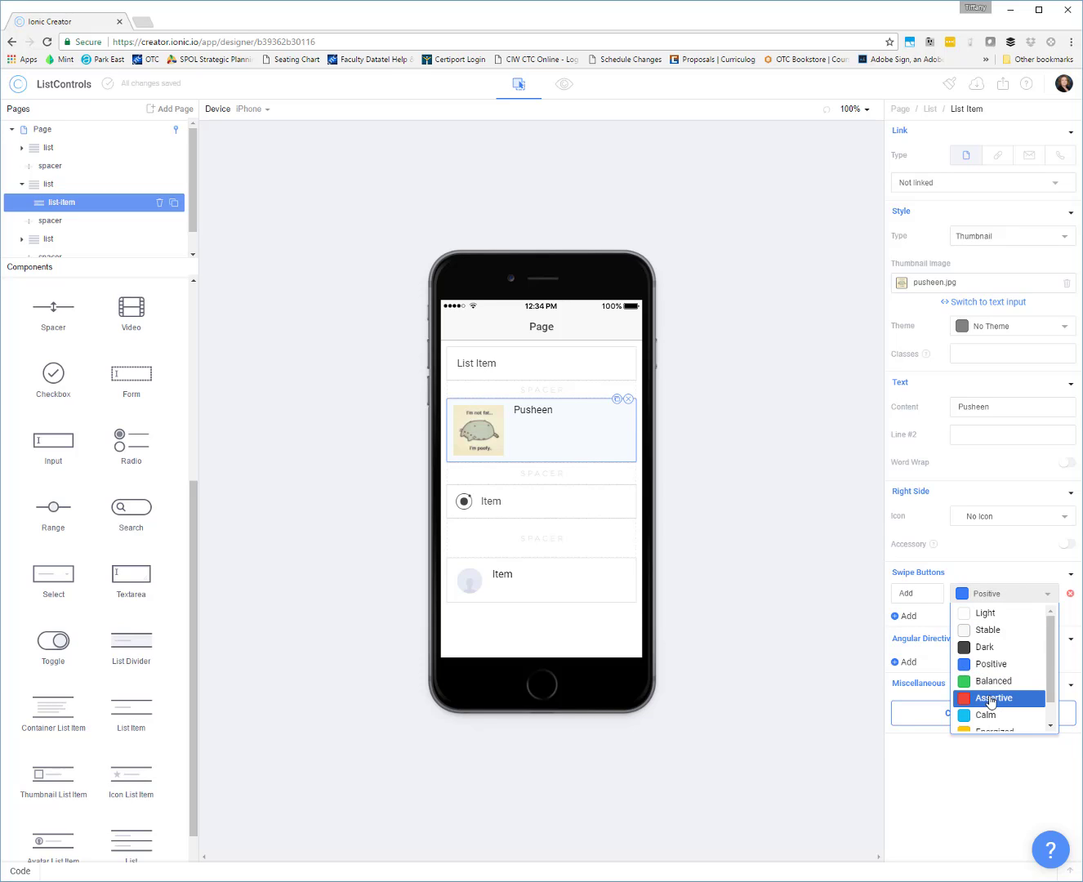
{"action": "left_click", "coordinate": [992, 681]}
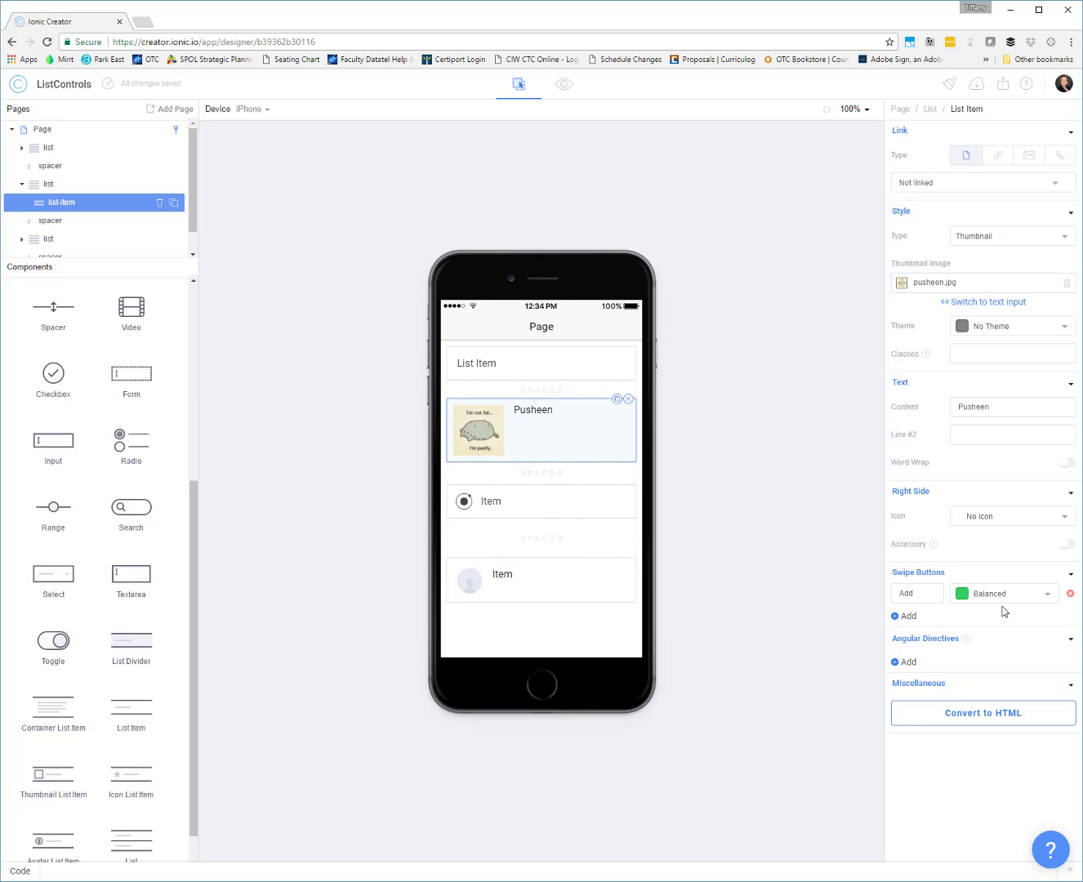
{"action": "mouse_move", "coordinate": [563, 83]}
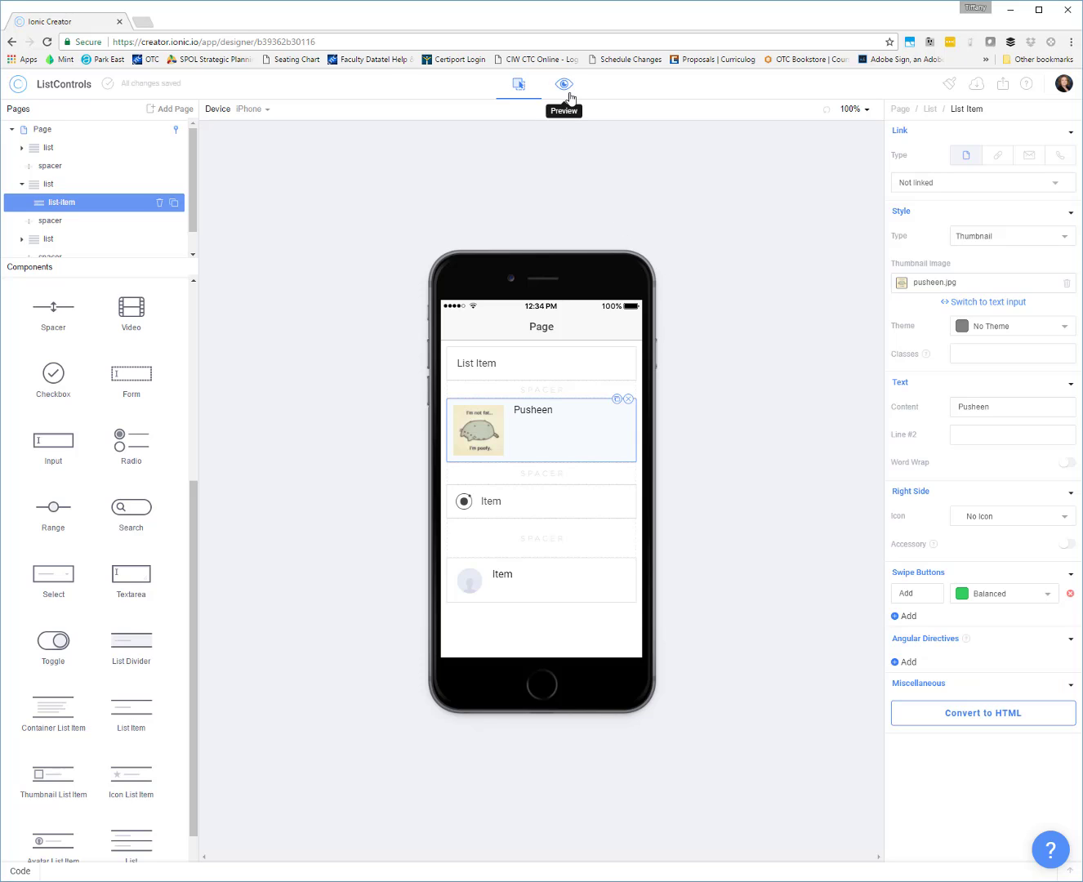
{"action": "left_click", "coordinate": [563, 84]}
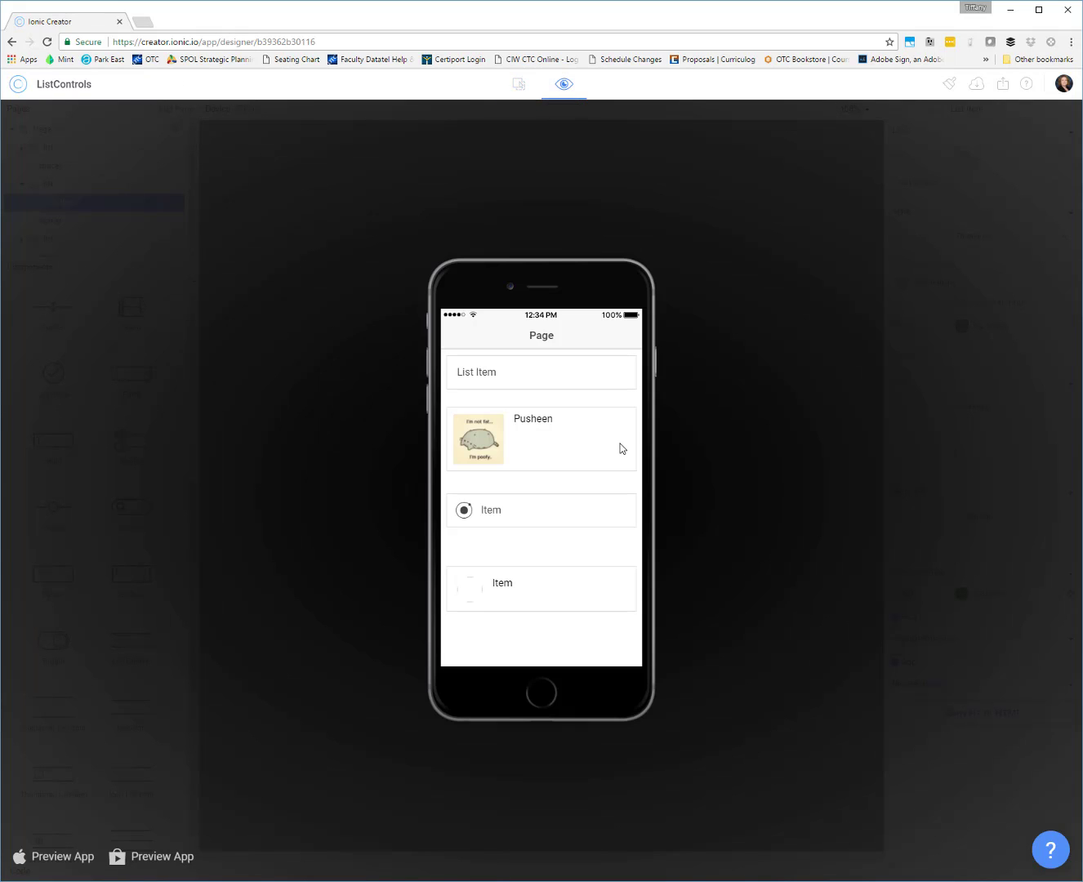
{"action": "mouse_move", "coordinate": [620, 447]}
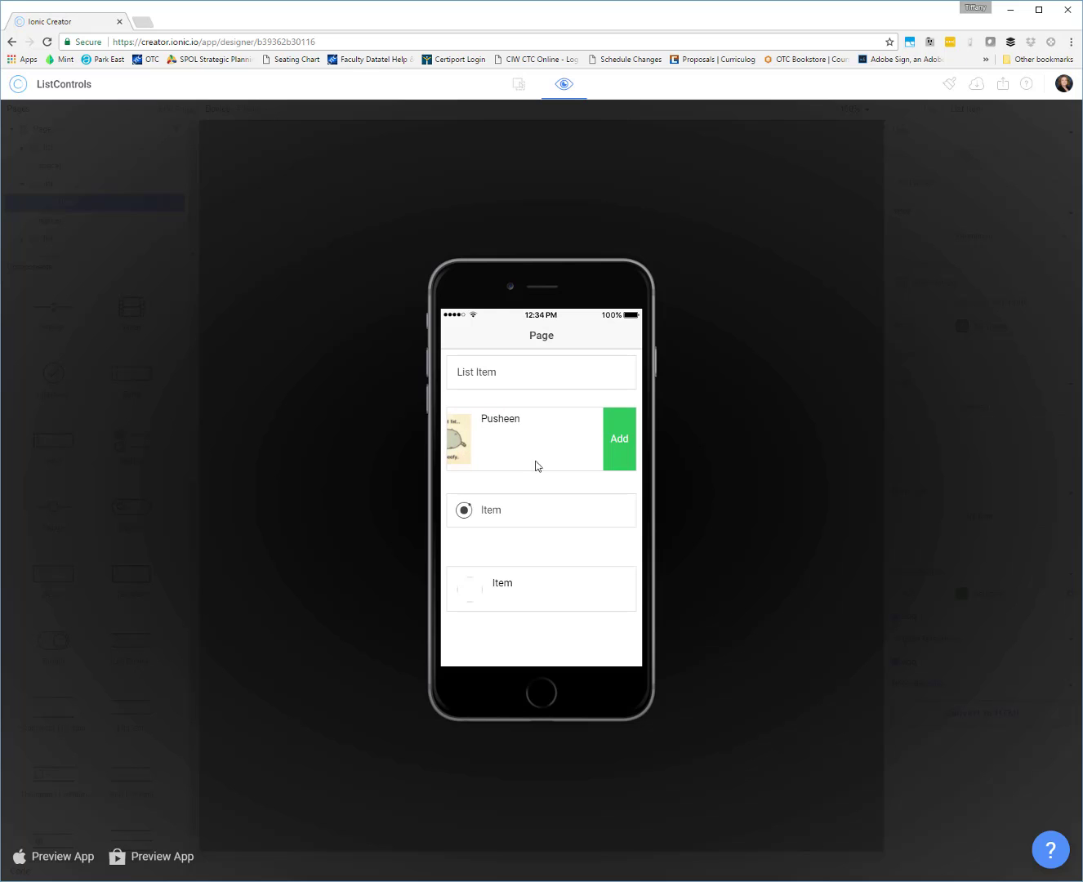
{"action": "left_click", "coordinate": [518, 84]}
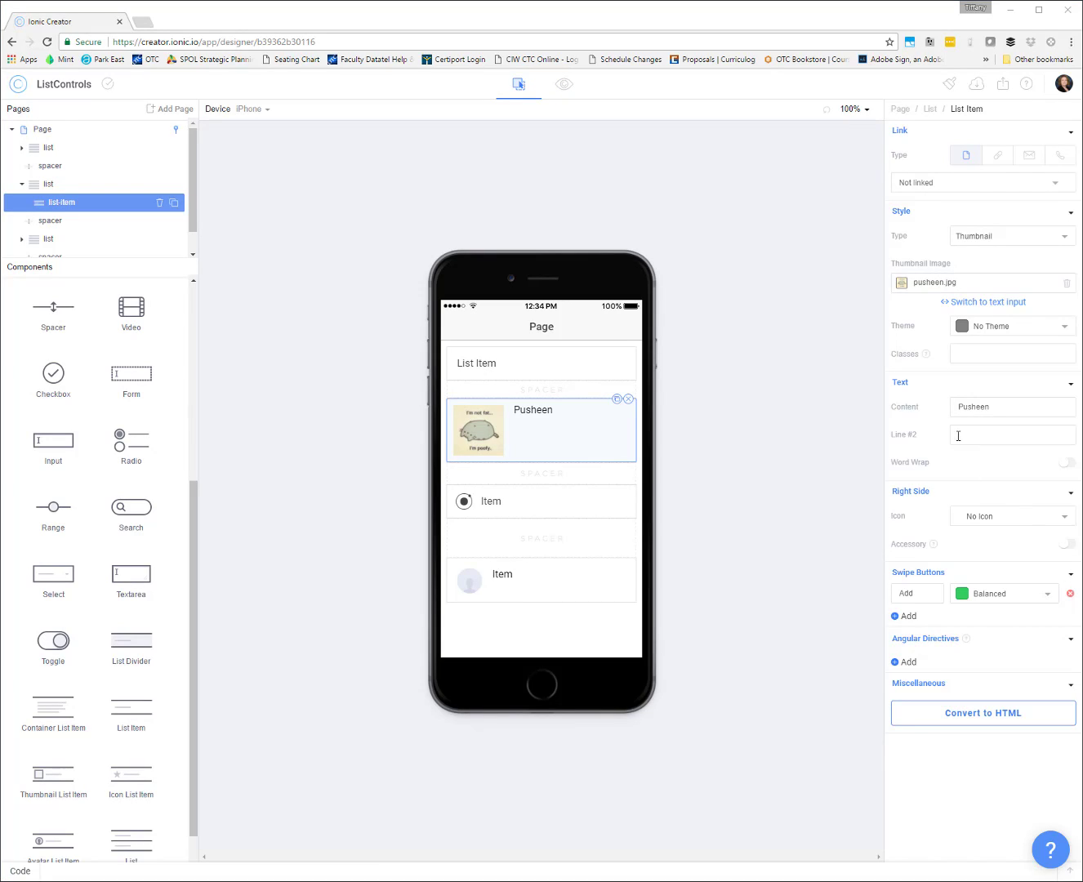
Enter 'This is a cat' as the Pusheen item's Line #2 text.
{"action": "left_click", "coordinate": [540, 363]}
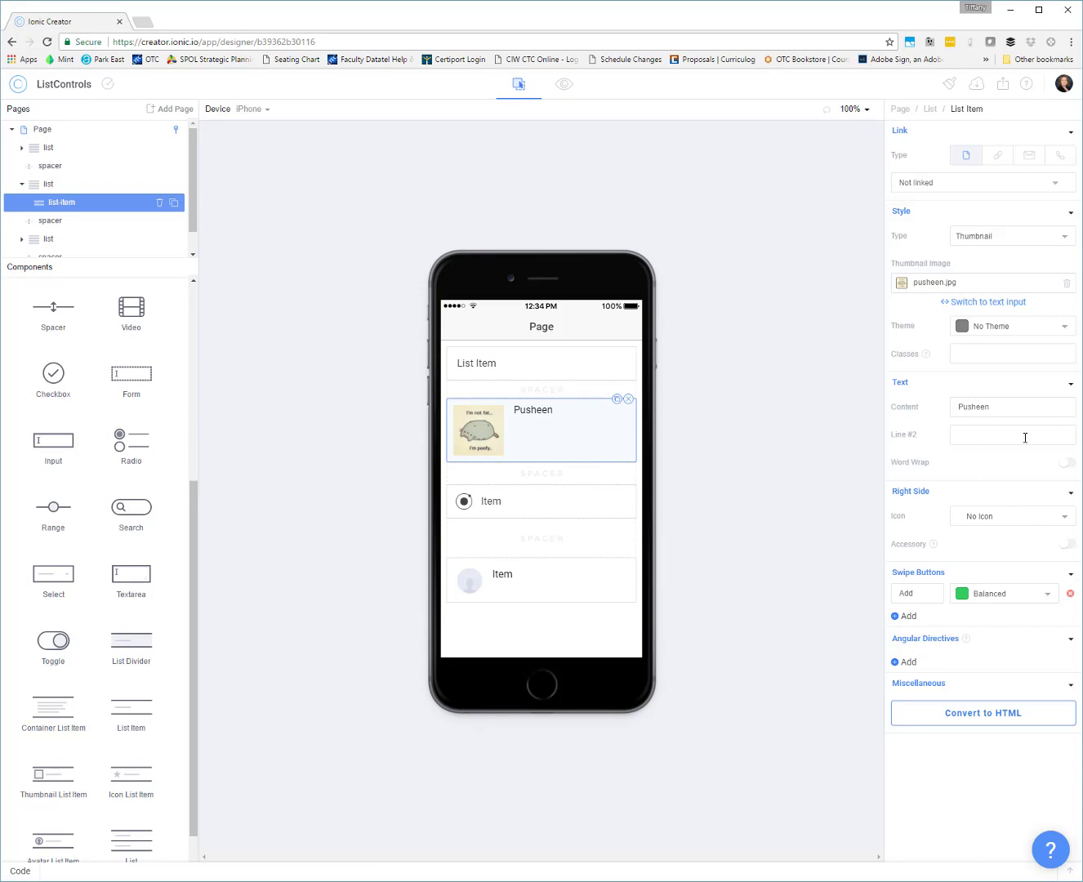
{"action": "type", "text": "This"}
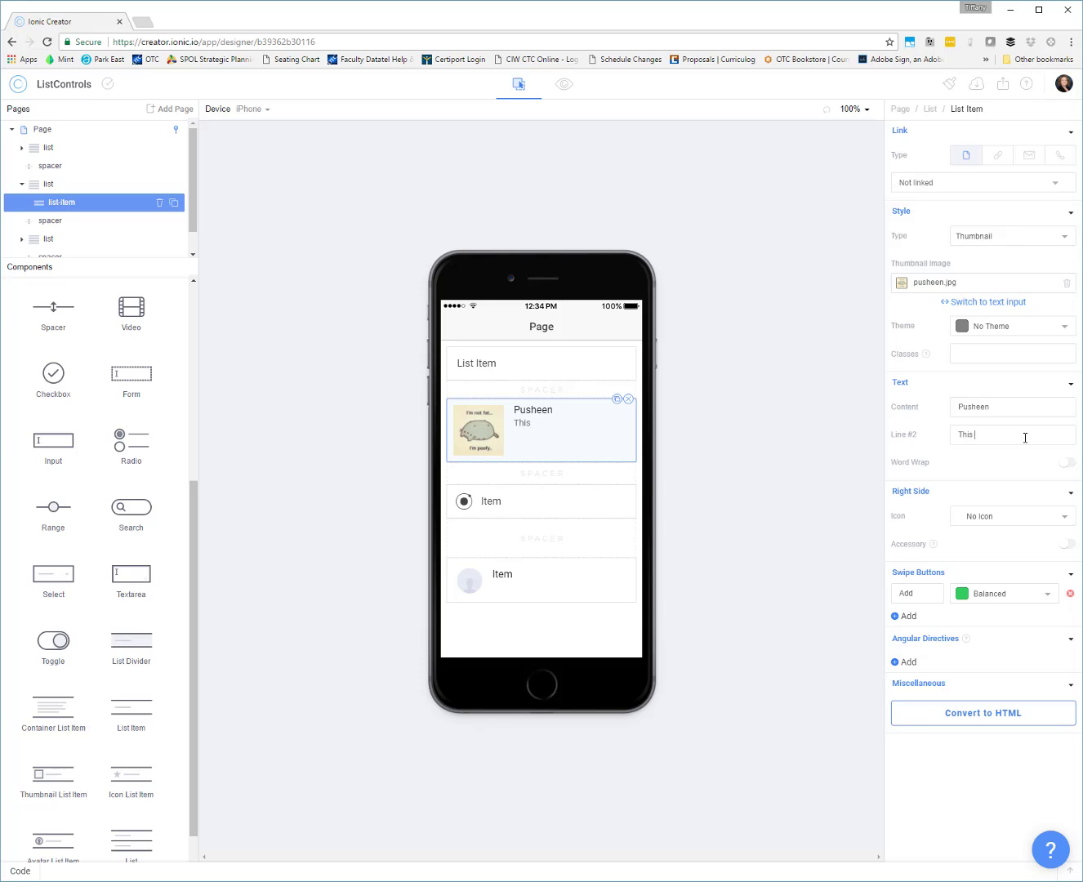
{"action": "type", "text": "is a cat"}
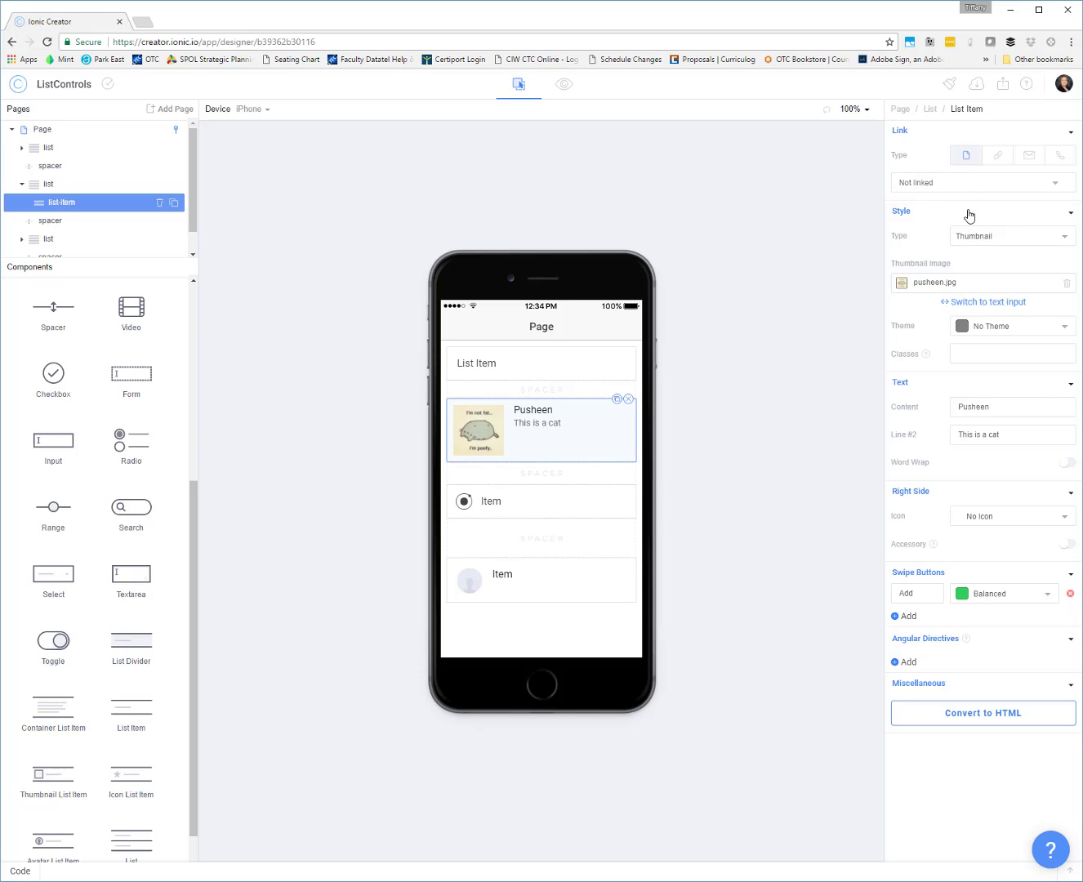
{"action": "mouse_move", "coordinate": [1022, 156]}
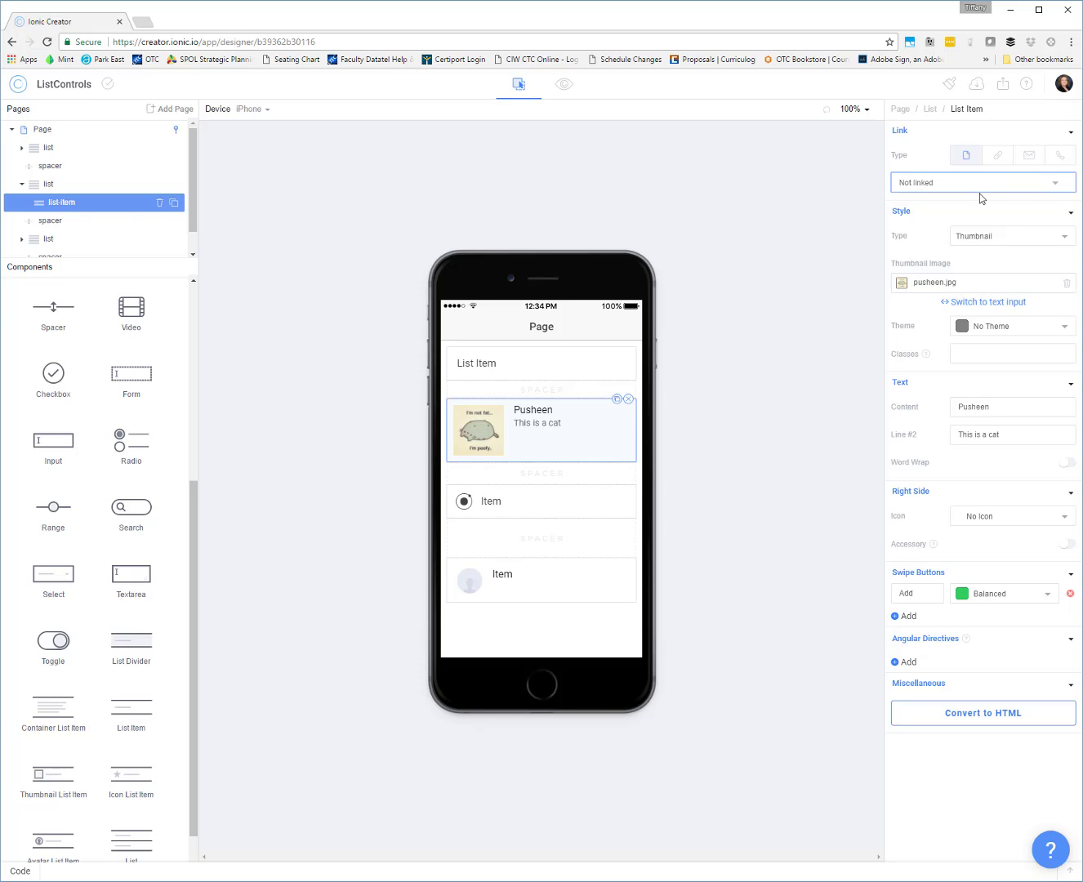
{"action": "mouse_move", "coordinate": [470, 460]}
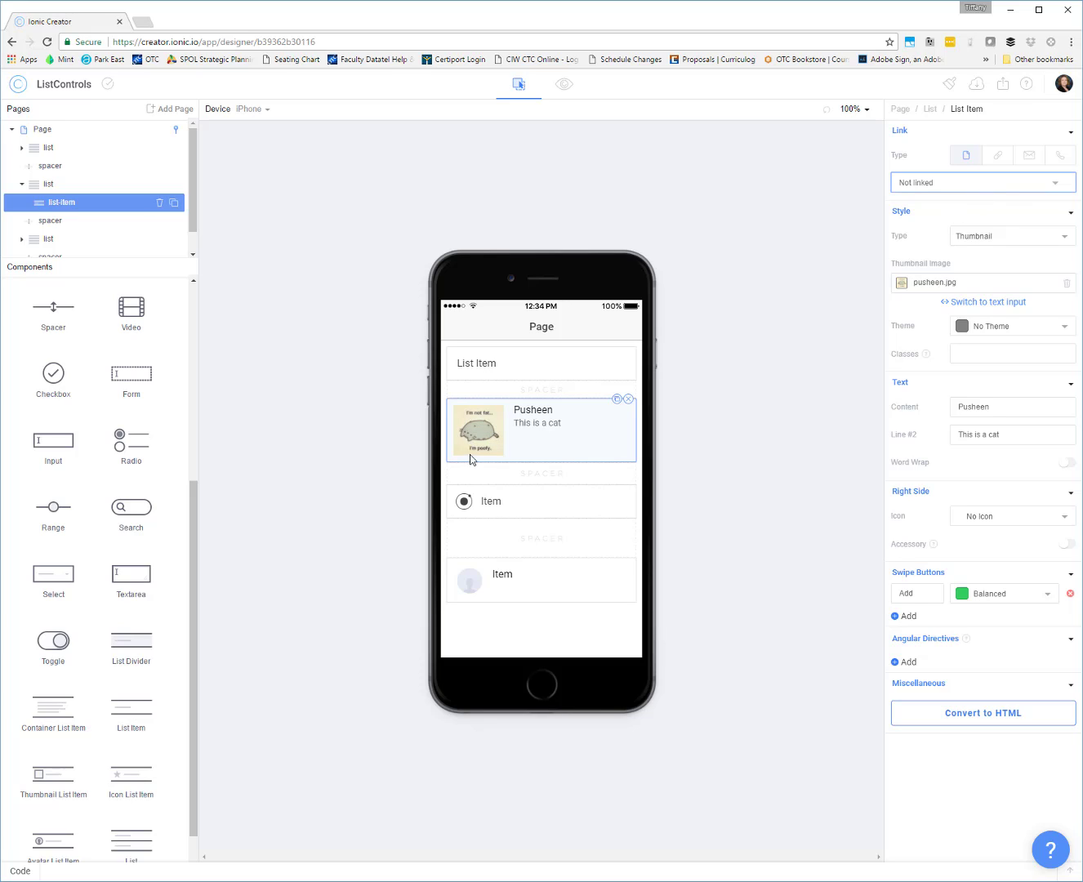
{"action": "mouse_move", "coordinate": [936, 199]}
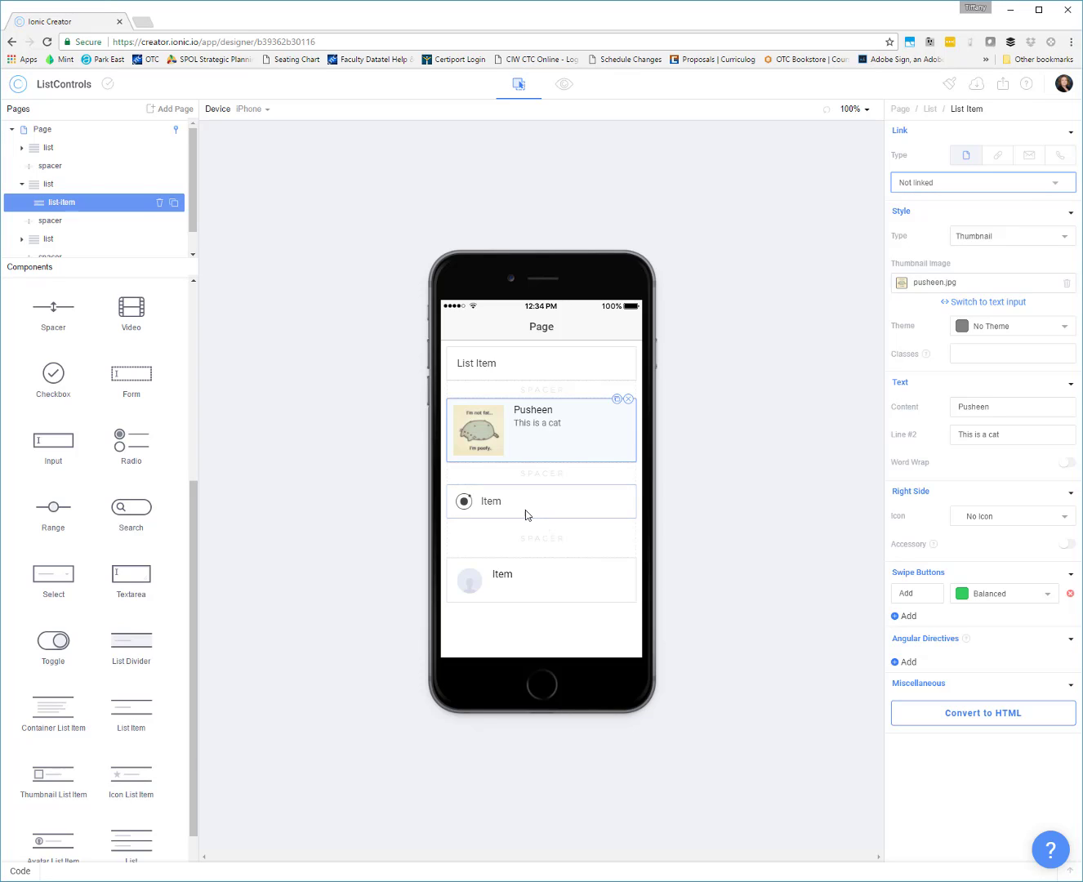
Set the icon list item's left icon to ion-ios-baseball.
{"action": "left_click", "coordinate": [522, 501]}
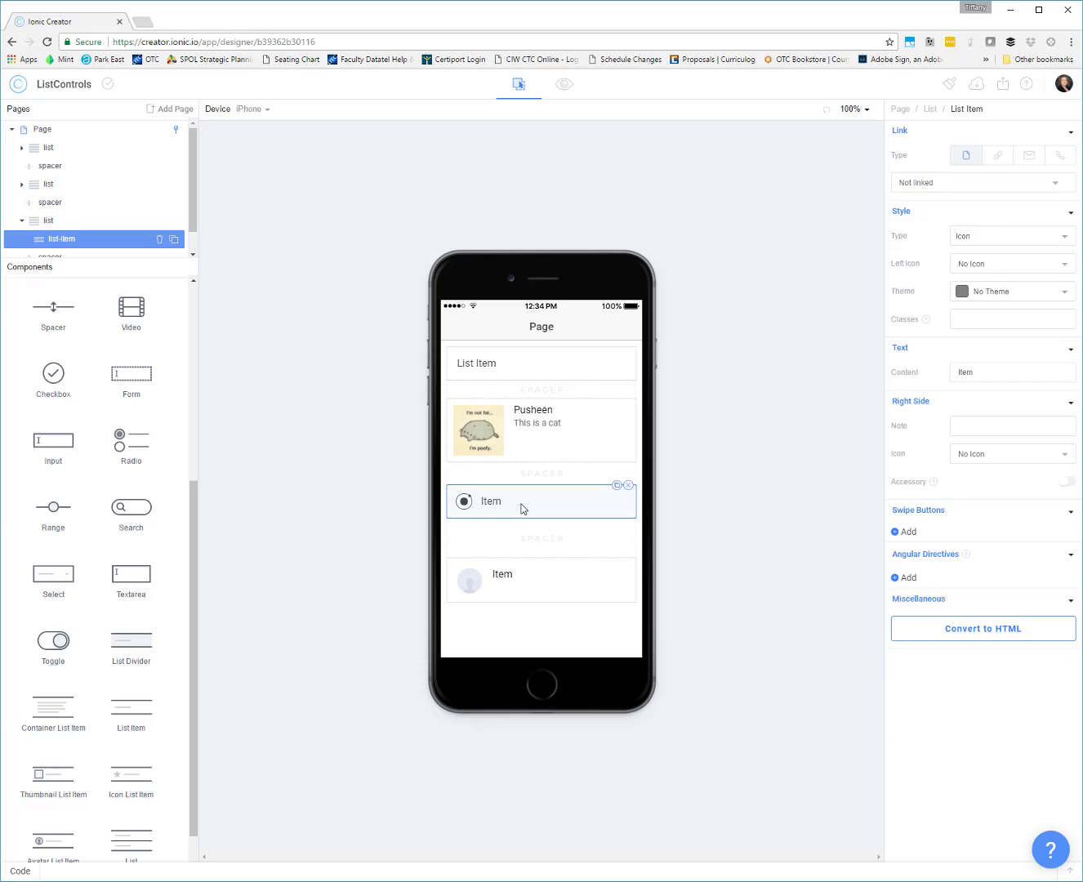
{"action": "left_click", "coordinate": [1011, 263]}
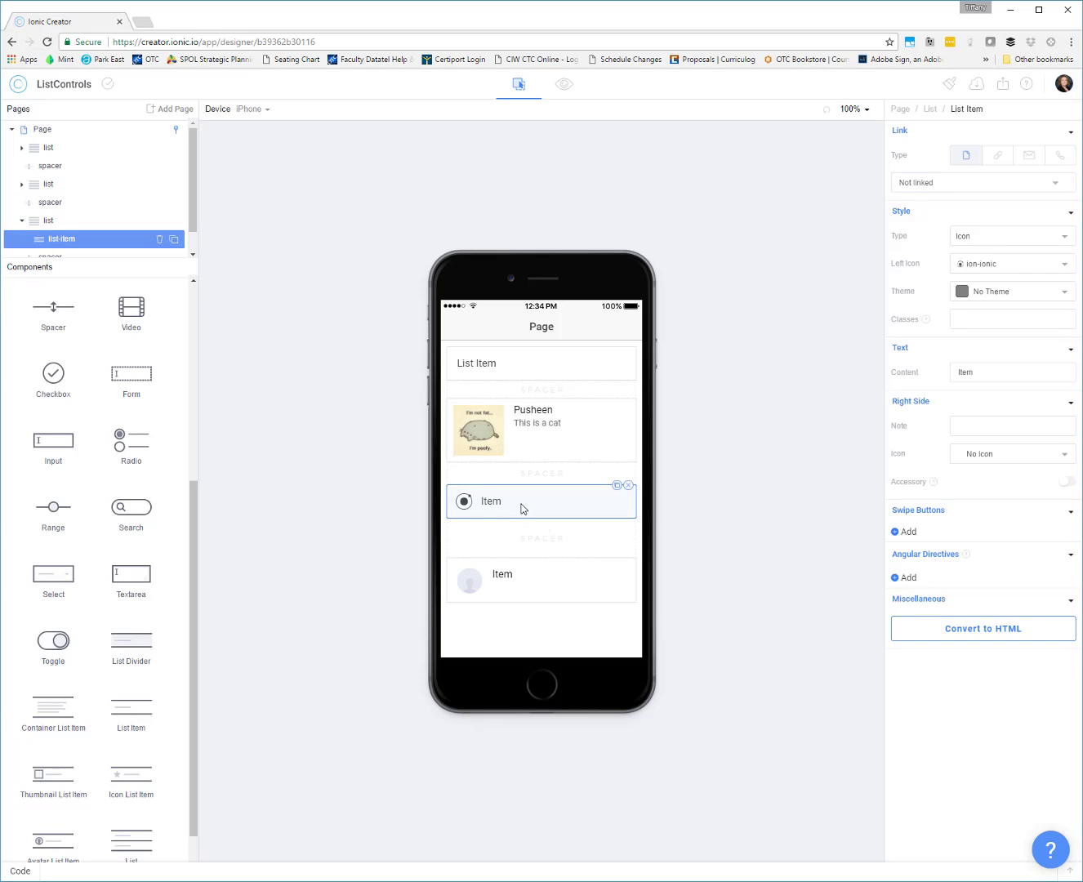
{"action": "mouse_move", "coordinate": [795, 457]}
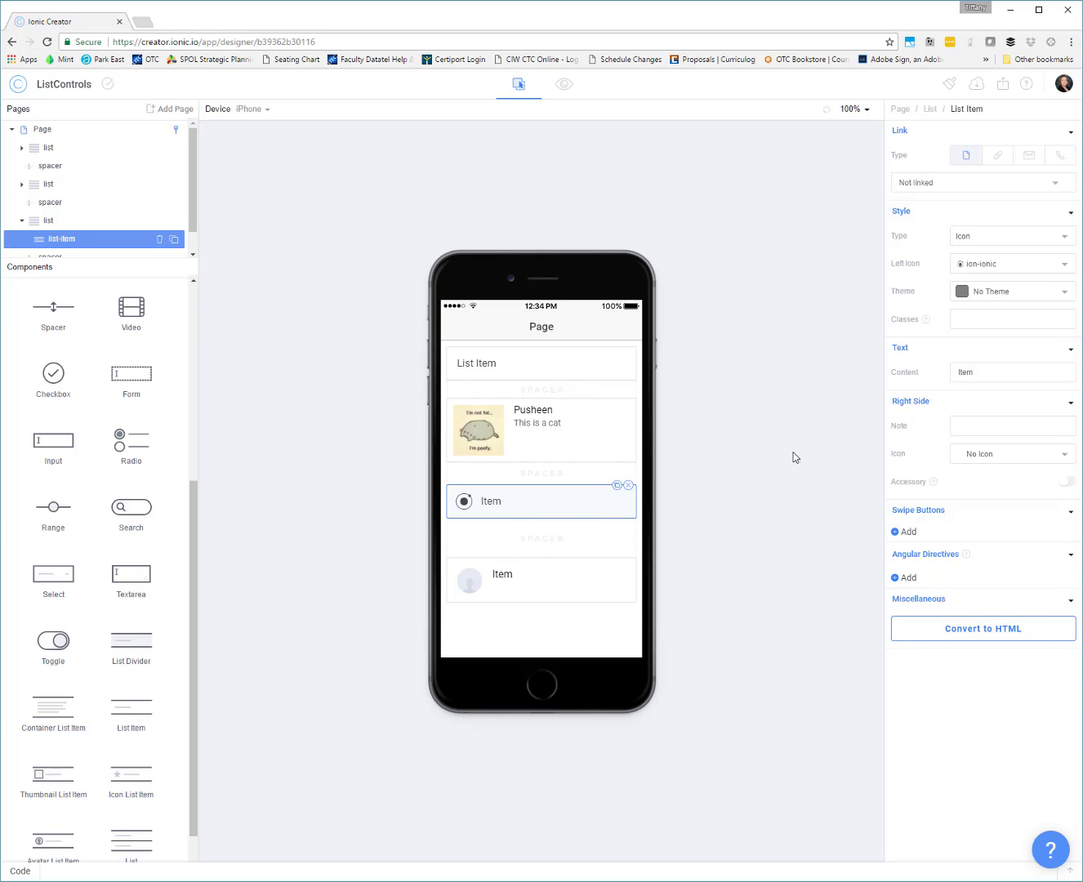
{"action": "left_click", "coordinate": [1011, 263]}
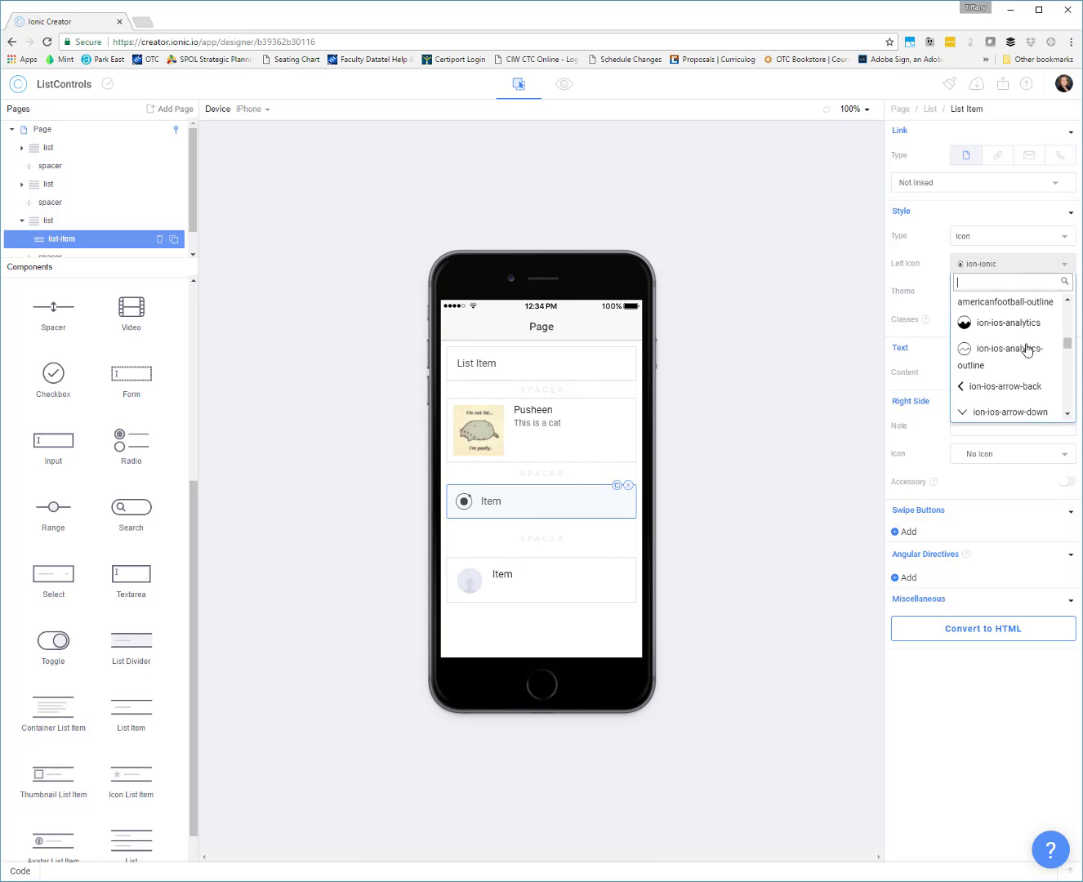
{"action": "scroll", "scroll_direction": "down", "scroll_amount": 3}
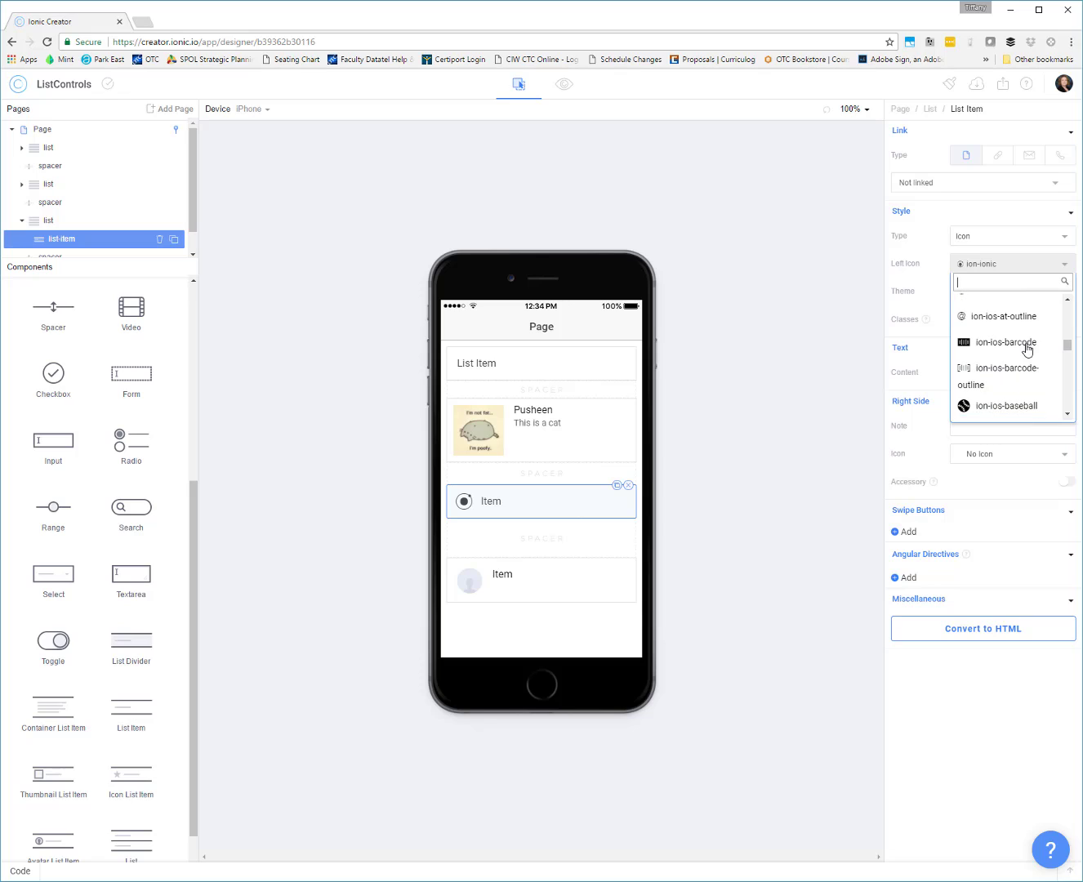
{"action": "left_click", "coordinate": [1005, 405]}
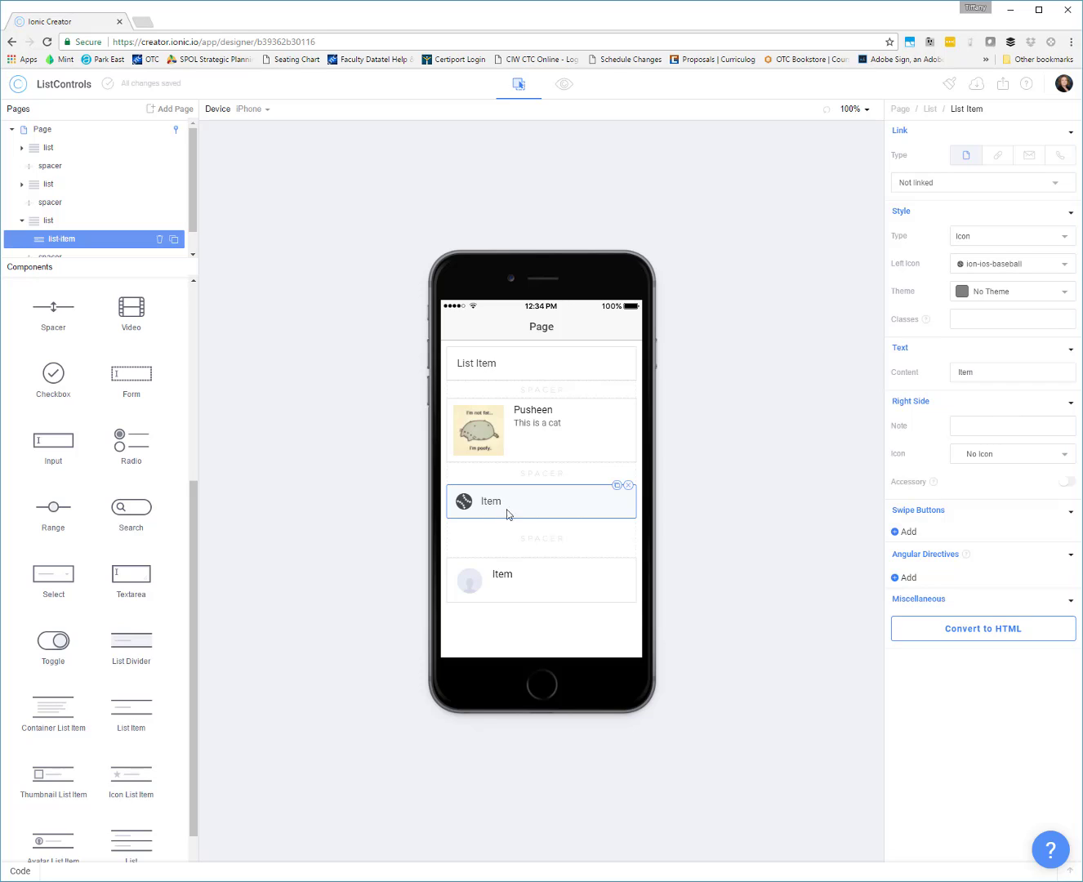
{"action": "mouse_move", "coordinate": [696, 441]}
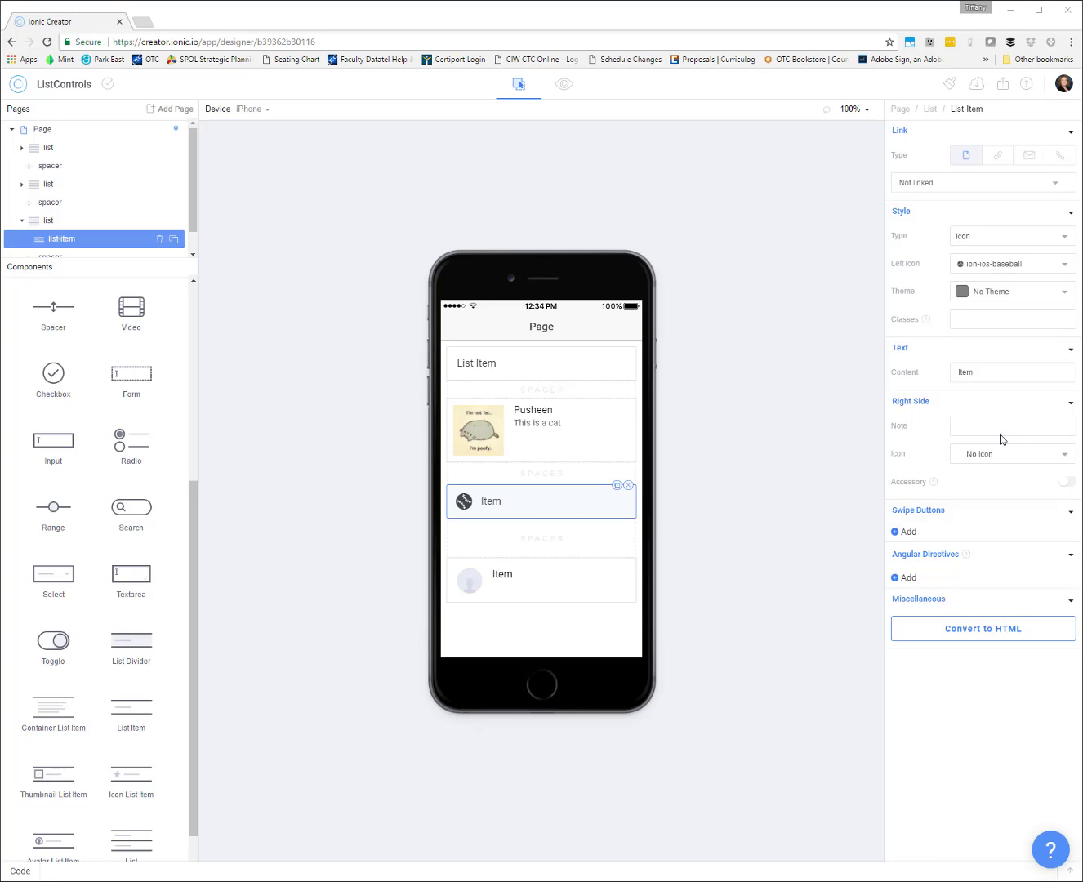
{"action": "mouse_move", "coordinate": [917, 544]}
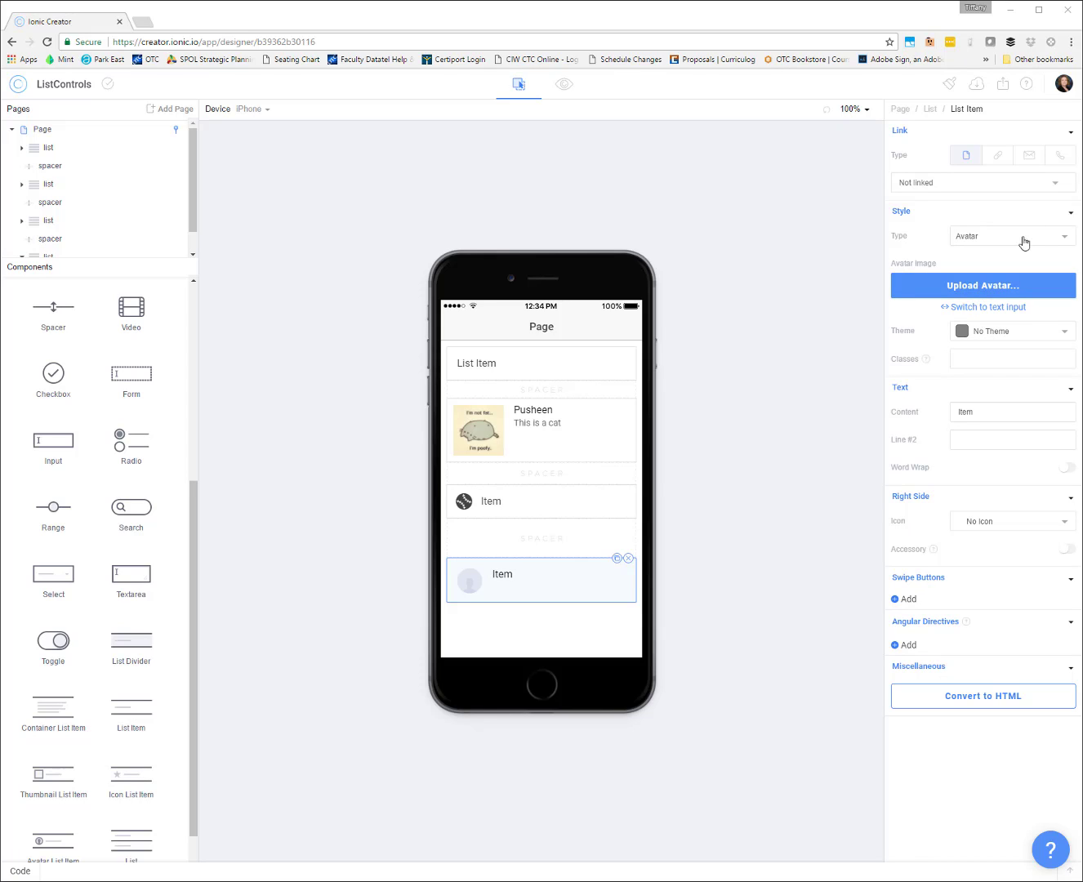
Label the avatar item 'Pusheen' / 'This is a cat' and switch its image to text input.
{"action": "left_click", "coordinate": [982, 285]}
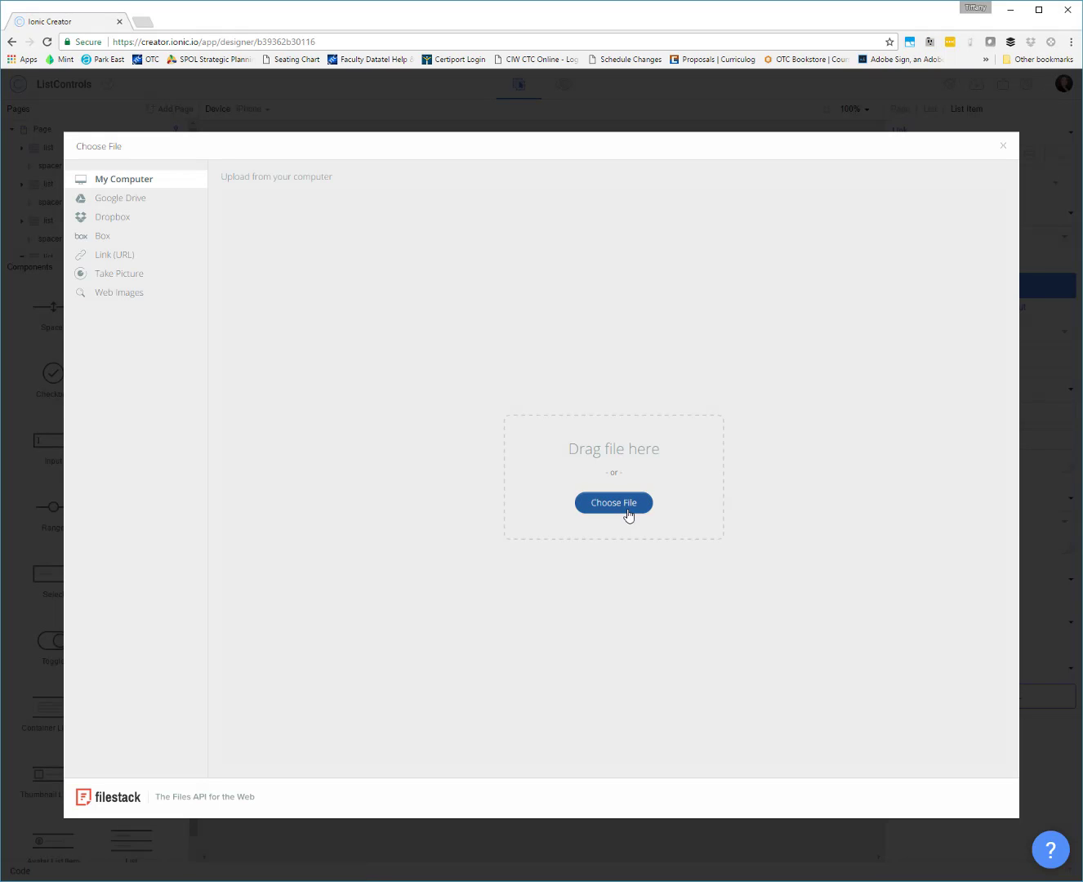
{"action": "left_click", "coordinate": [614, 502]}
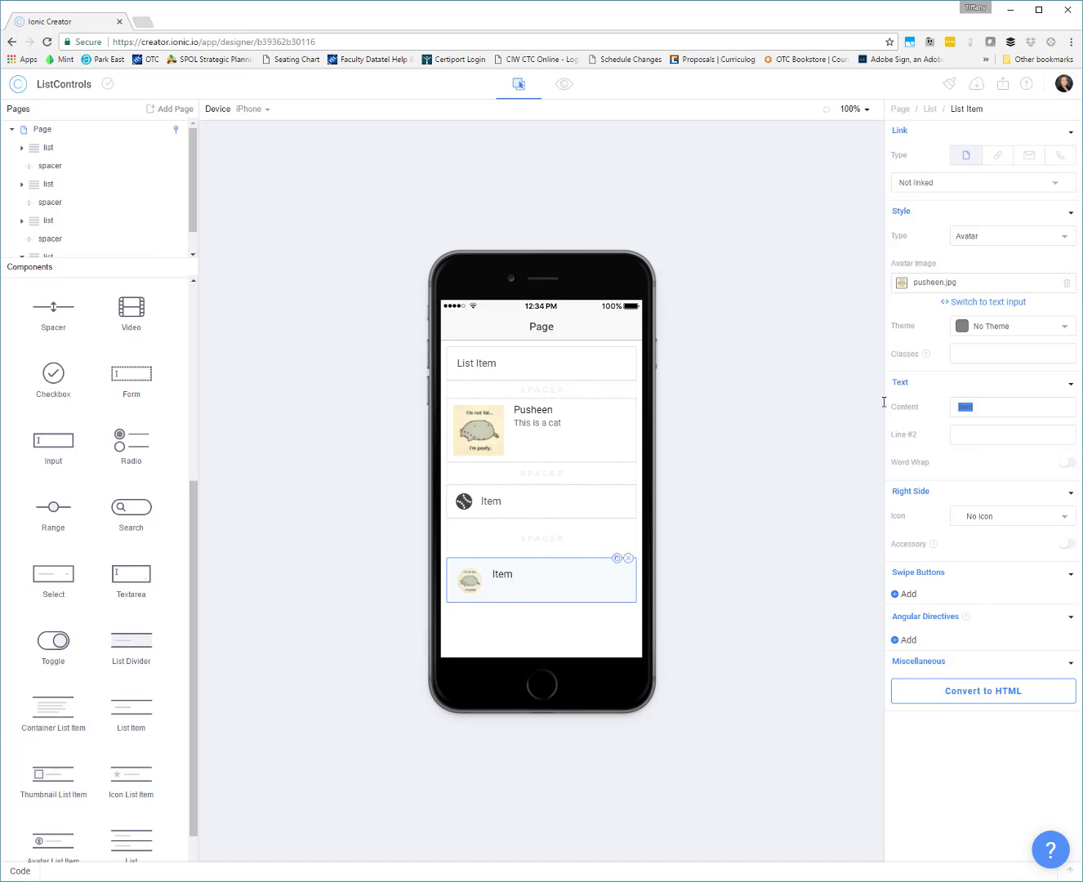
{"action": "type", "text": "Pusheen"}
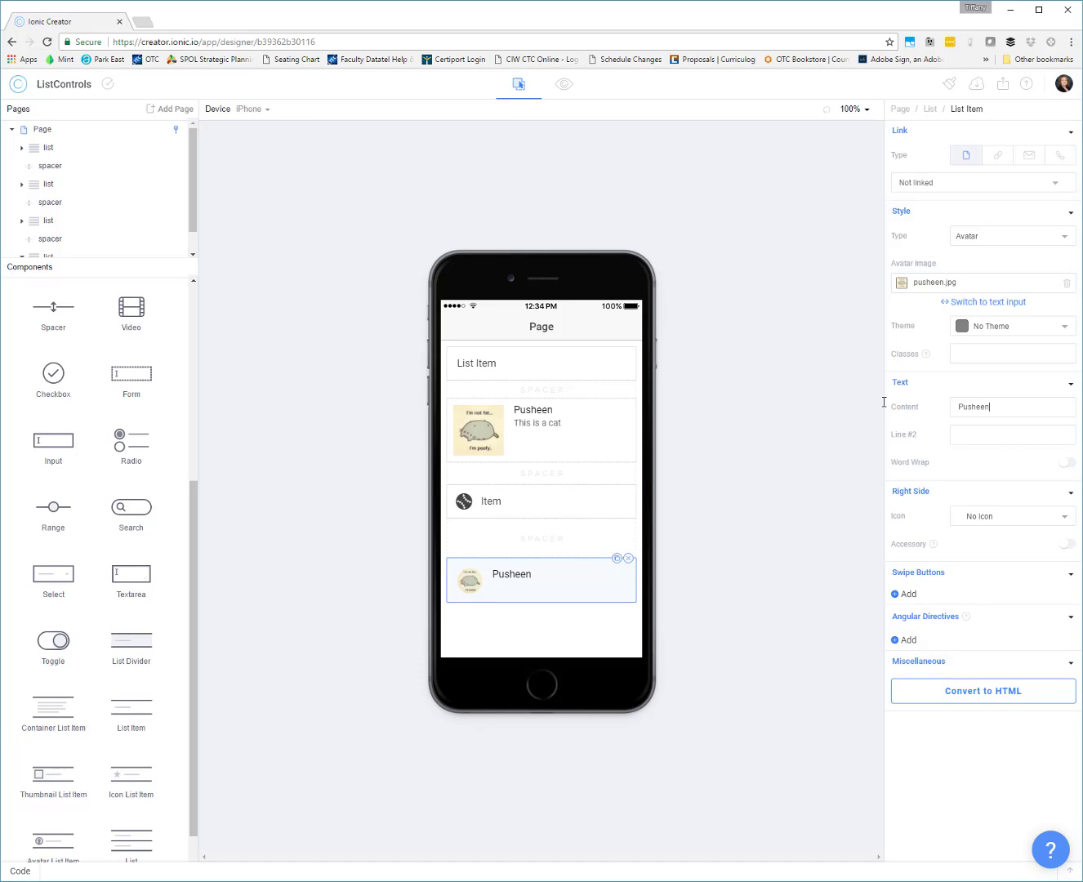
{"action": "type", "text": "This is a cat"}
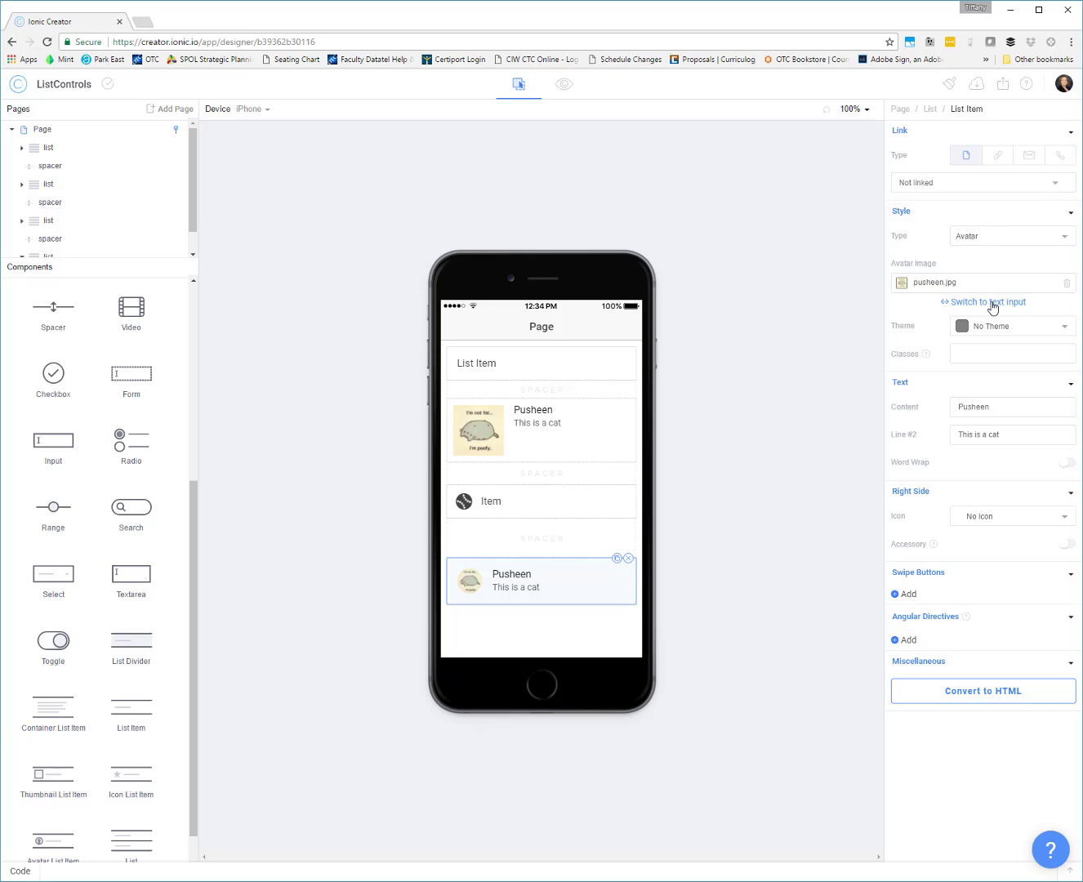
{"action": "left_click", "coordinate": [985, 302]}
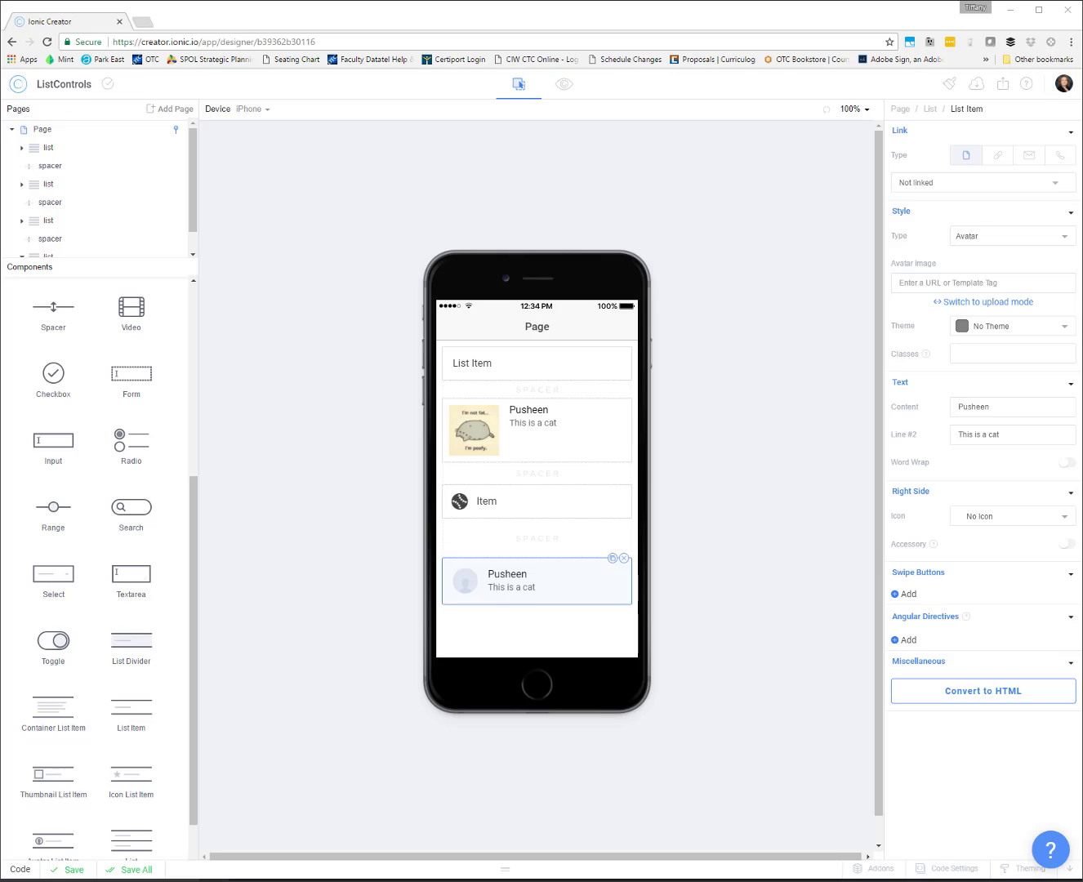
{"action": "mouse_move", "coordinate": [660, 647]}
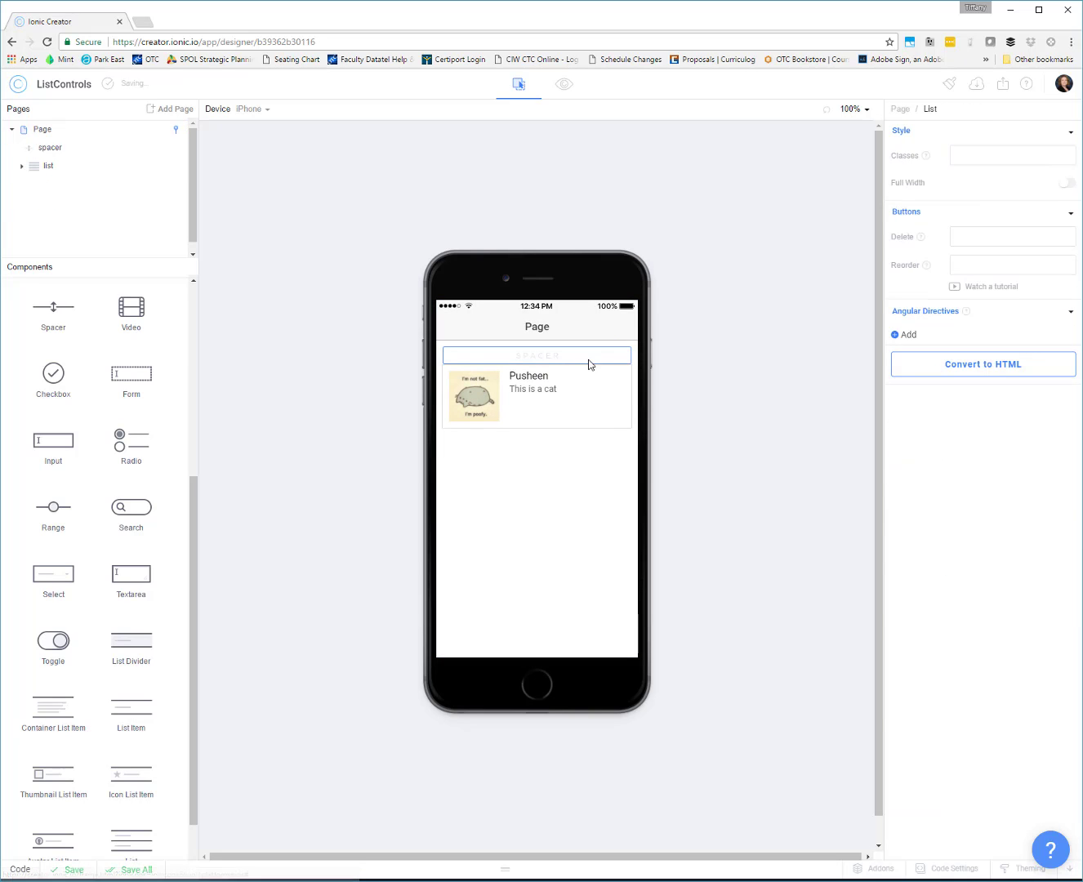
Select the leftover spacer above the remaining Pusheen list.
{"action": "left_click", "coordinate": [42, 129]}
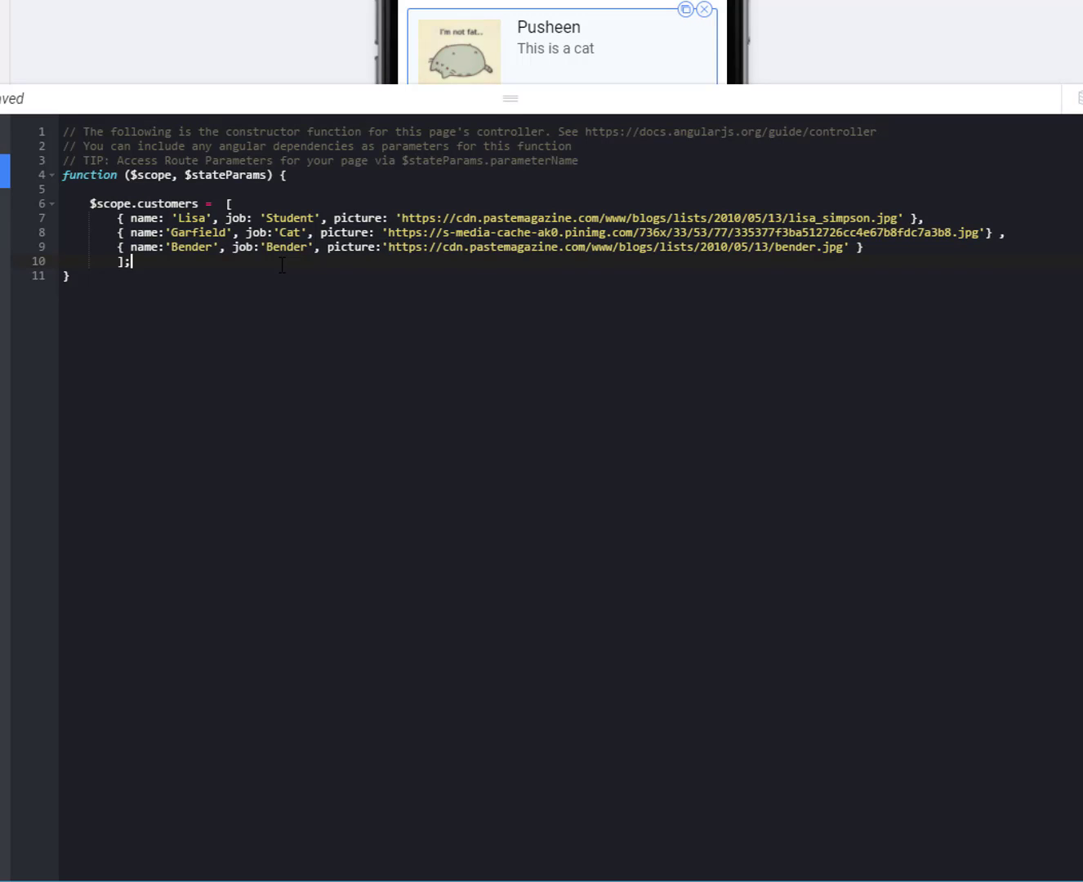
{"action": "mouse_move", "coordinate": [495, 103]}
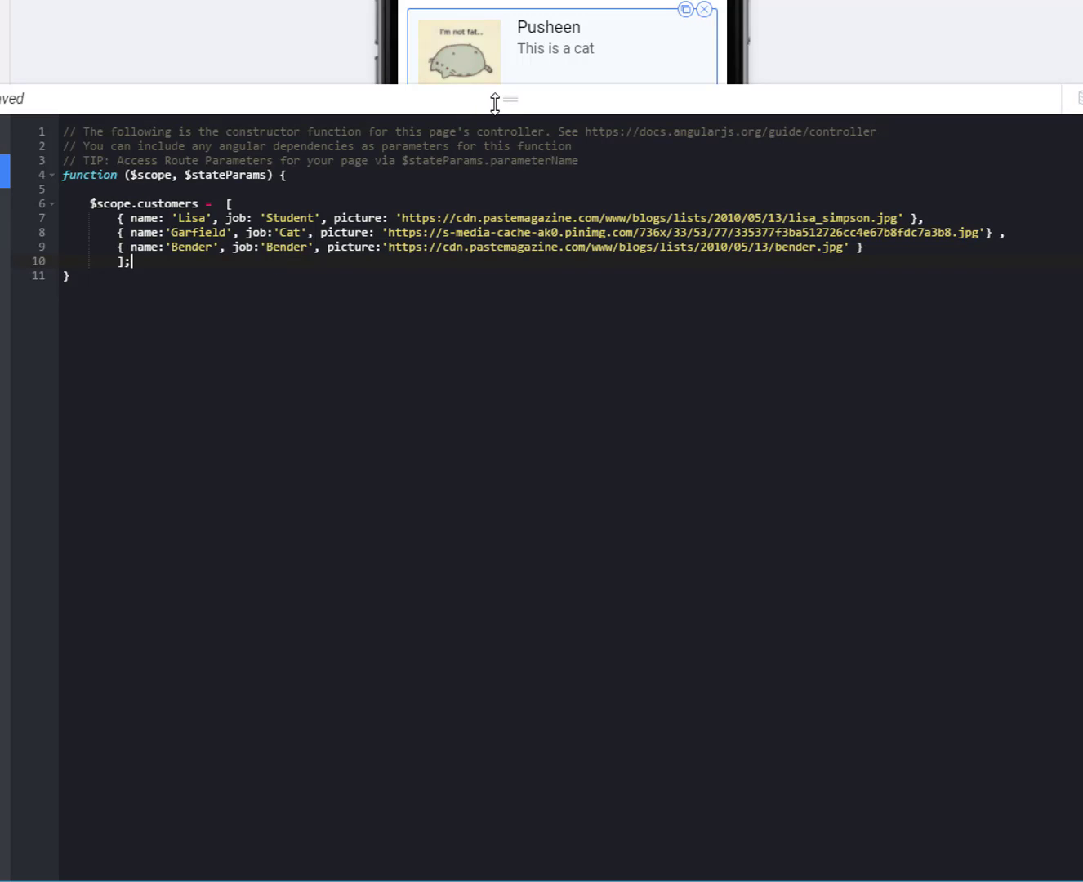
Drag the code panel divider down to return to the design view.
{"action": "left_click_drag", "start_coordinate": [503, 103], "coordinate": [502, 562]}
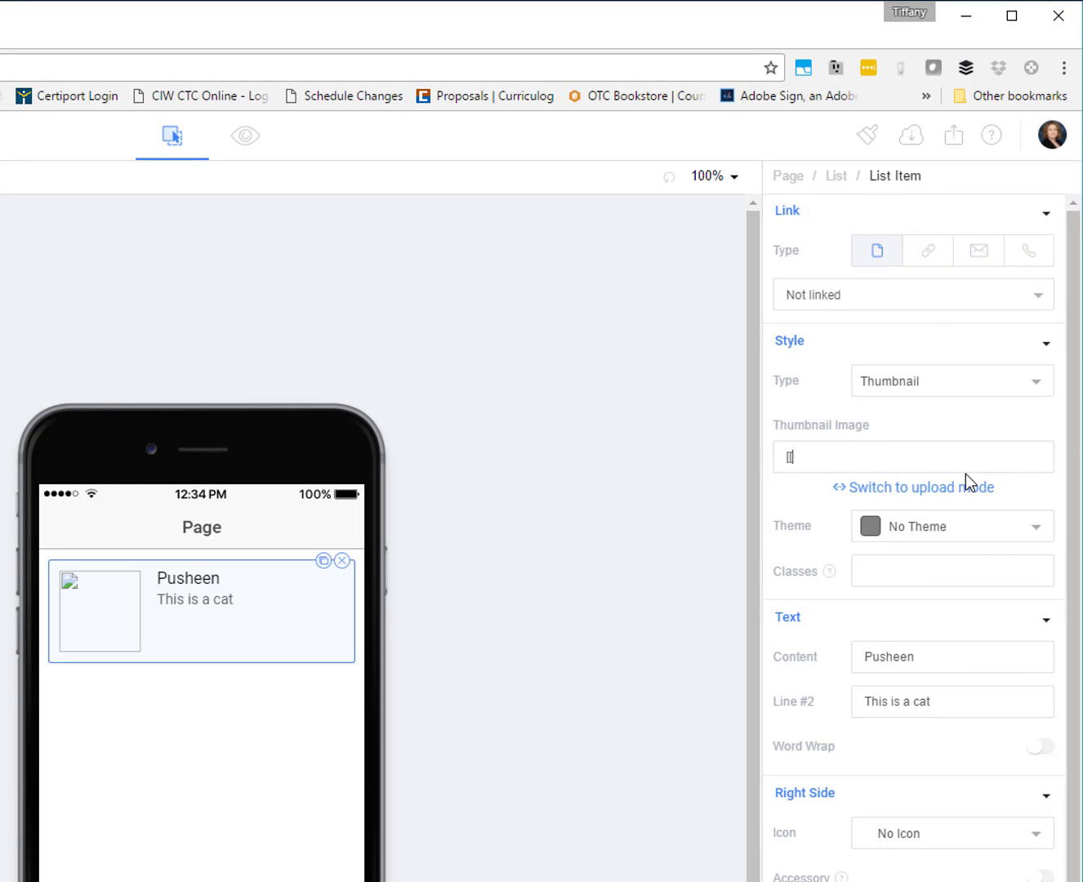
Enter {{ customers.picture }}, {{ customers.name }} and {{ customers.job }} in Thumbnail, Content and Line #2.
{"action": "type", "text": "{"}
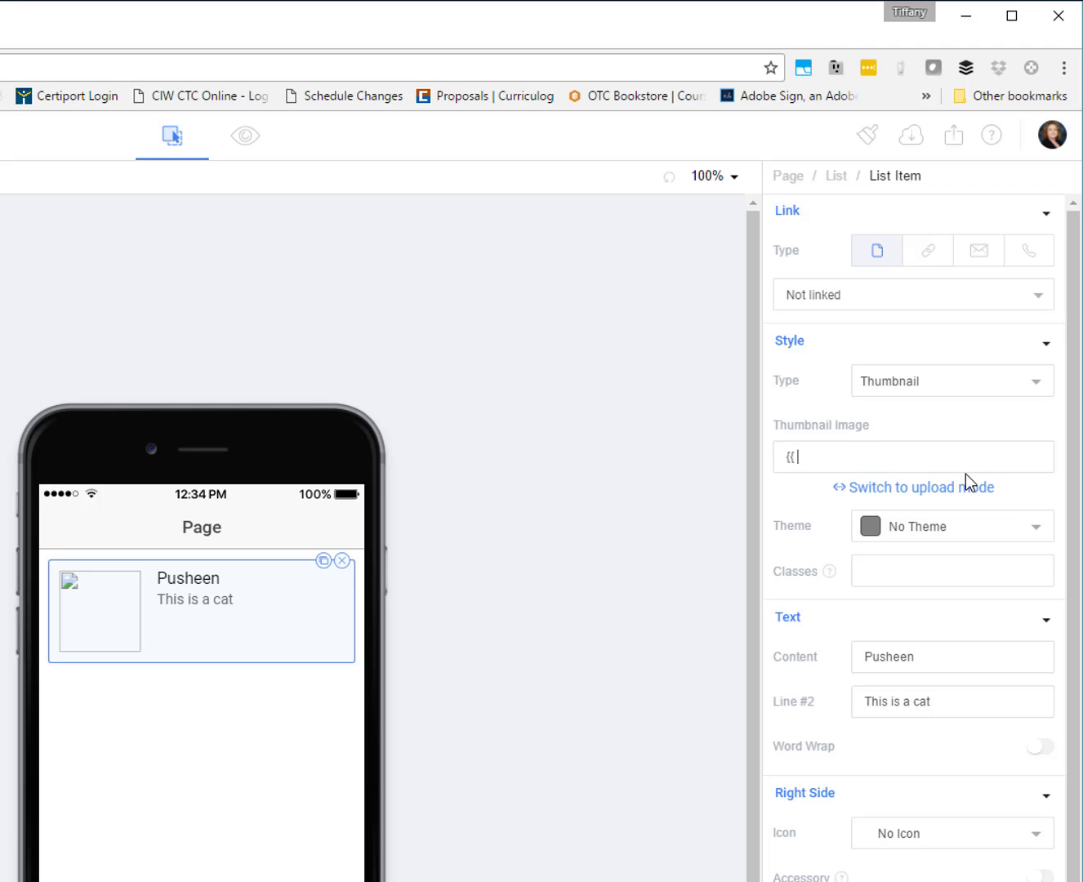
{"action": "type", "text": "CUSTOM"}
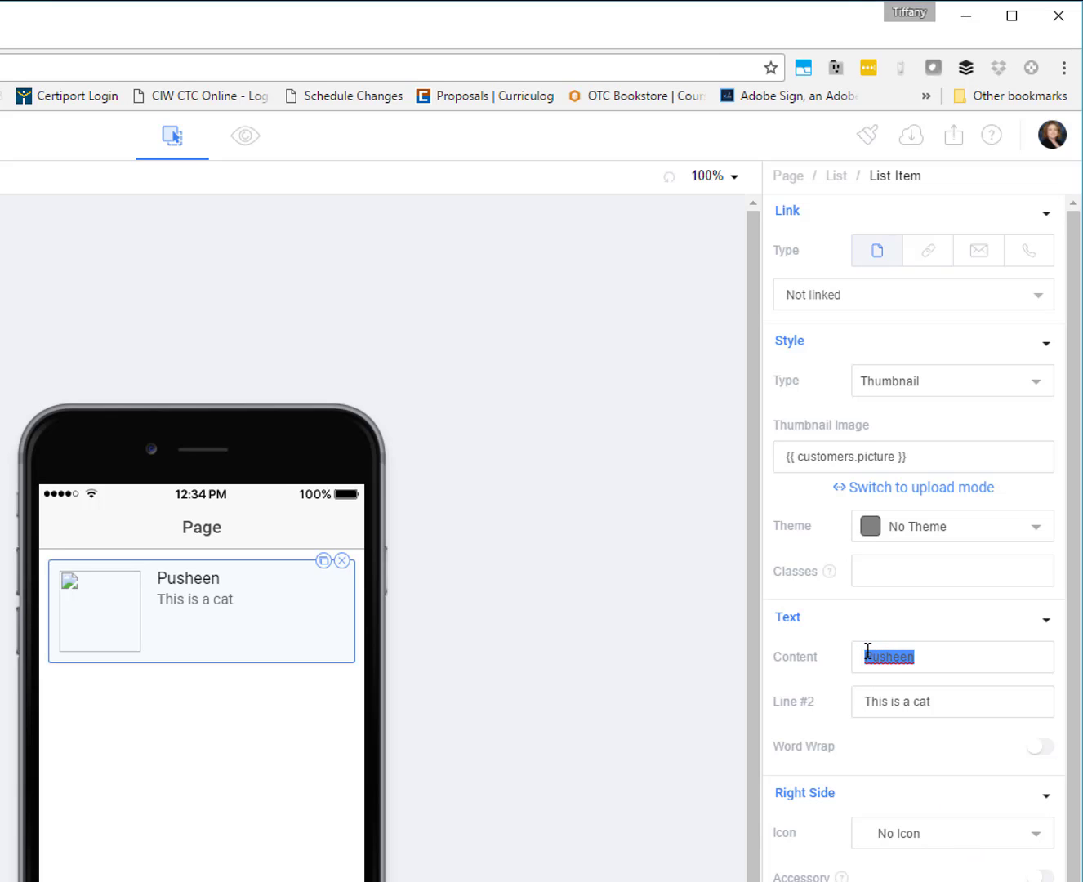
{"action": "type", "text": "{{ customers.nam"}
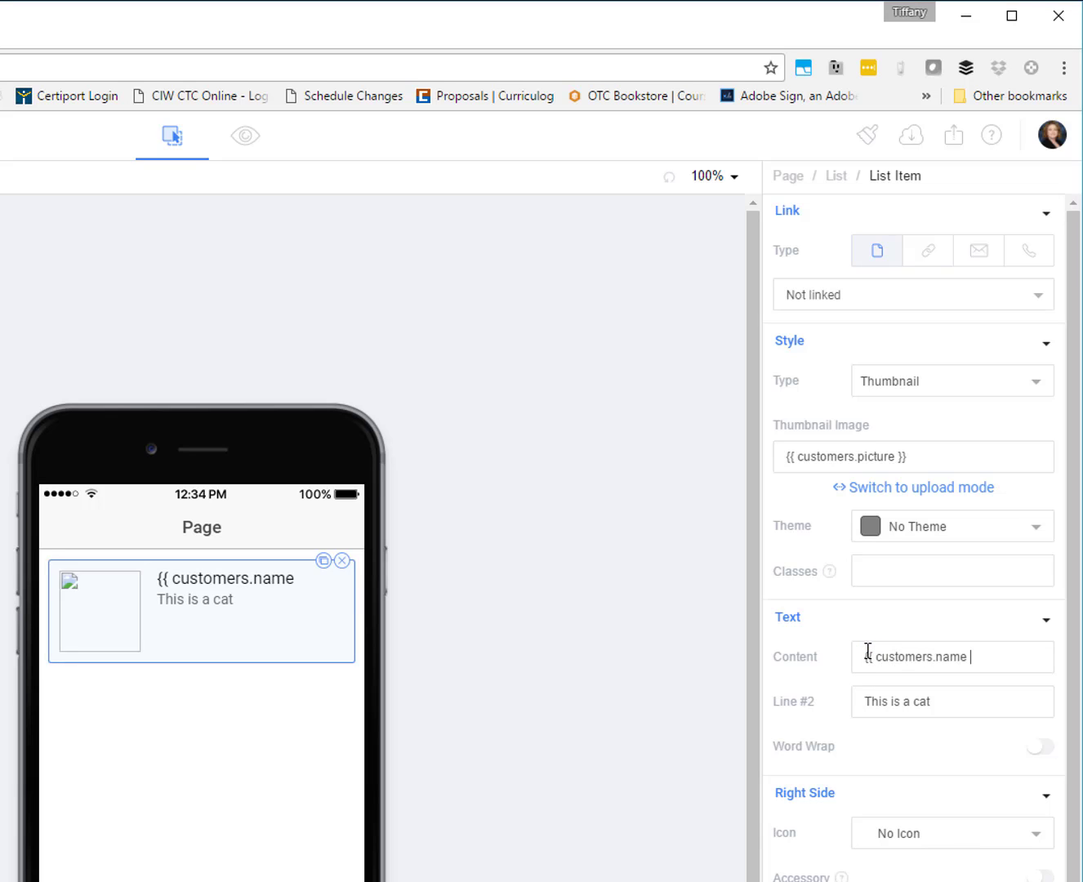
{"action": "triple_click", "coordinate": [895, 701]}
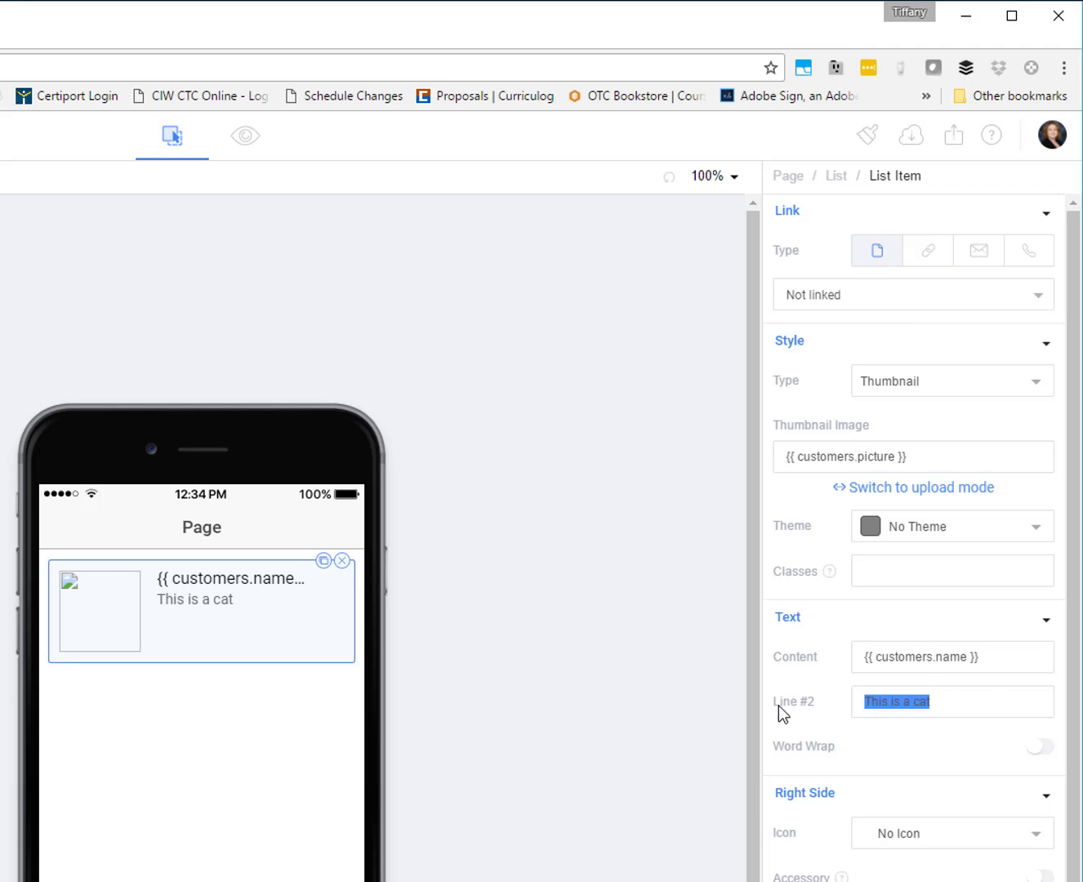
{"action": "type", "text": "{{ custom"}
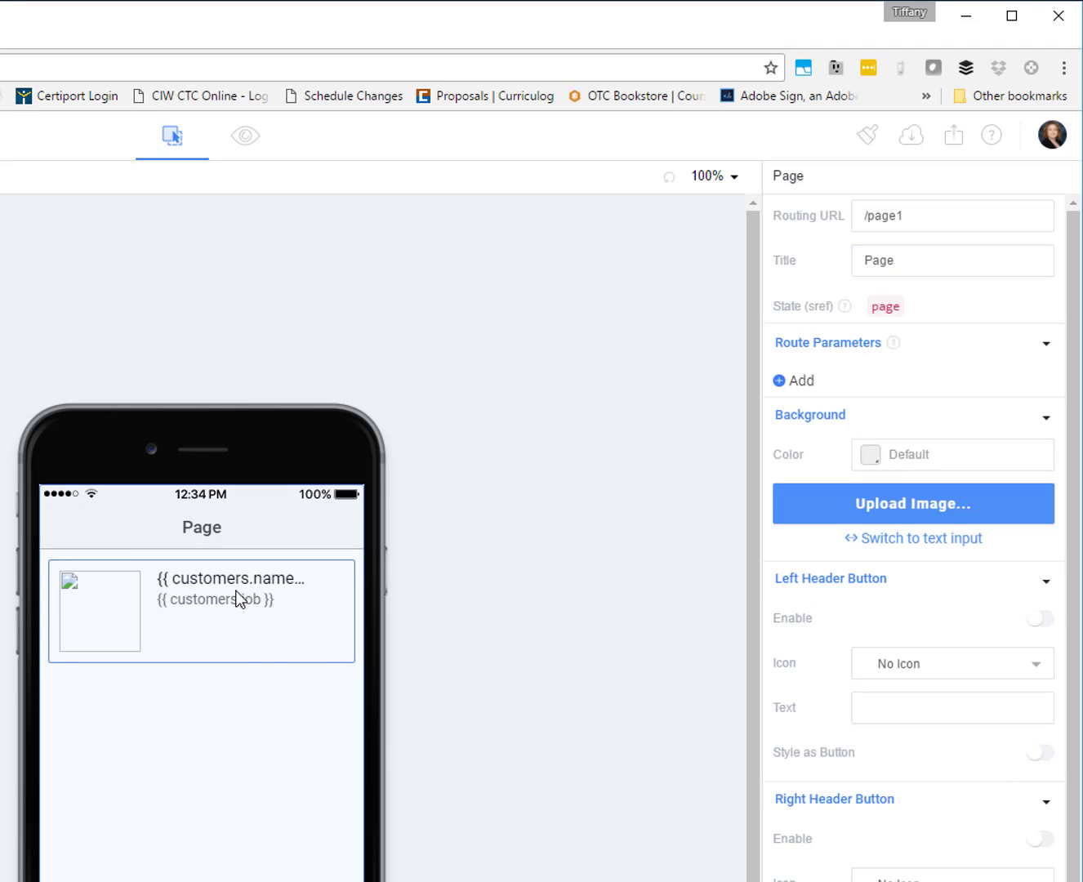
{"action": "left_click", "coordinate": [201, 610]}
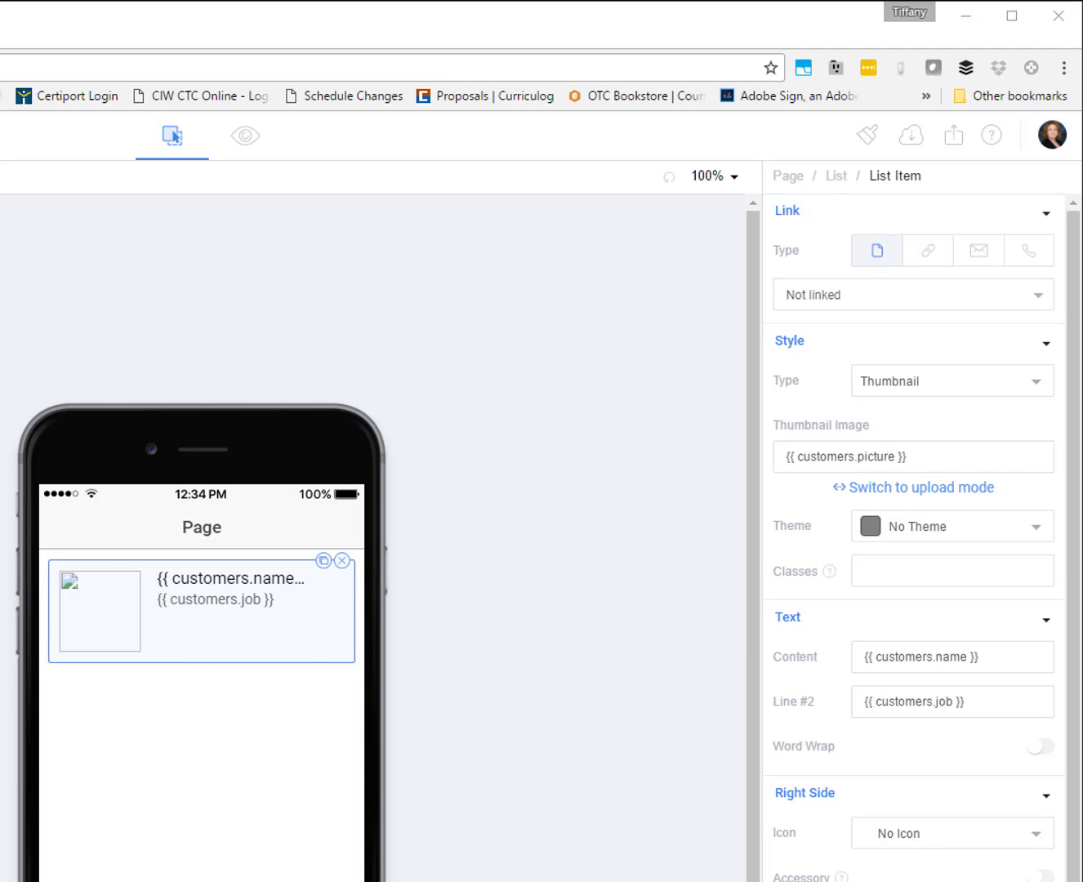
{"action": "mouse_move", "coordinate": [265, 633]}
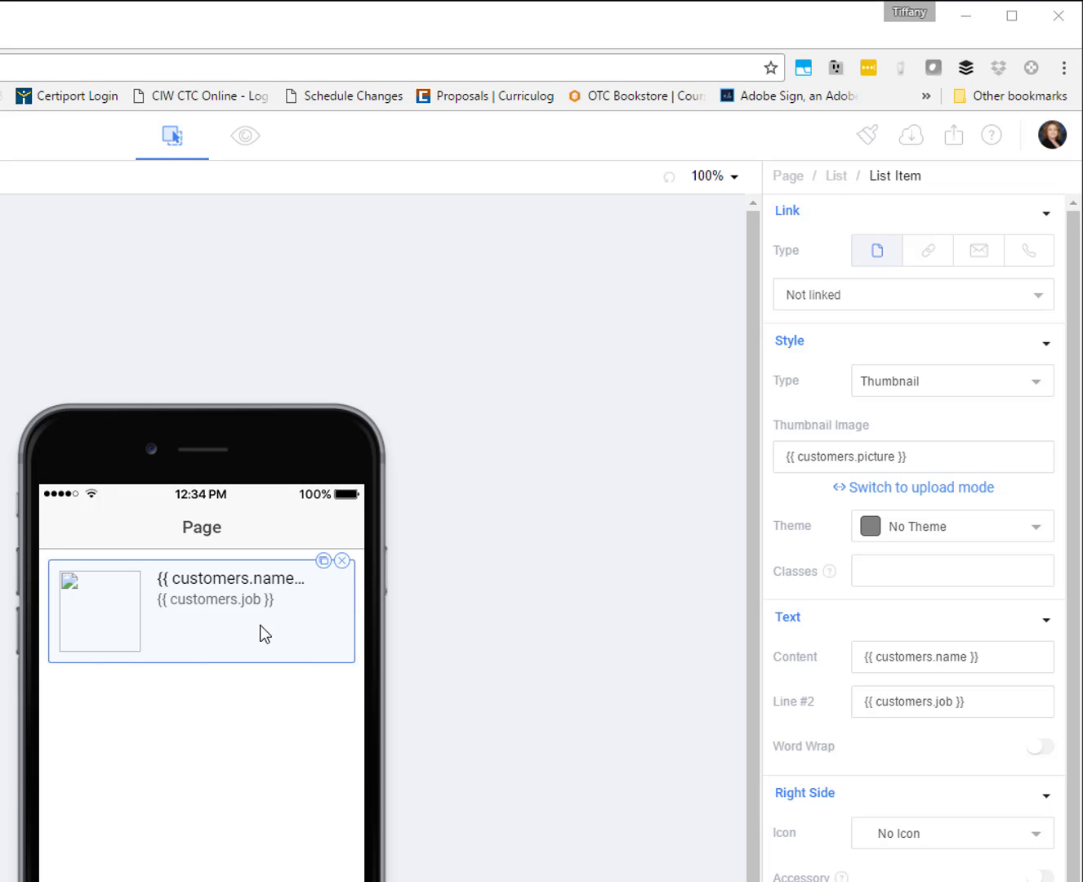
{"action": "mouse_move", "coordinate": [589, 639]}
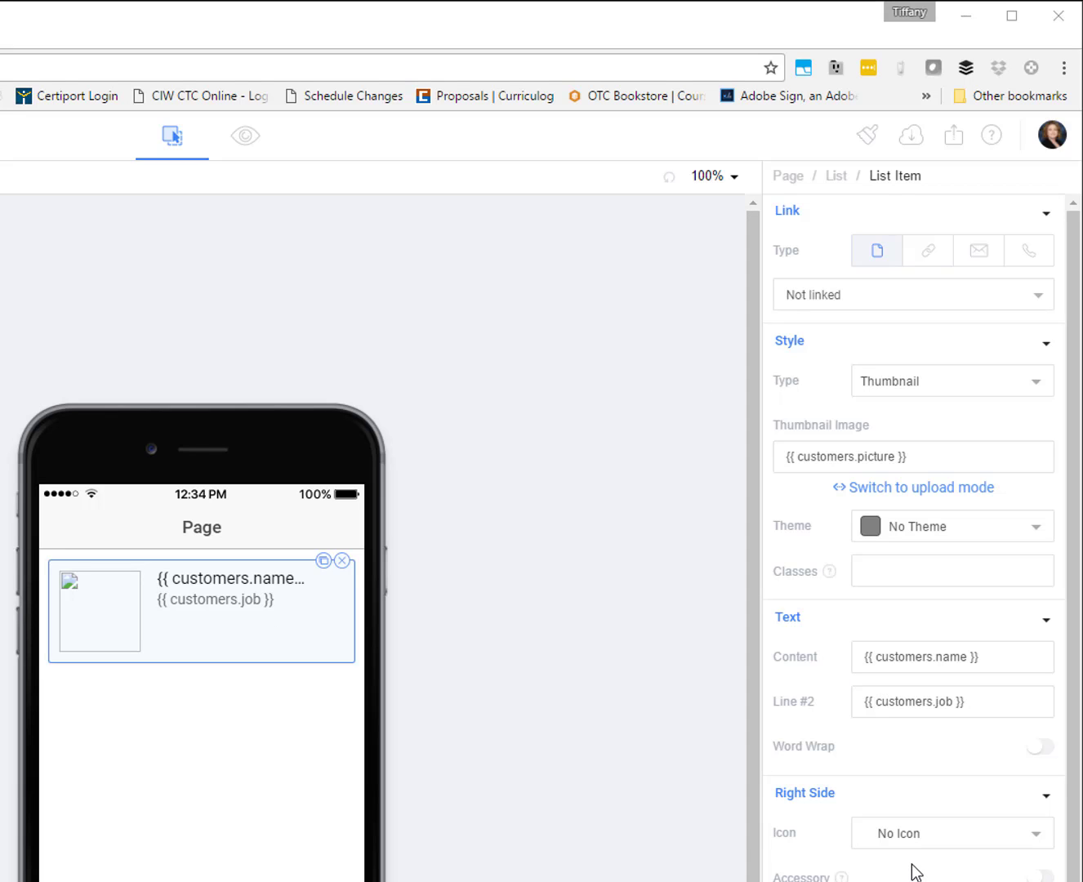
{"action": "mouse_move", "coordinate": [911, 843]}
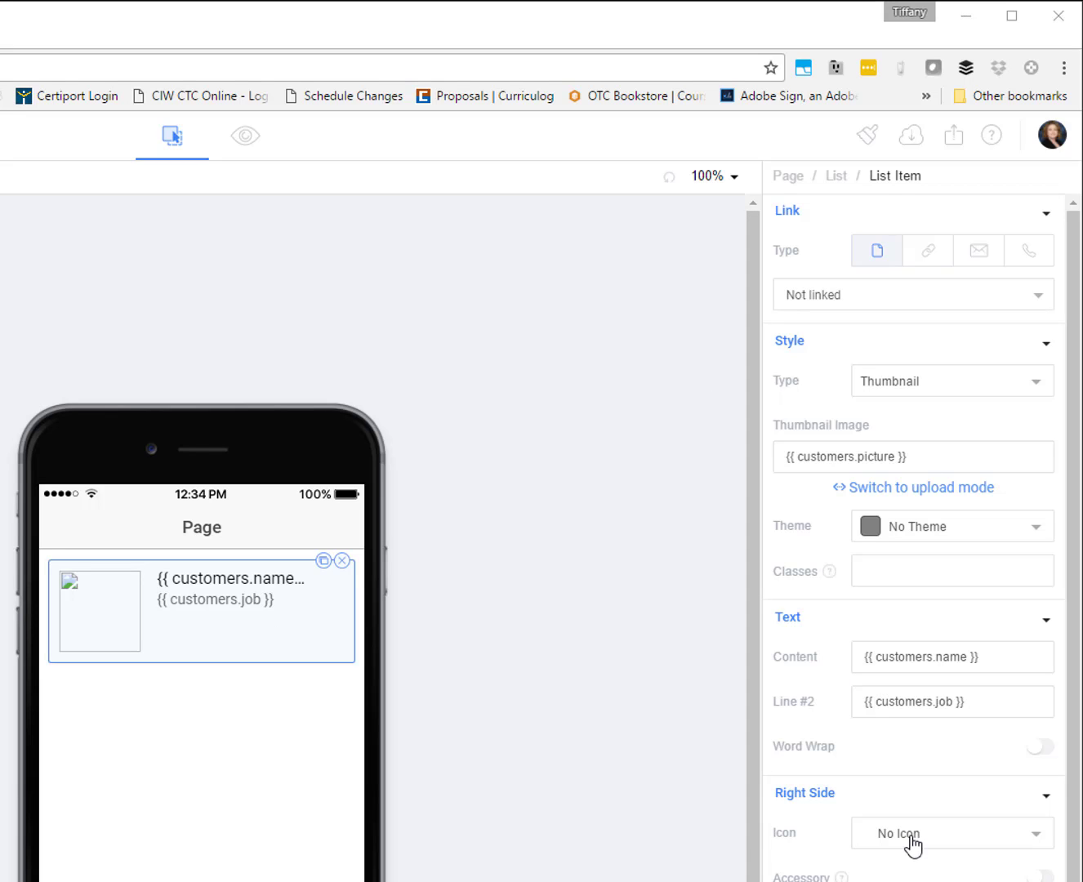
Add an ng-repeat directive 'customer in customers' and switch the template tags to customer.
{"action": "scroll", "scroll_direction": "down", "scroll_amount": 3}
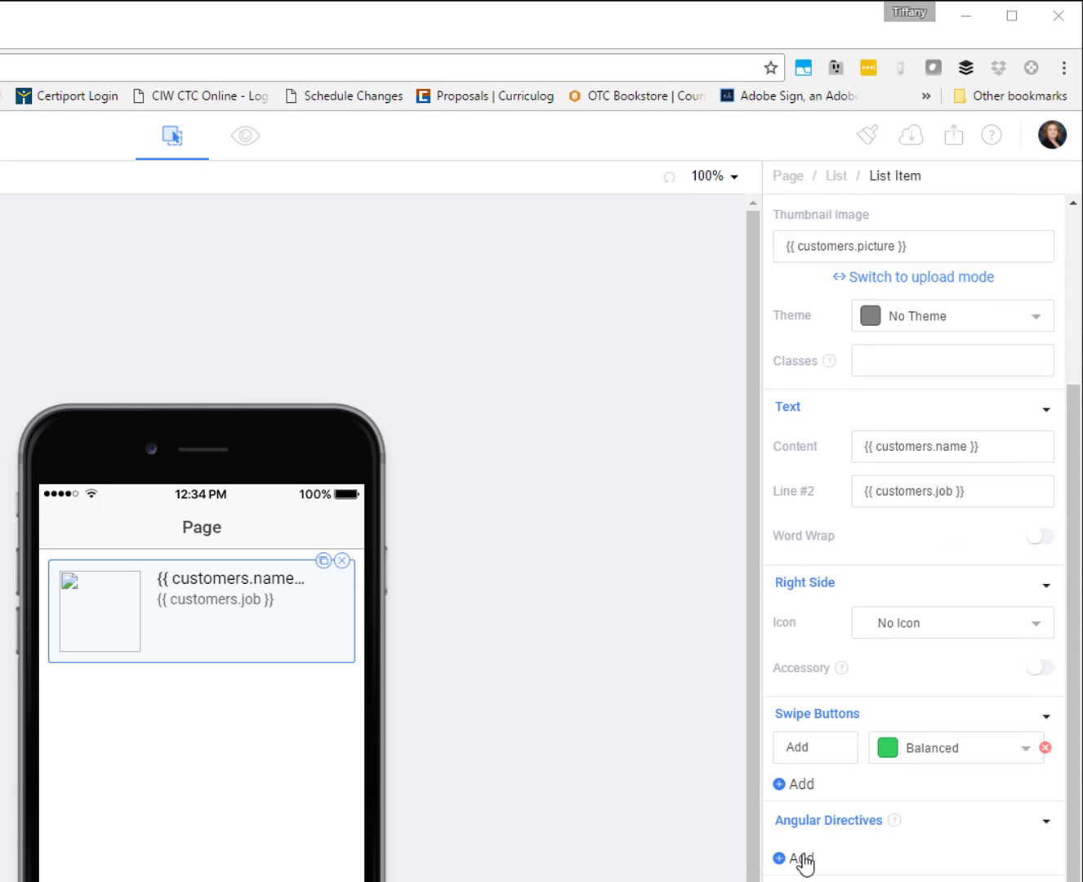
{"action": "left_click", "coordinate": [793, 858]}
{"action": "type", "text": "ng-repeat"}
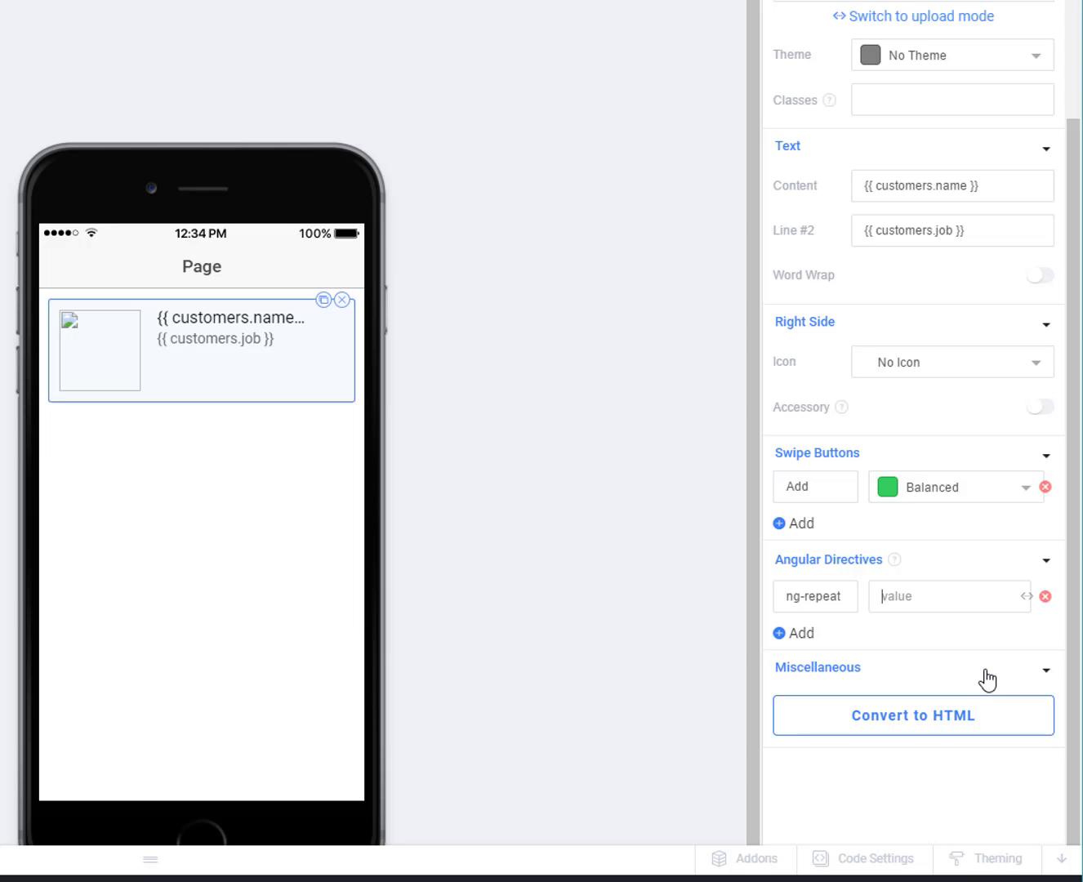
{"action": "type", "text": "customer in customers"}
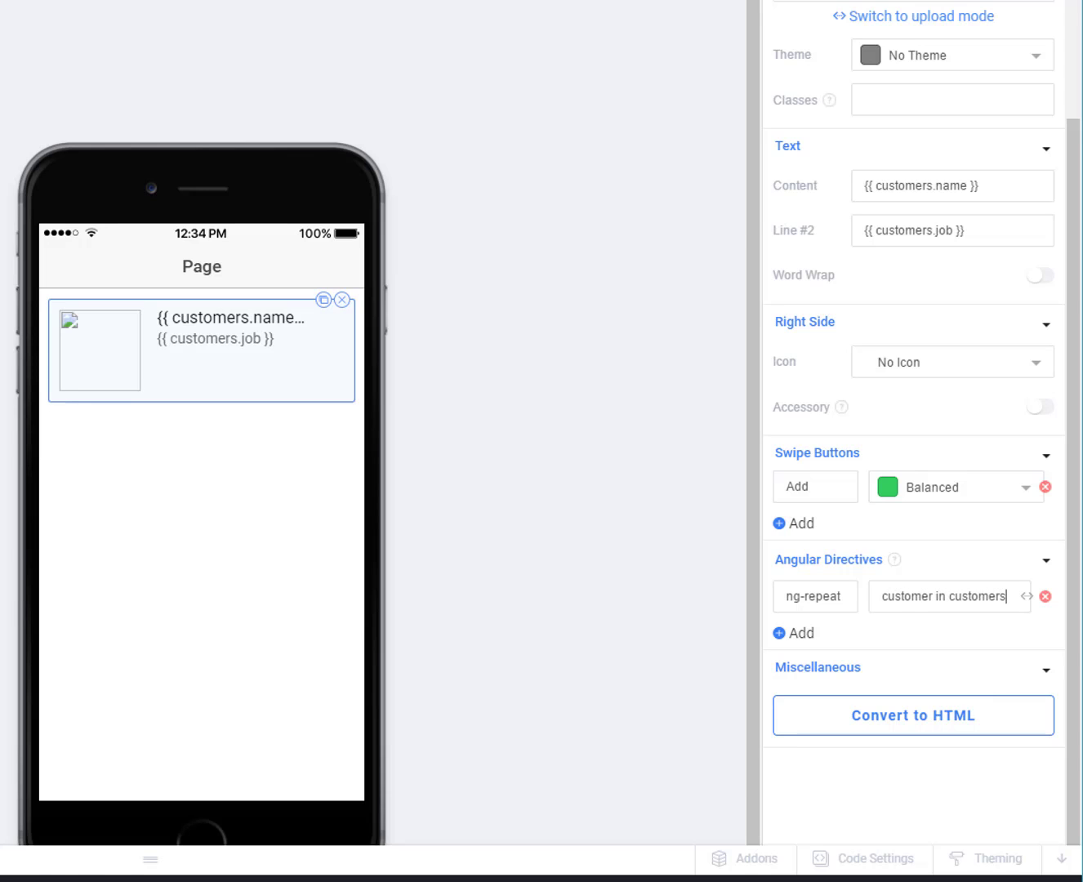
{"action": "mouse_move", "coordinate": [955, 330]}
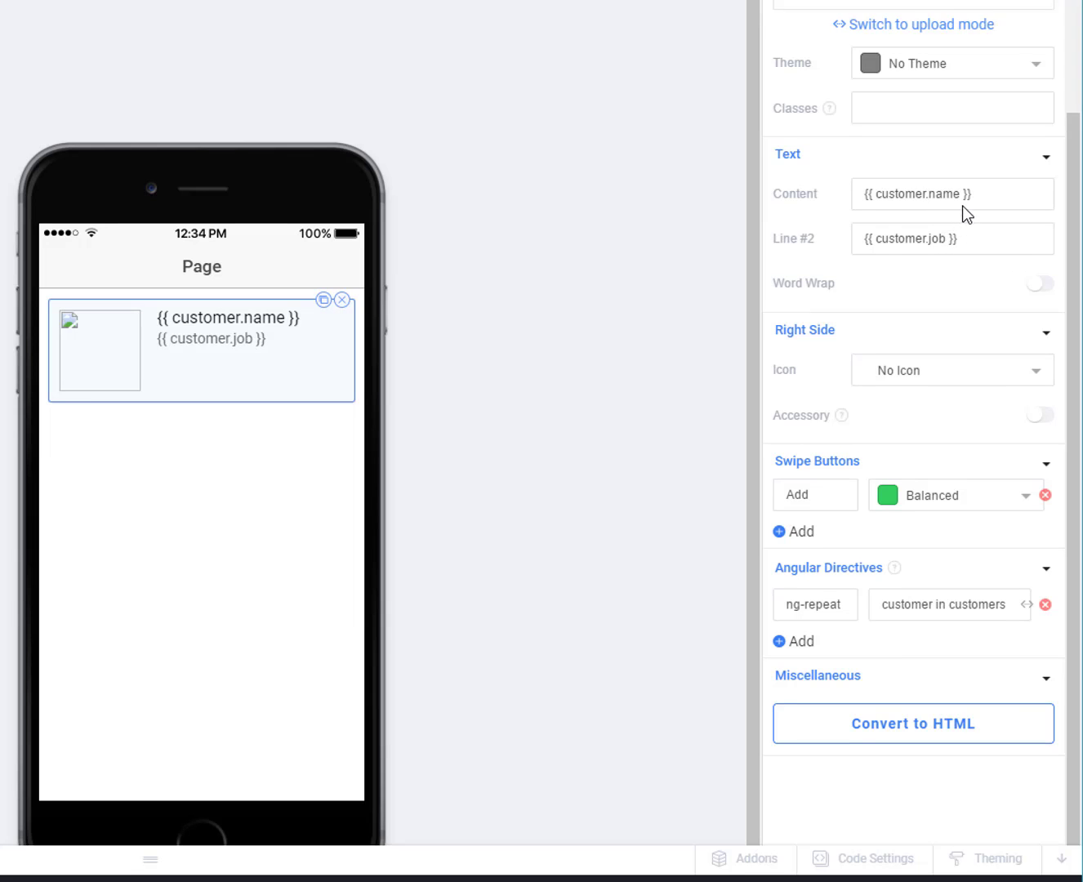
{"action": "scroll", "scroll_direction": "down", "scroll_amount": 3}
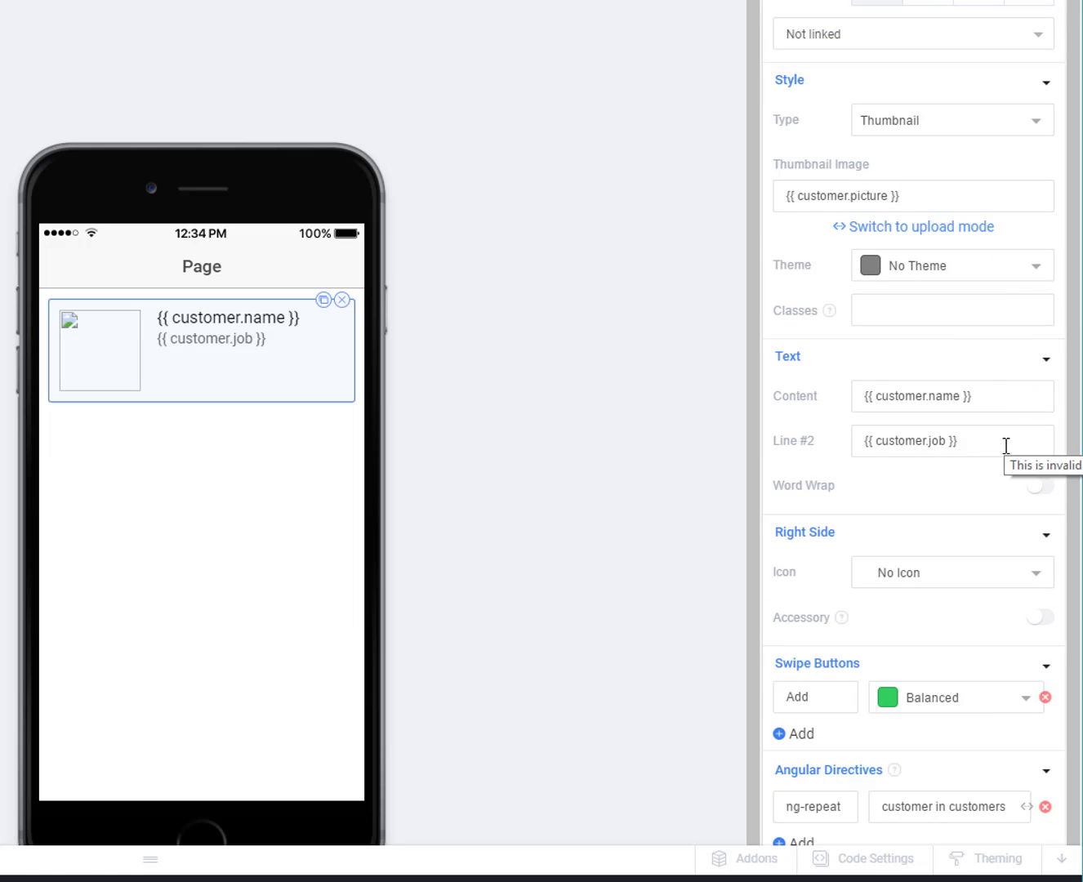
{"action": "scroll", "scroll_direction": "down", "scroll_amount": 3}
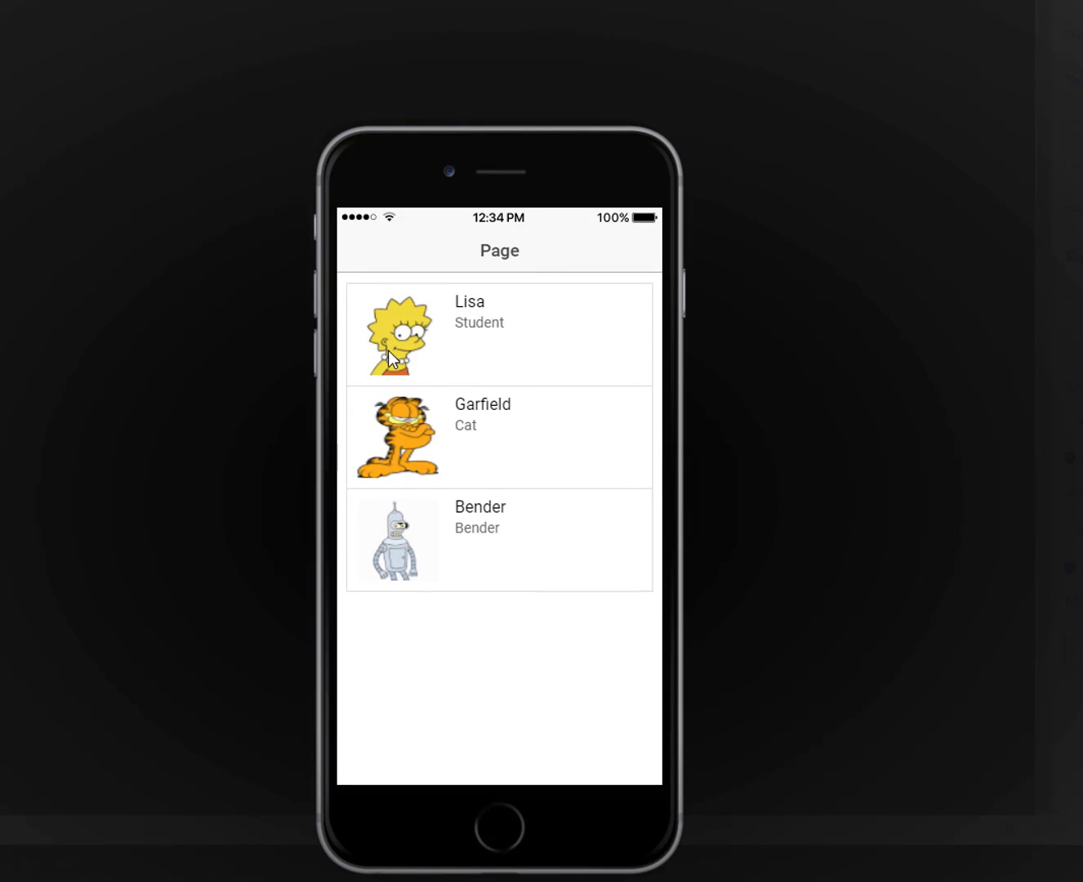
{"action": "mouse_move", "coordinate": [527, 588]}
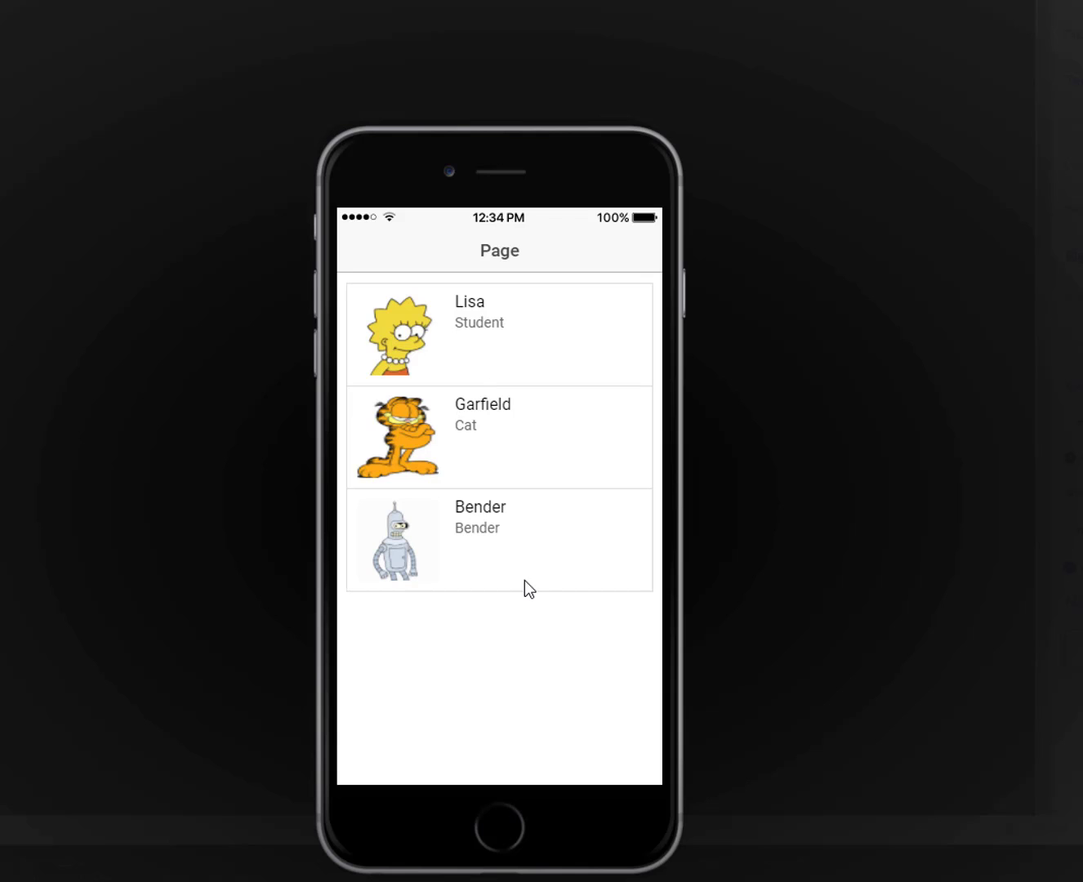
{"action": "mouse_move", "coordinate": [777, 565]}
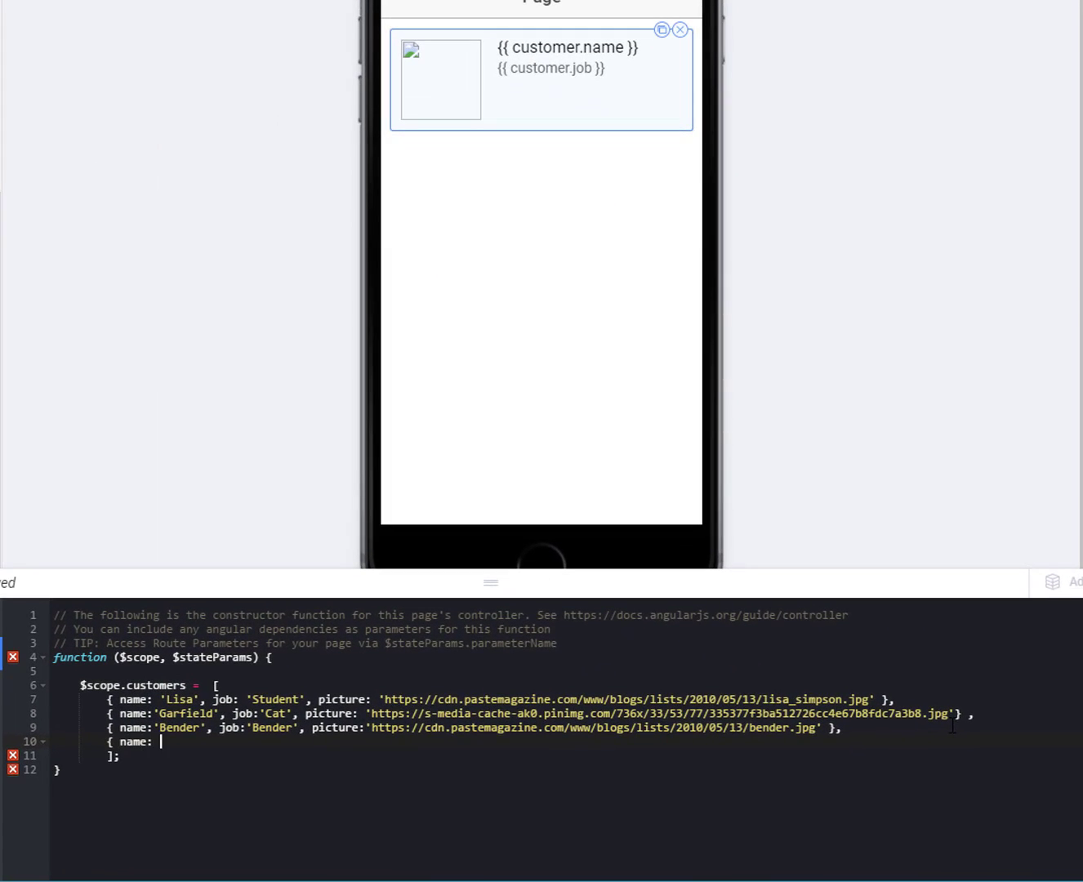
Type a fourth array entry: name 'Stewie', job 'Baby', and the pinimg picture URL.
{"action": "type", "text": "'Stewie"}
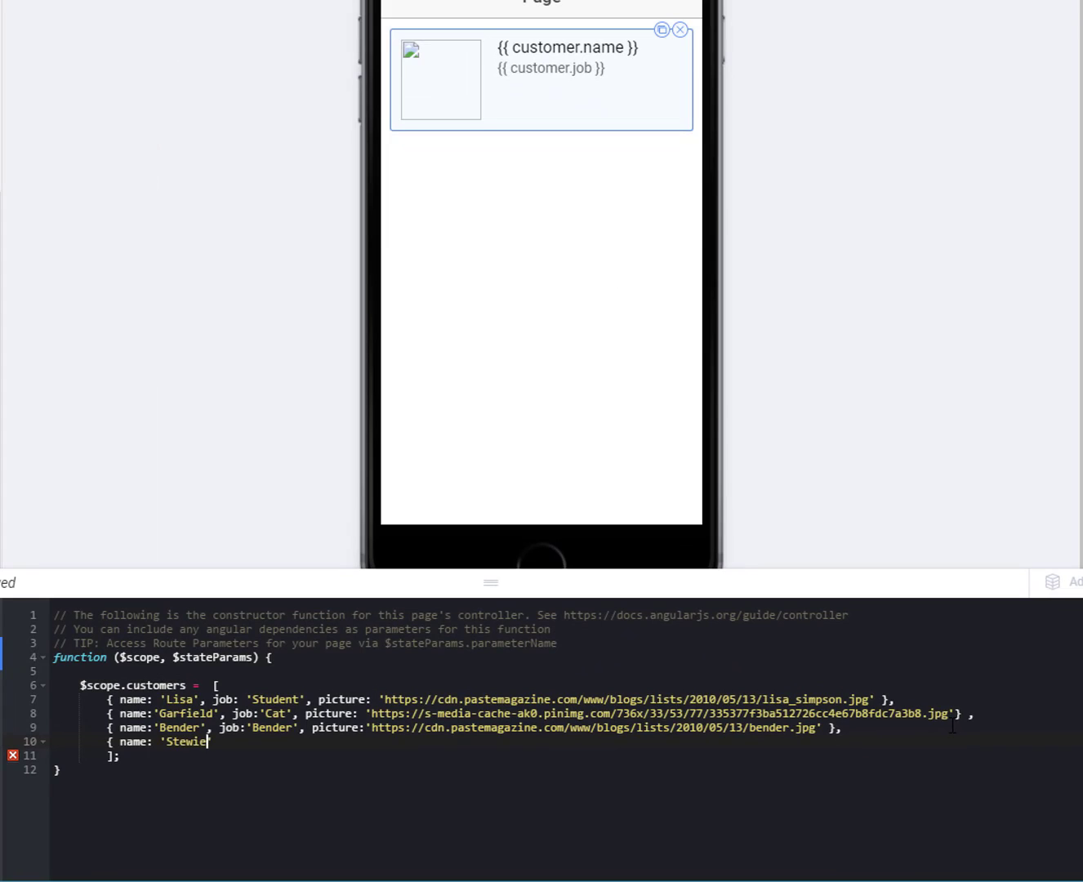
{"action": "type", "text": ", j"}
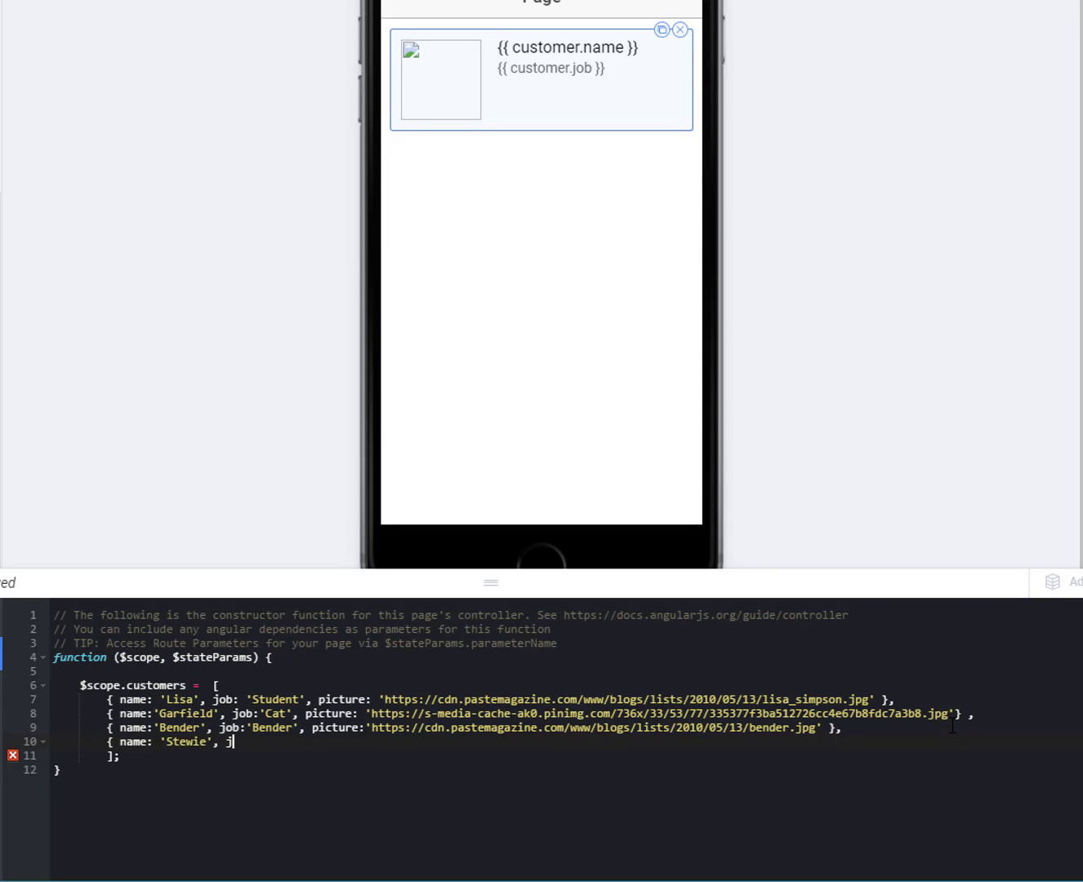
{"action": "type", "text": "ob: 'Baby"}
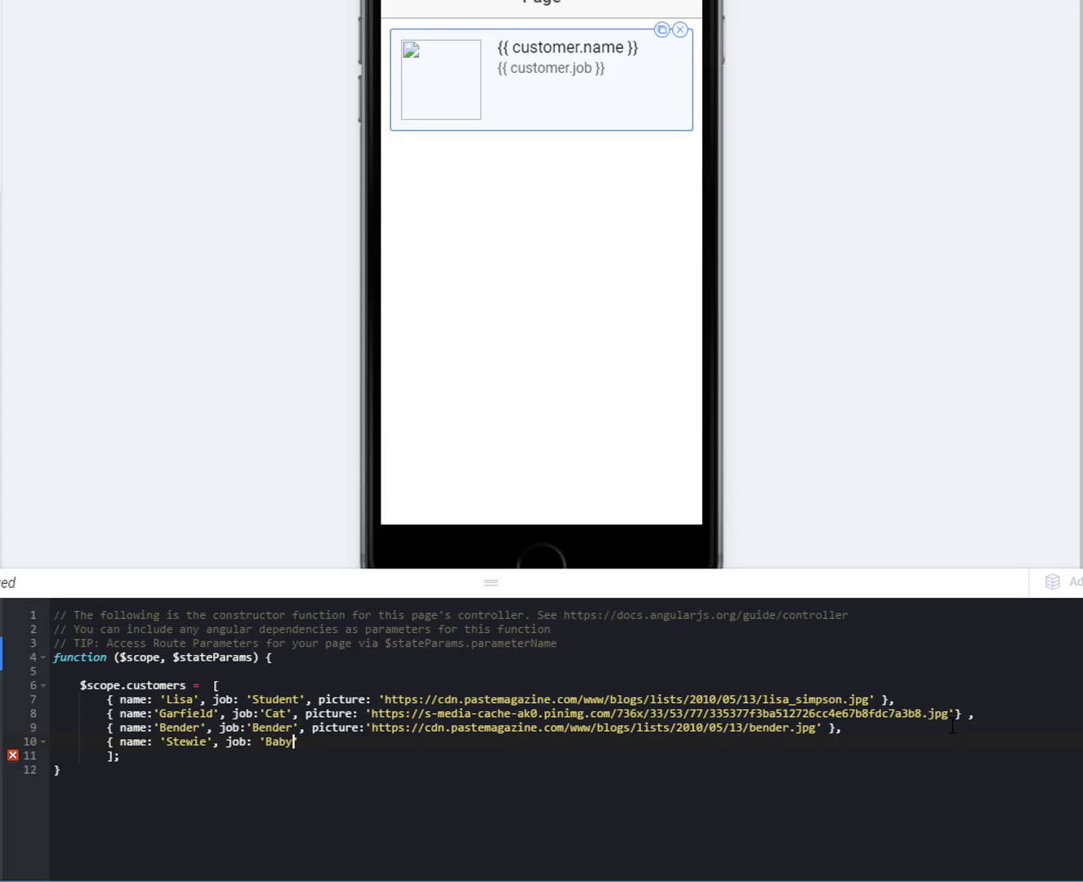
{"action": "type", "text": ","}
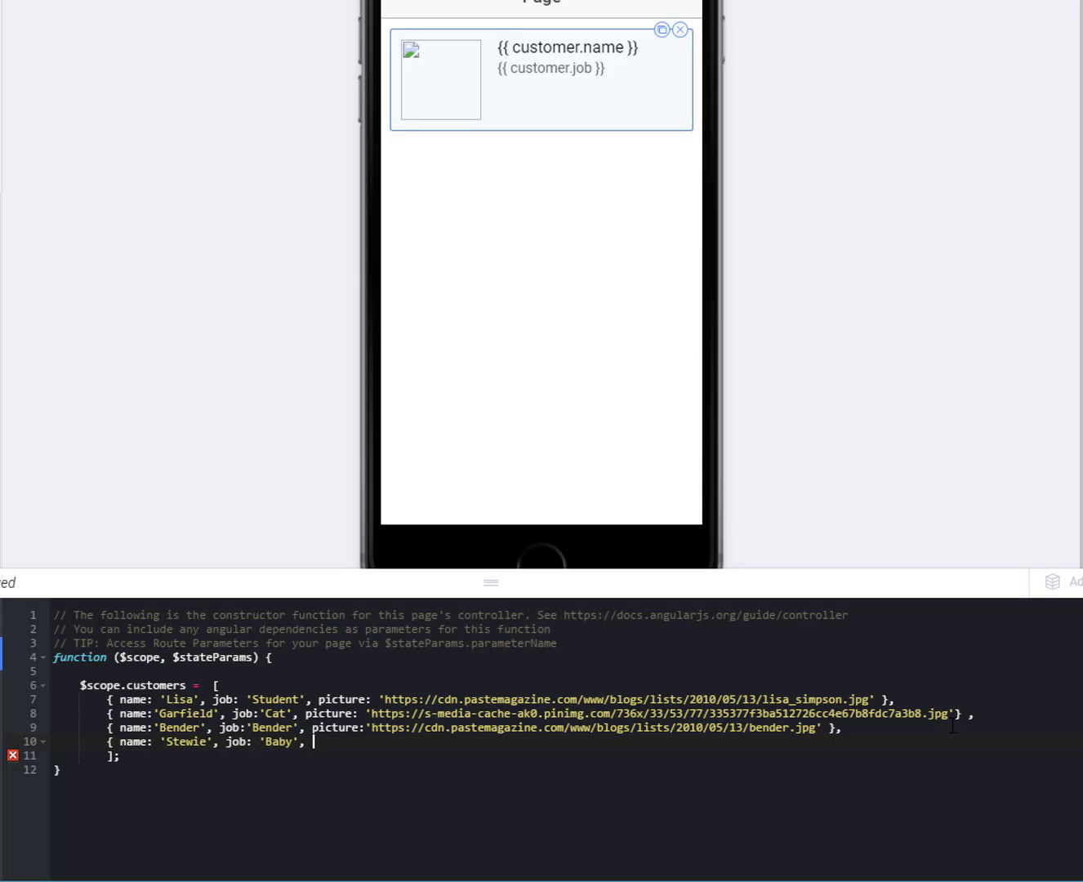
{"action": "type", "text": "picture"}
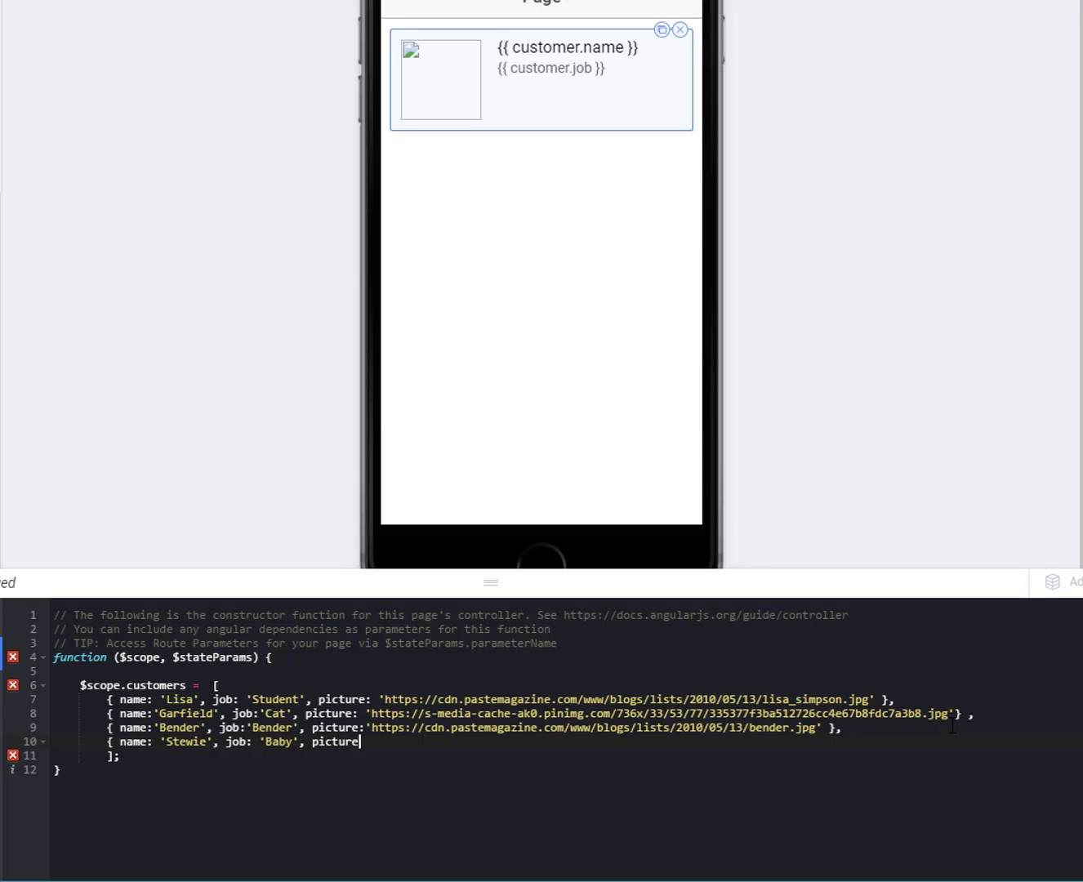
{"action": "type", "text": ":"}
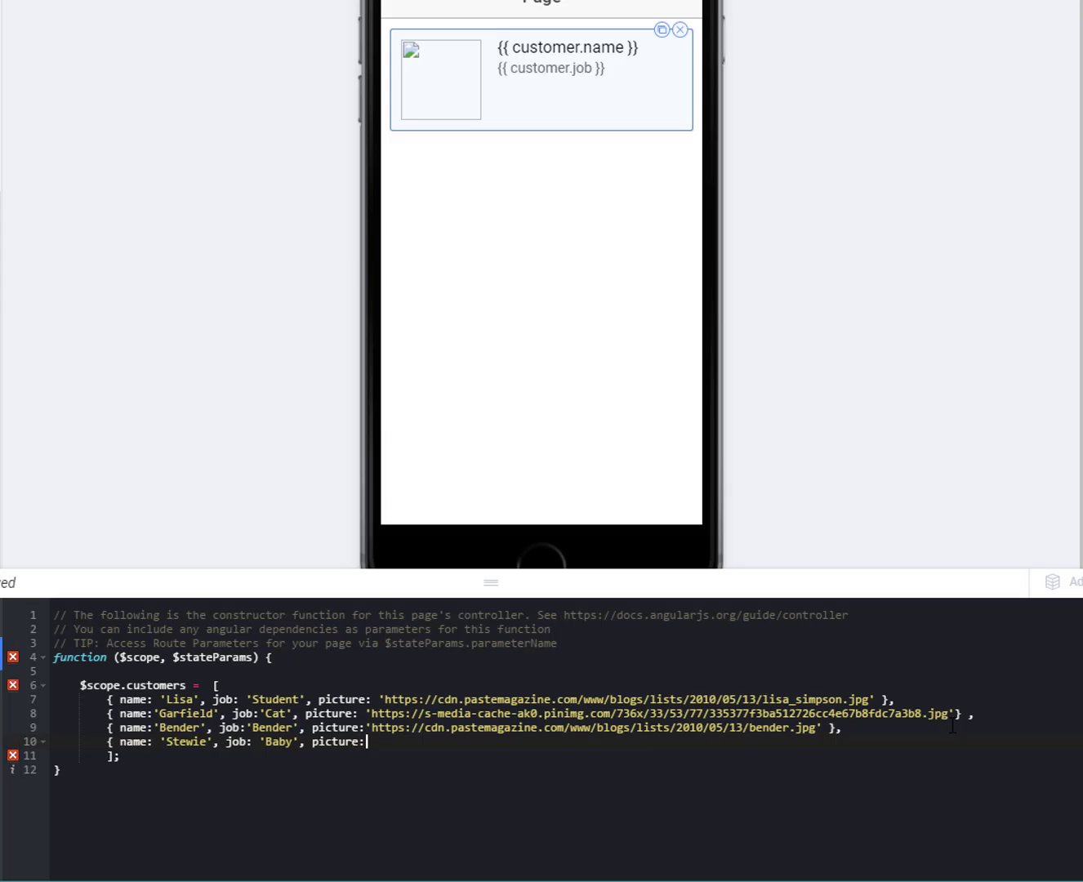
{"action": "type", "text": "'https://s-media-cache-ak0.pinimg.com/736x/4b/53/55/4b53554766a2ed8fe948c08b09f37b1b.jpg'"}
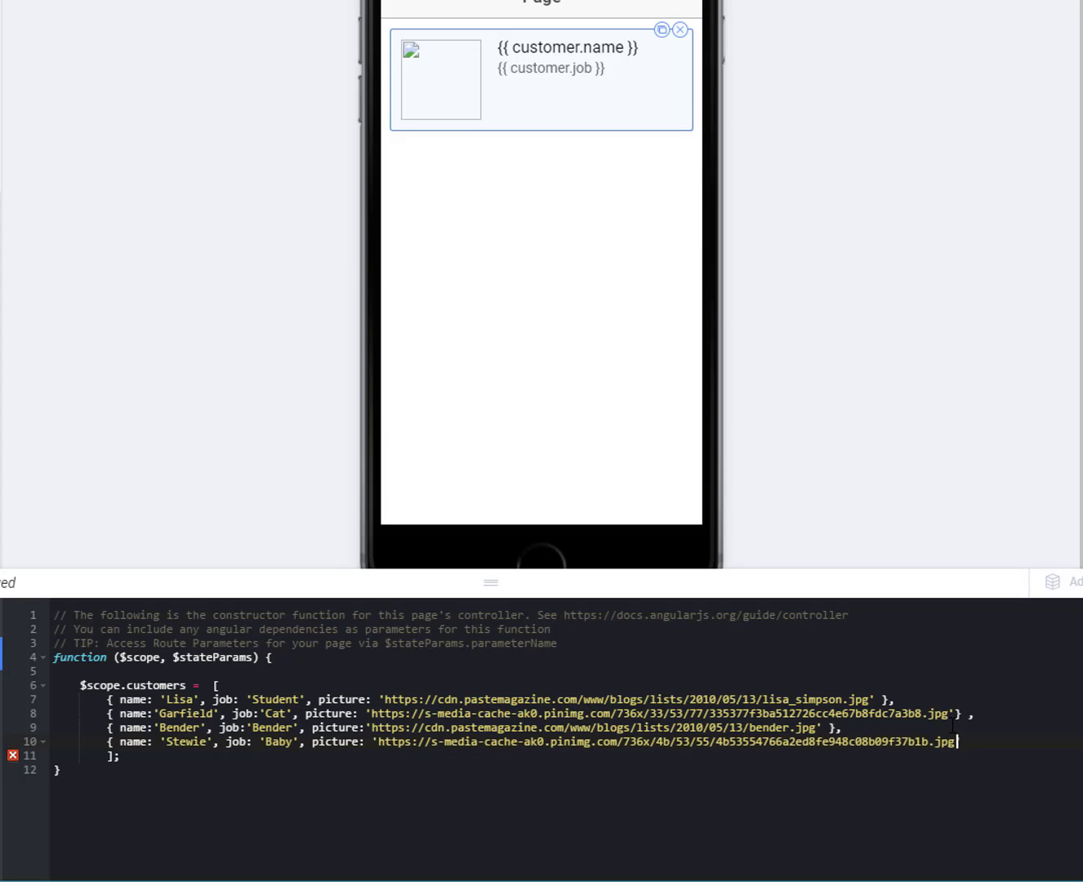
{"action": "type", "text": ")"}
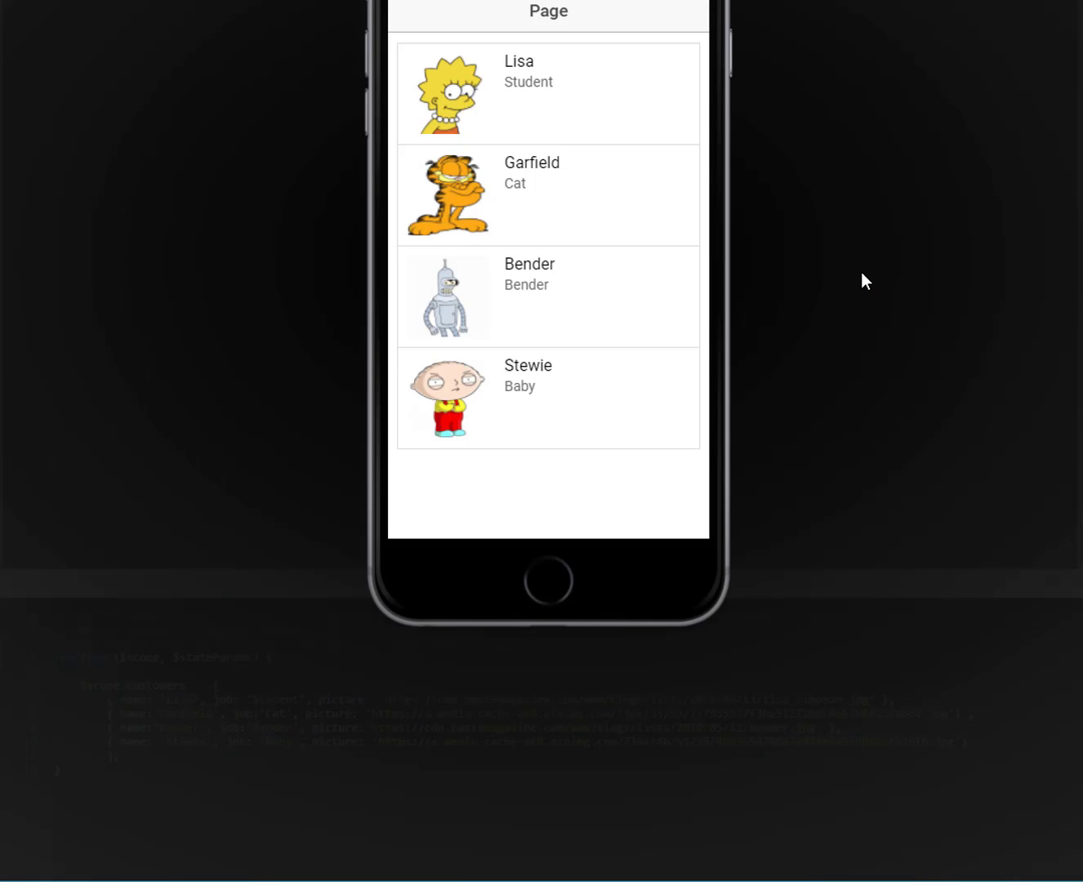
{"action": "mouse_move", "coordinate": [474, 396]}
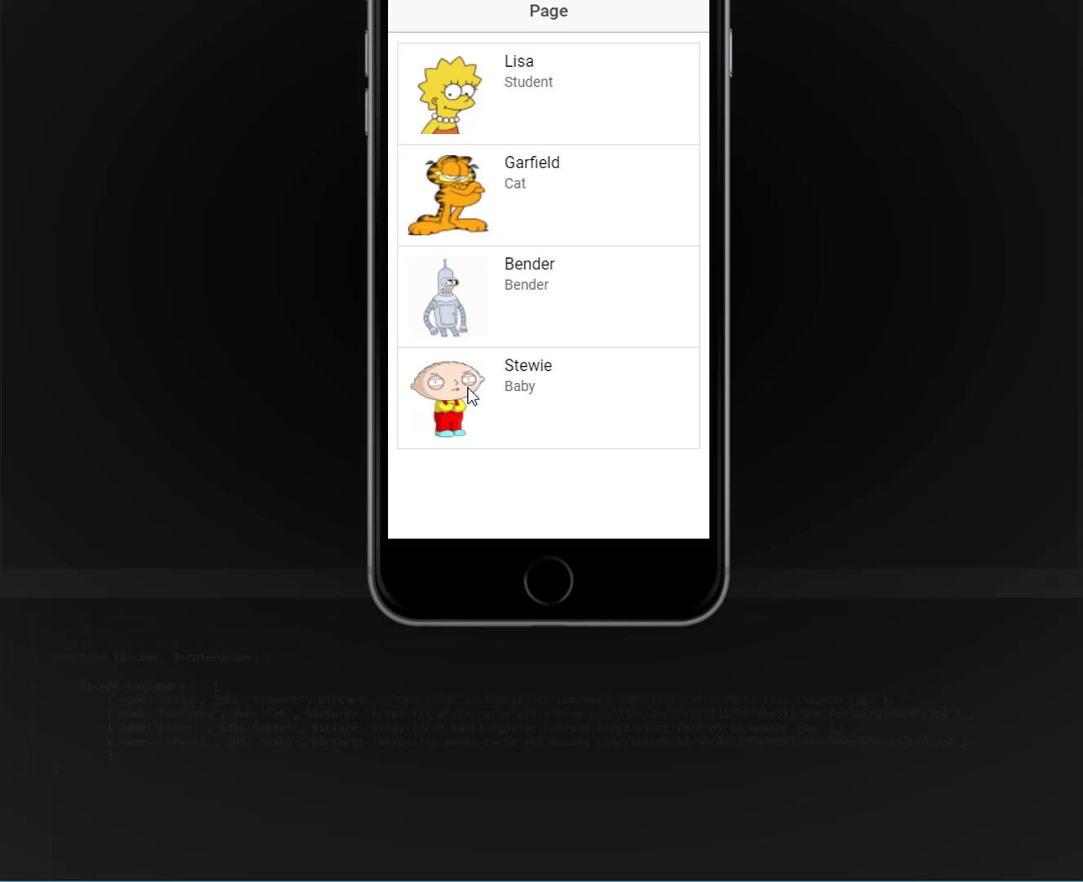
{"action": "mouse_move", "coordinate": [530, 421]}
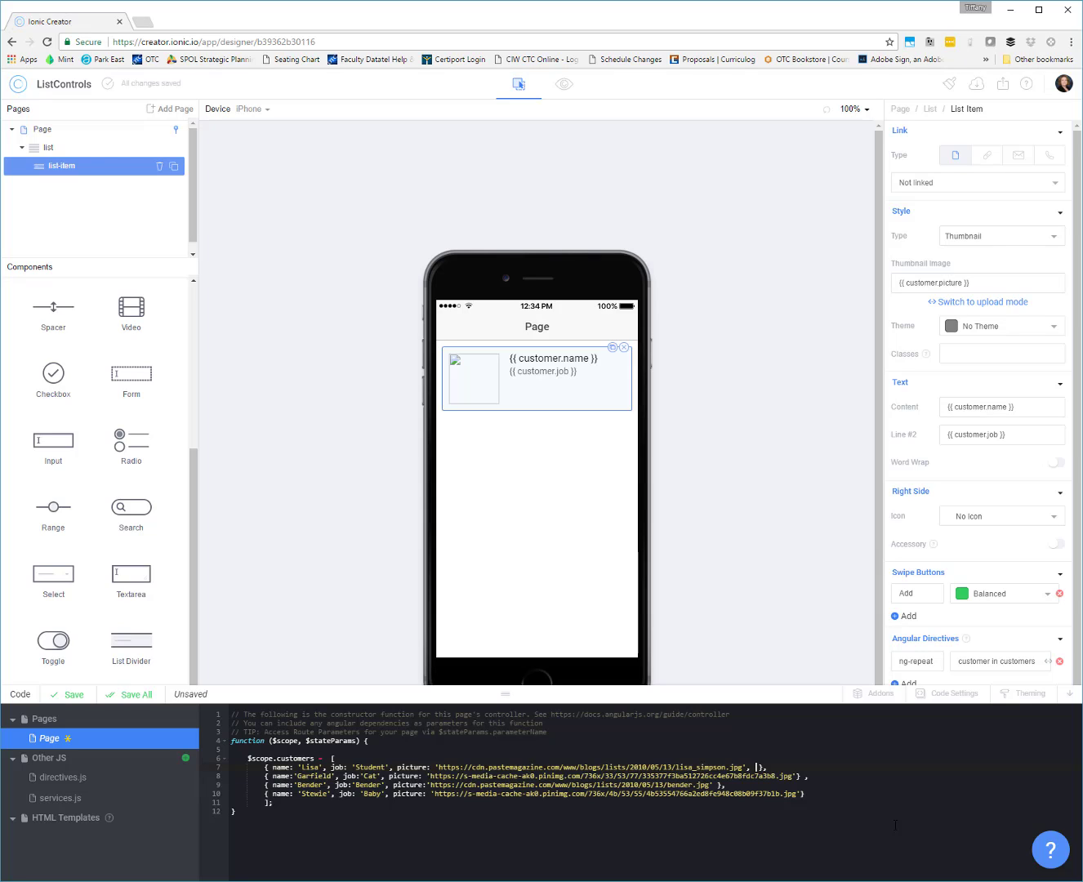
Add a url property with each customer's Wikipedia article address.
{"action": "type", "text": "url"}
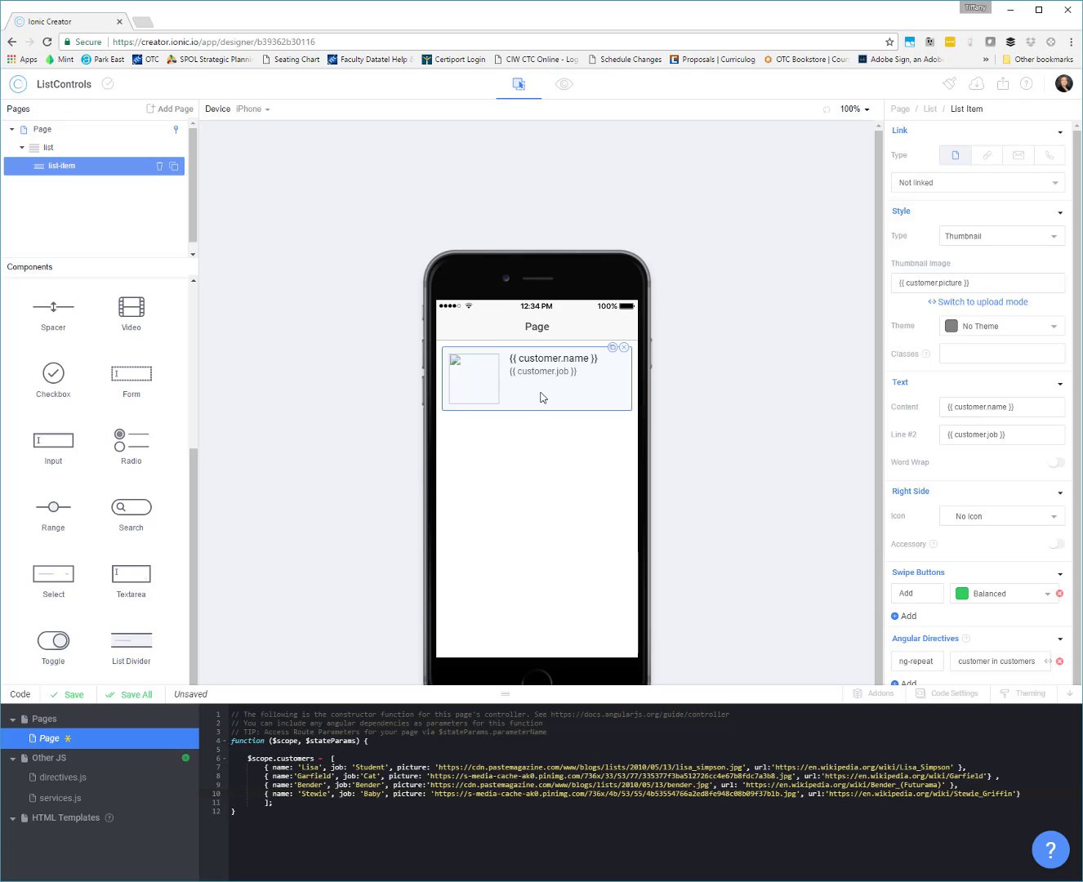
{"action": "mouse_move", "coordinate": [908, 150]}
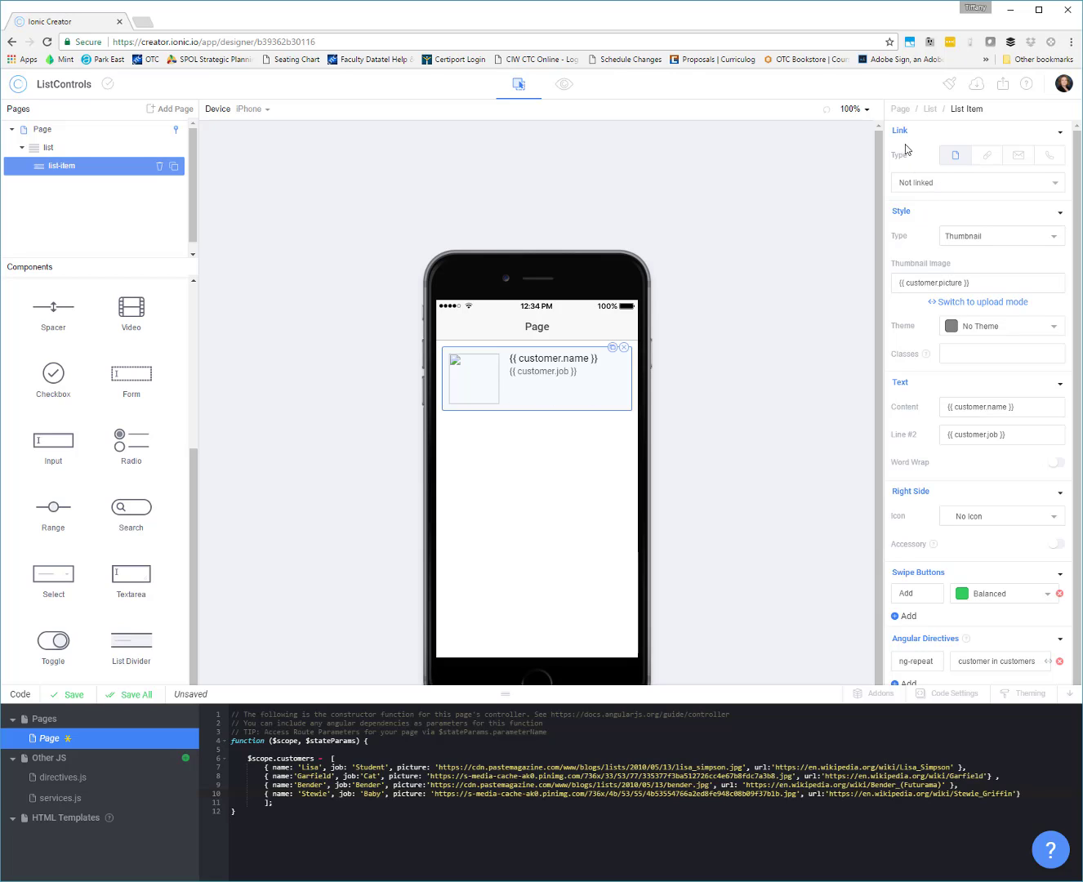
{"action": "mouse_move", "coordinate": [987, 155]}
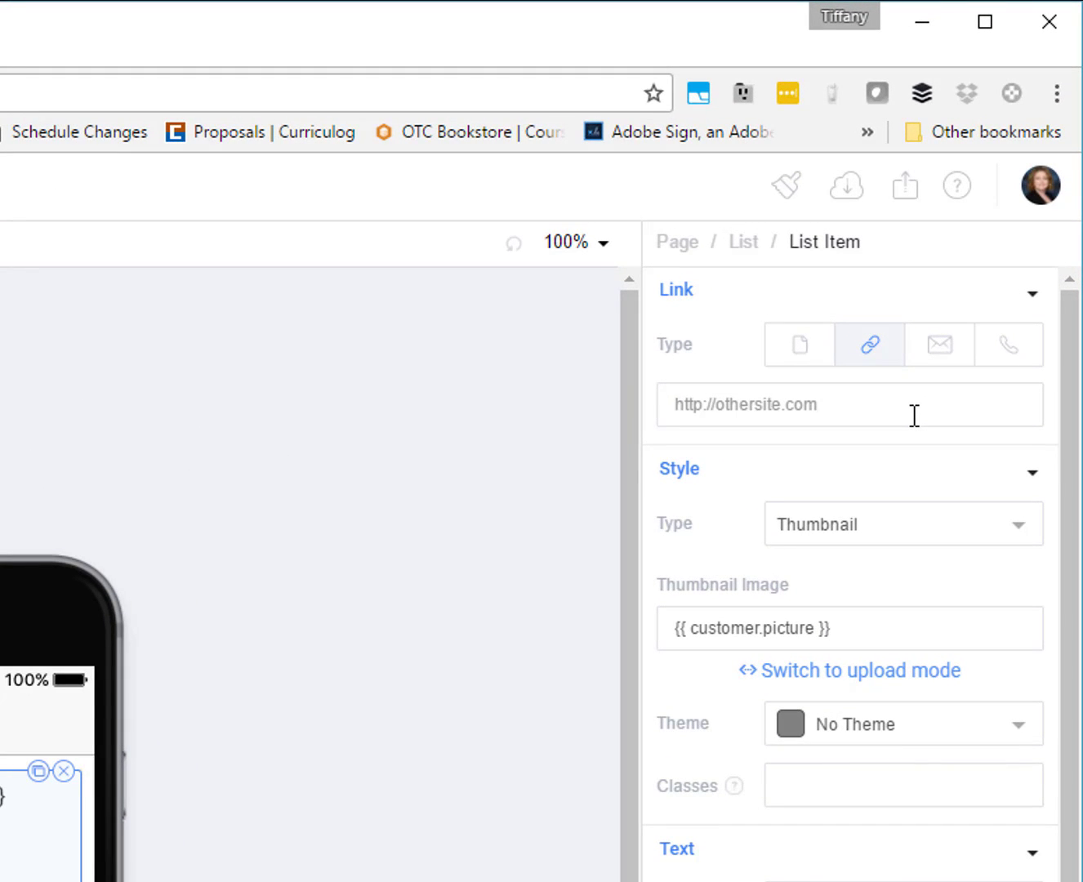
Set the list item's external link URL to {{ customer.url }}.
{"action": "type", "text": "{{ customer.url"}
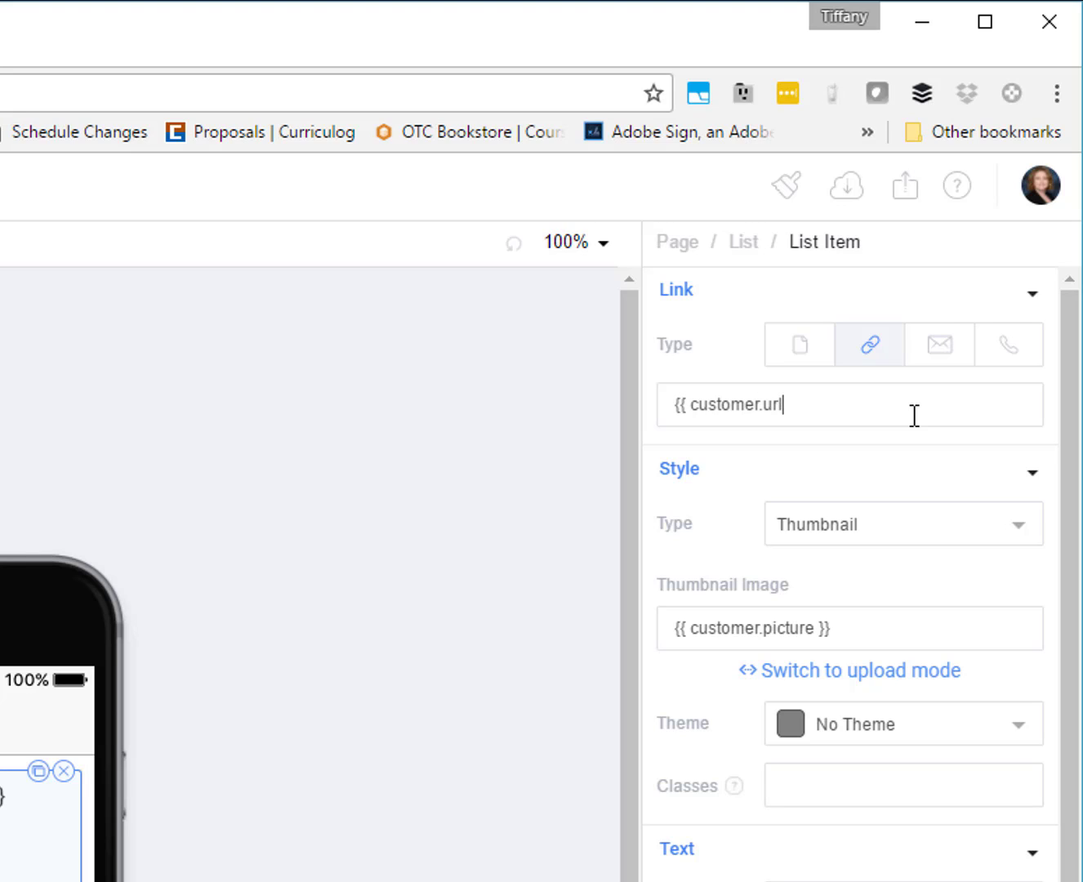
{"action": "type", "text": "}}"}
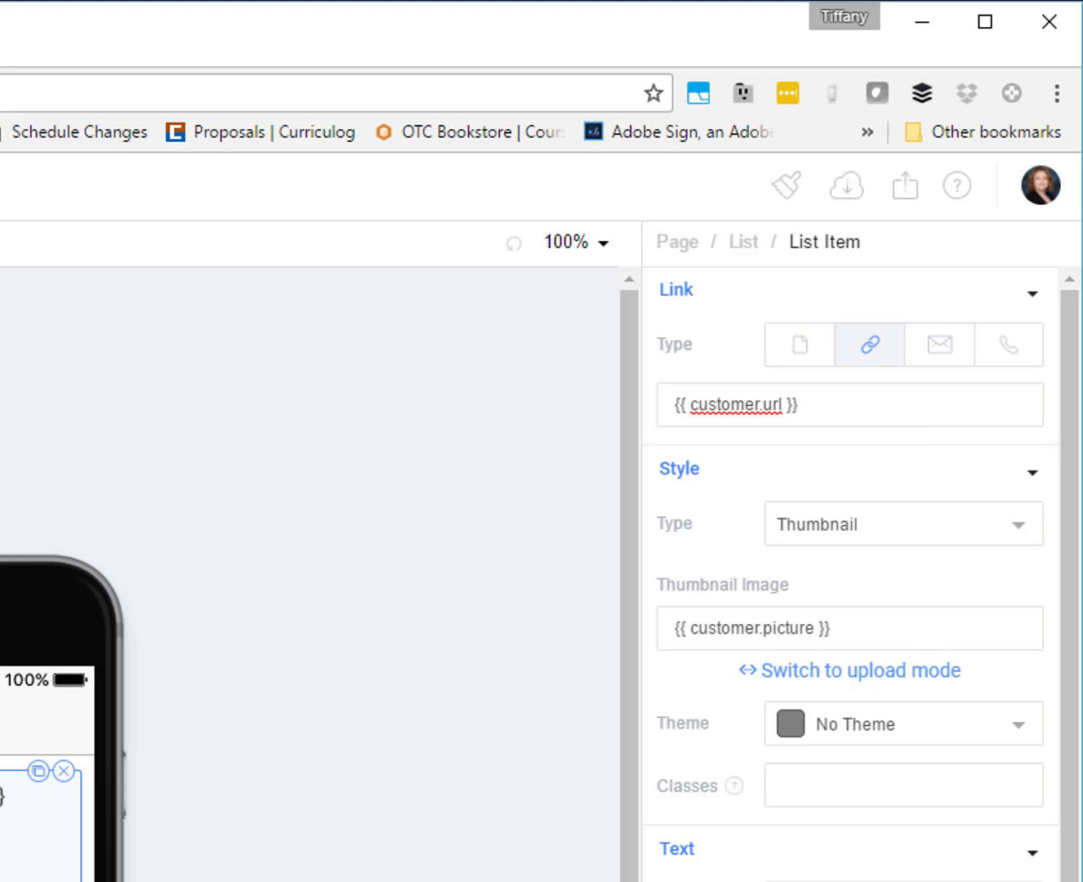
{"action": "left_click", "coordinate": [849, 405]}
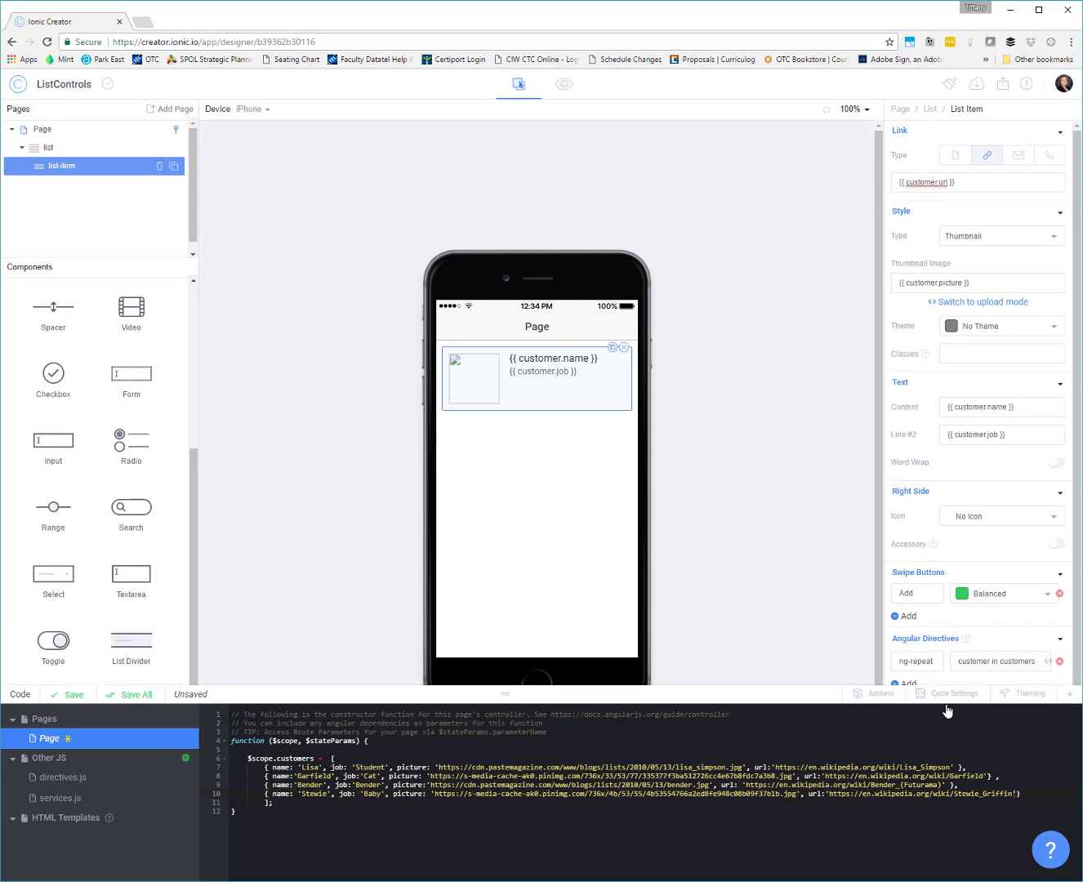
{"action": "mouse_move", "coordinate": [932, 716]}
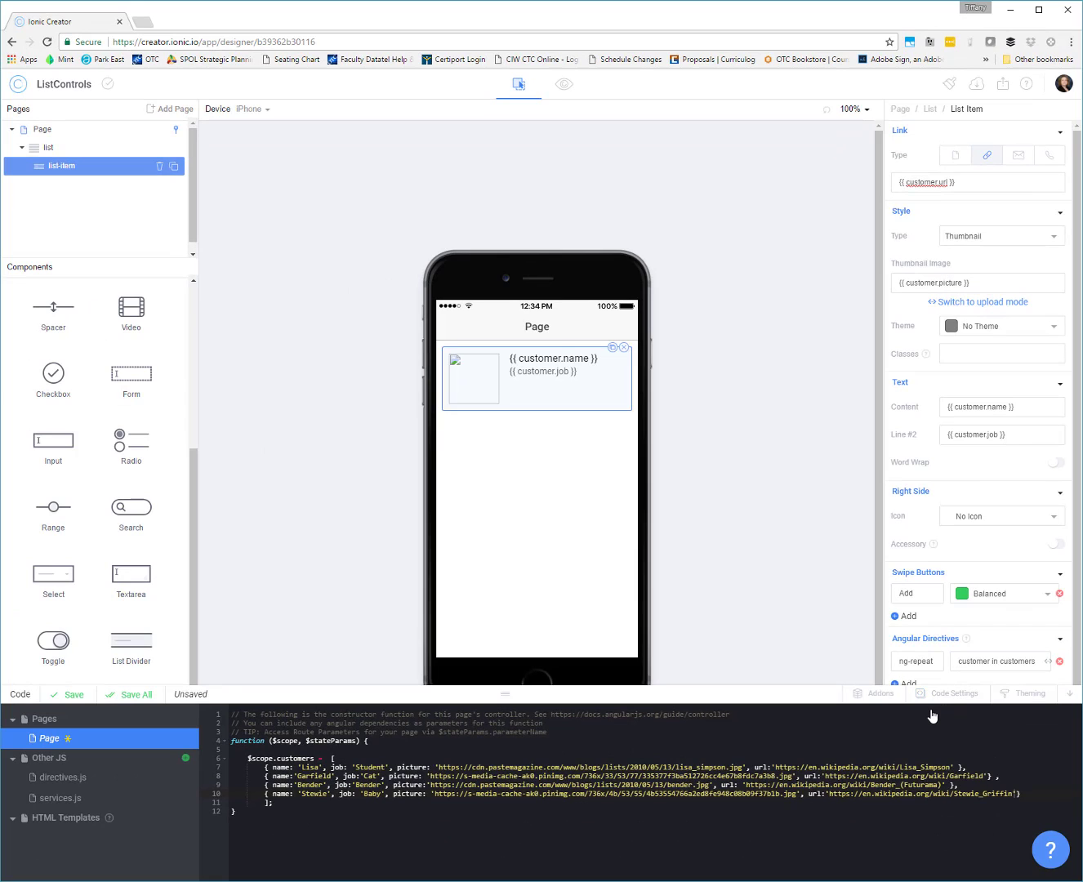
{"action": "mouse_move", "coordinate": [942, 714]}
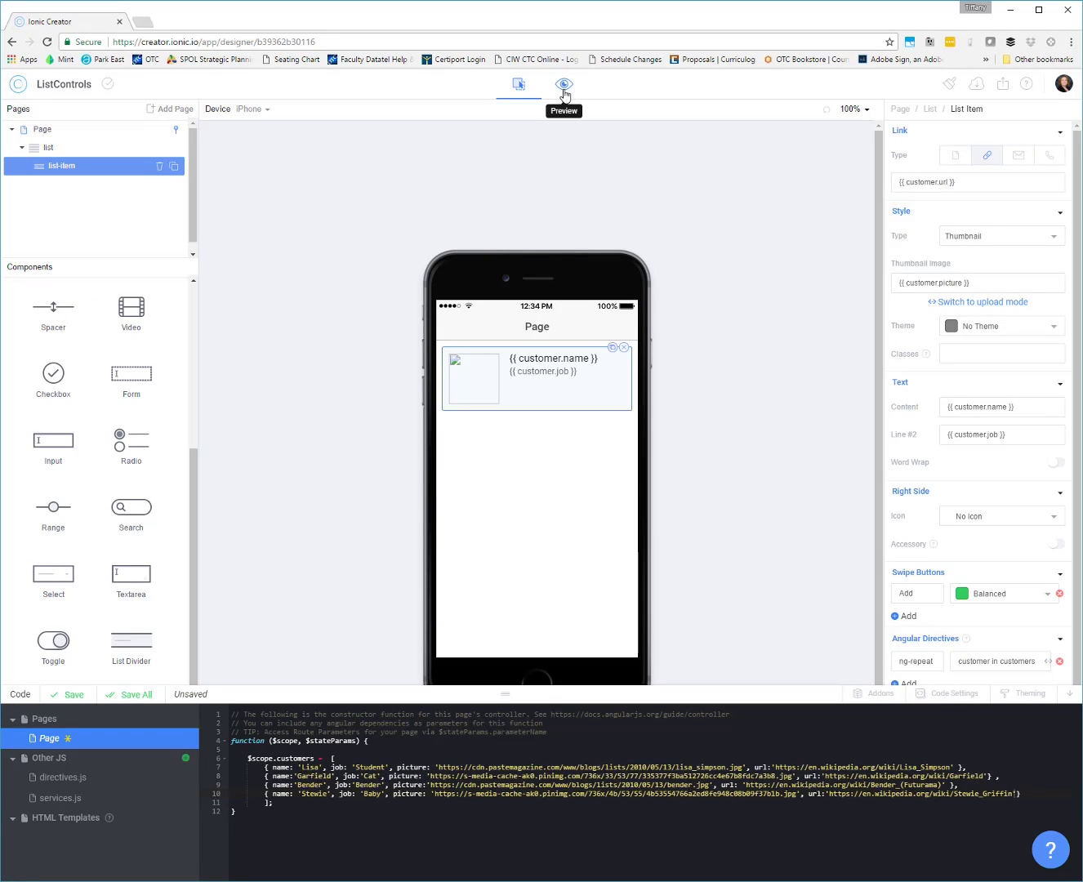
Preview the app and open Lisa's Wikipedia link.
{"action": "left_click", "coordinate": [562, 84]}
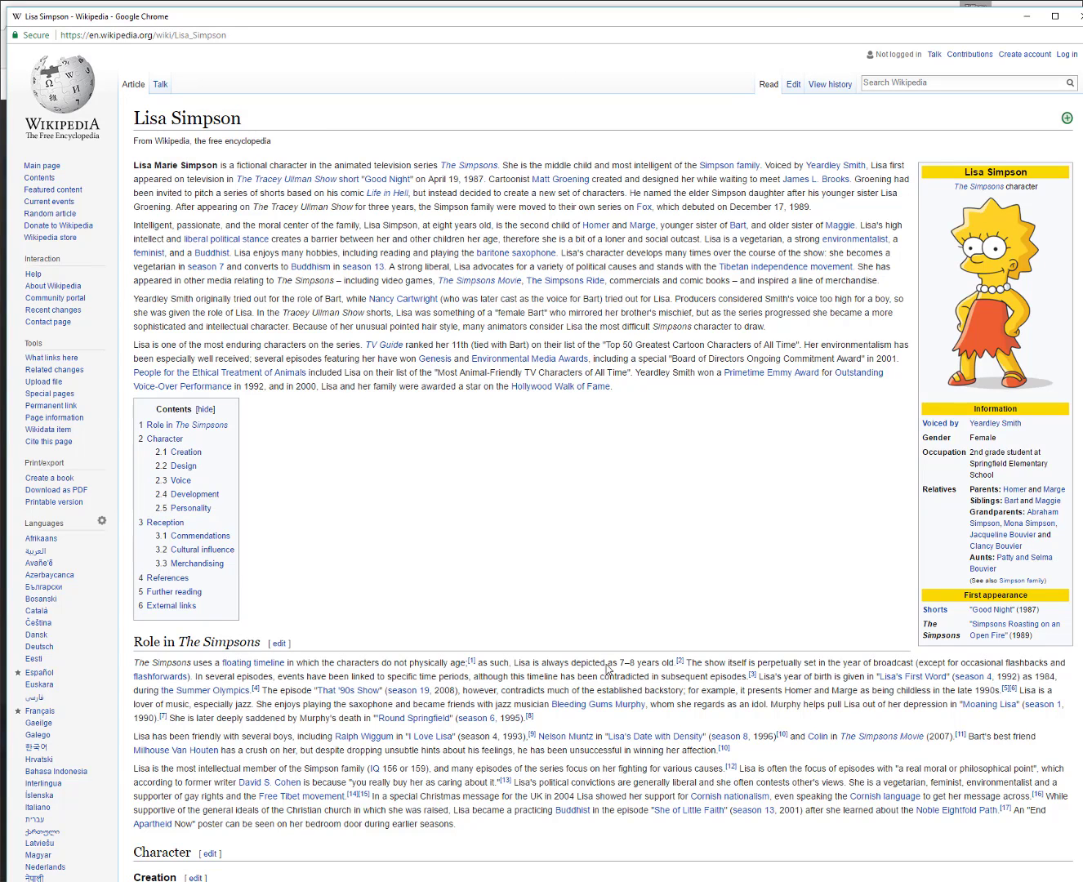
{"action": "mouse_move", "coordinate": [580, 581]}
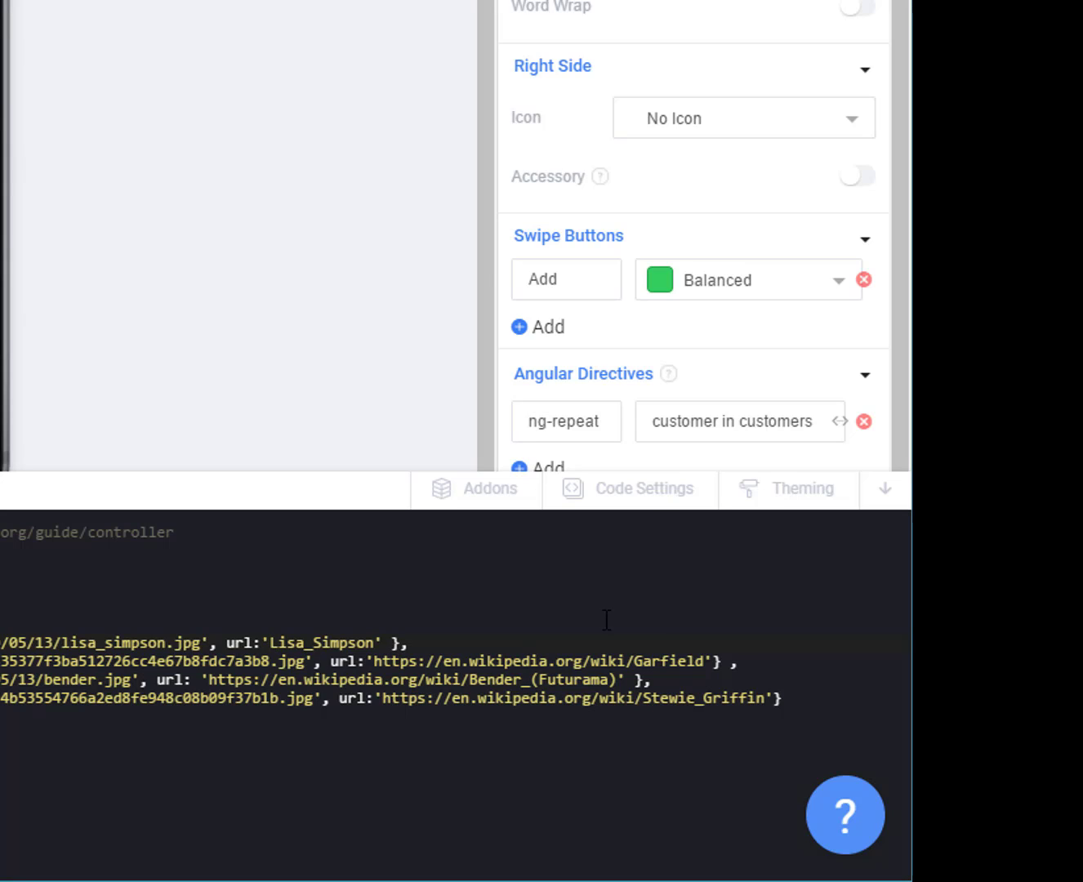
{"action": "double_click", "coordinate": [522, 662]}
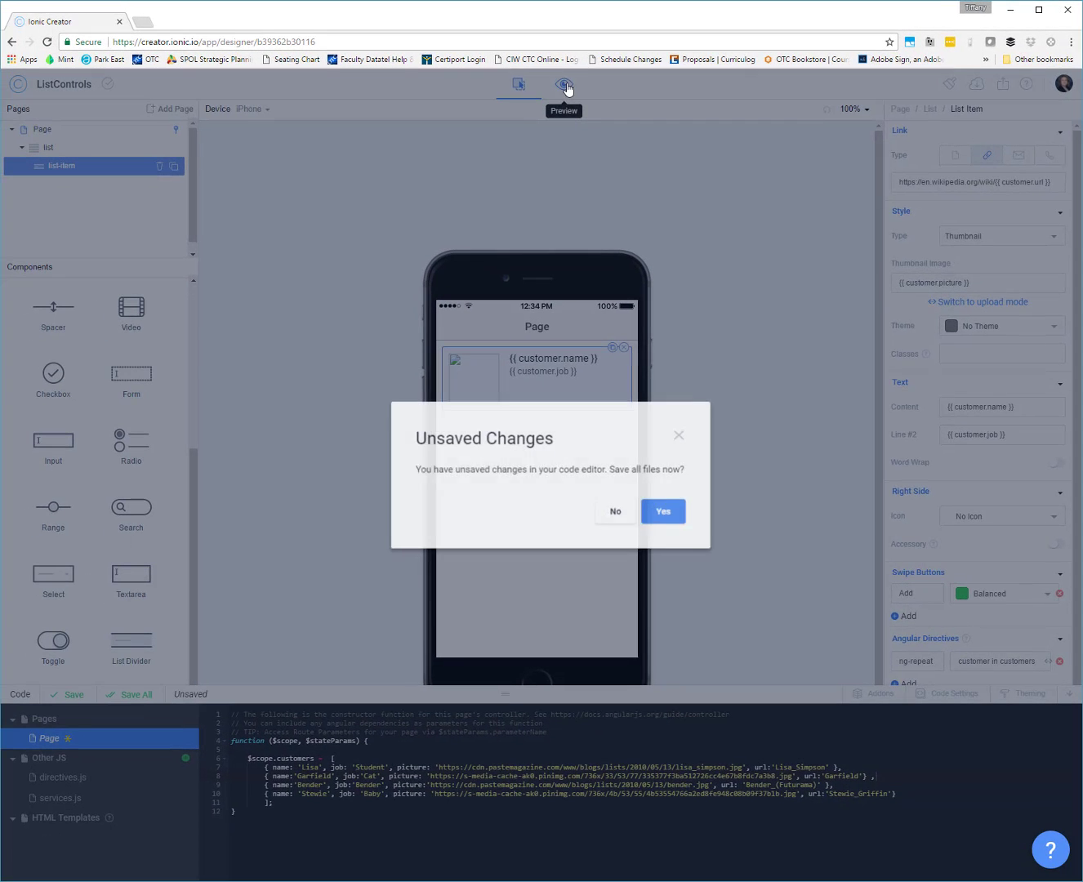
Confirm Yes in the Unsaved Changes dialog to save all files and preview.
{"action": "left_click", "coordinate": [662, 510]}
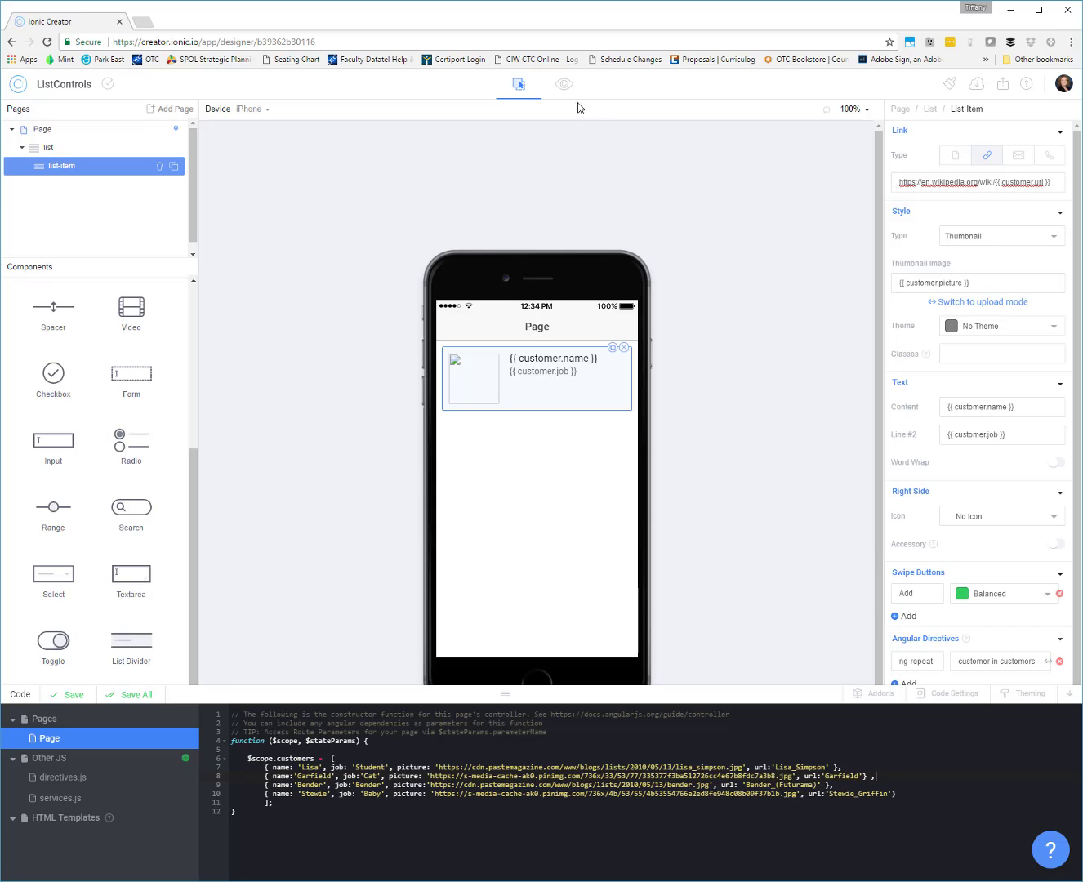
{"action": "left_click", "coordinate": [564, 84]}
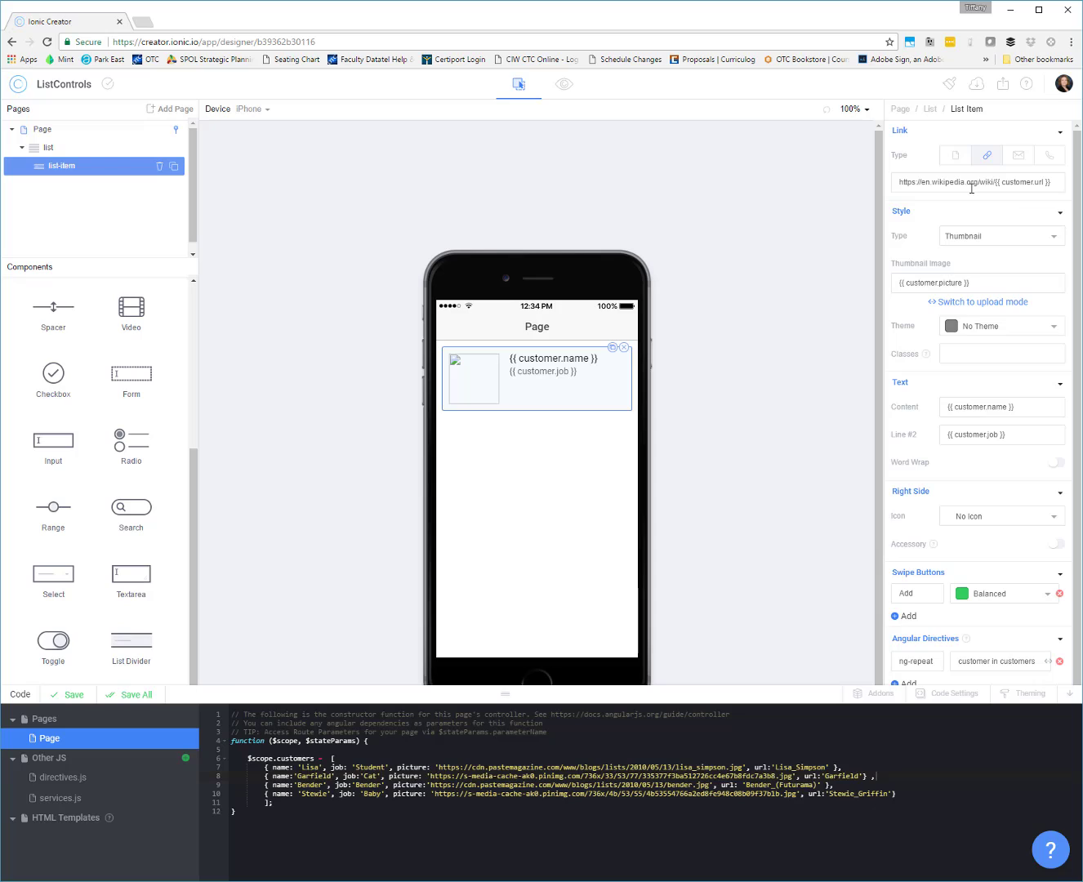
{"action": "mouse_move", "coordinate": [737, 456]}
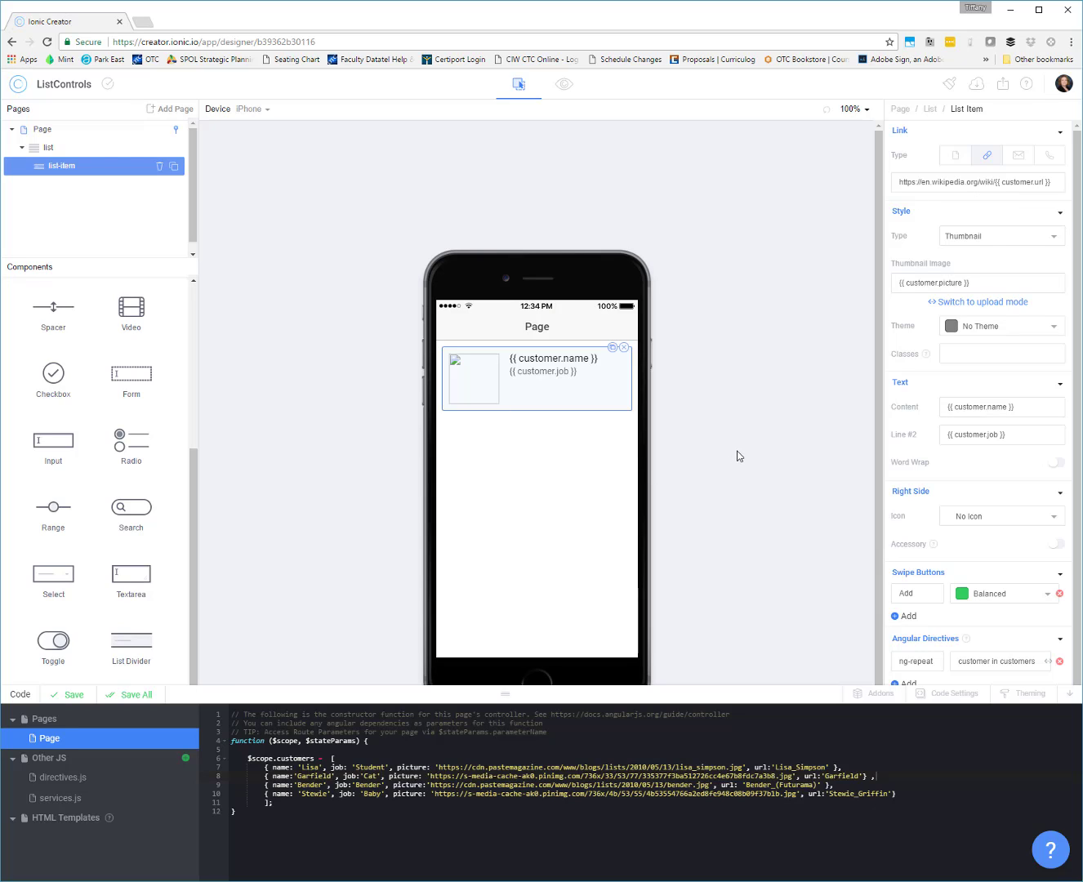
{"action": "mouse_move", "coordinate": [723, 468]}
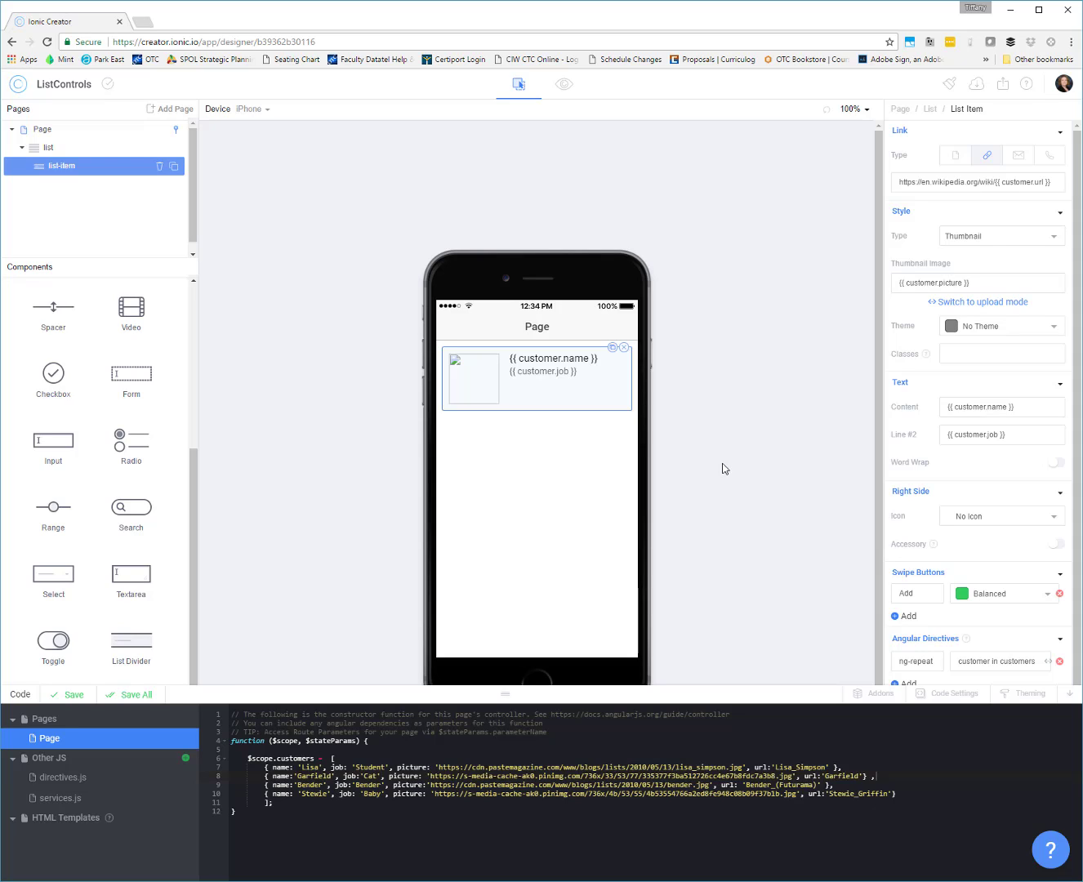
{"action": "mouse_move", "coordinate": [725, 469]}
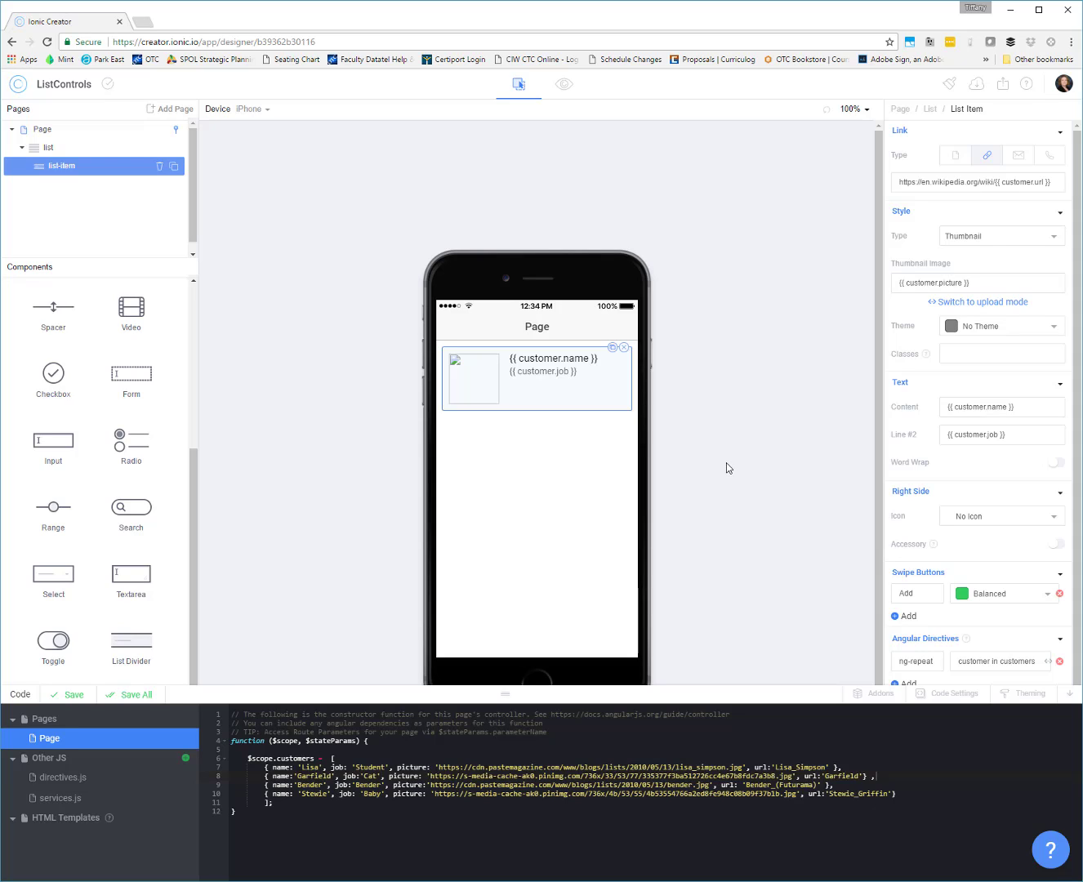